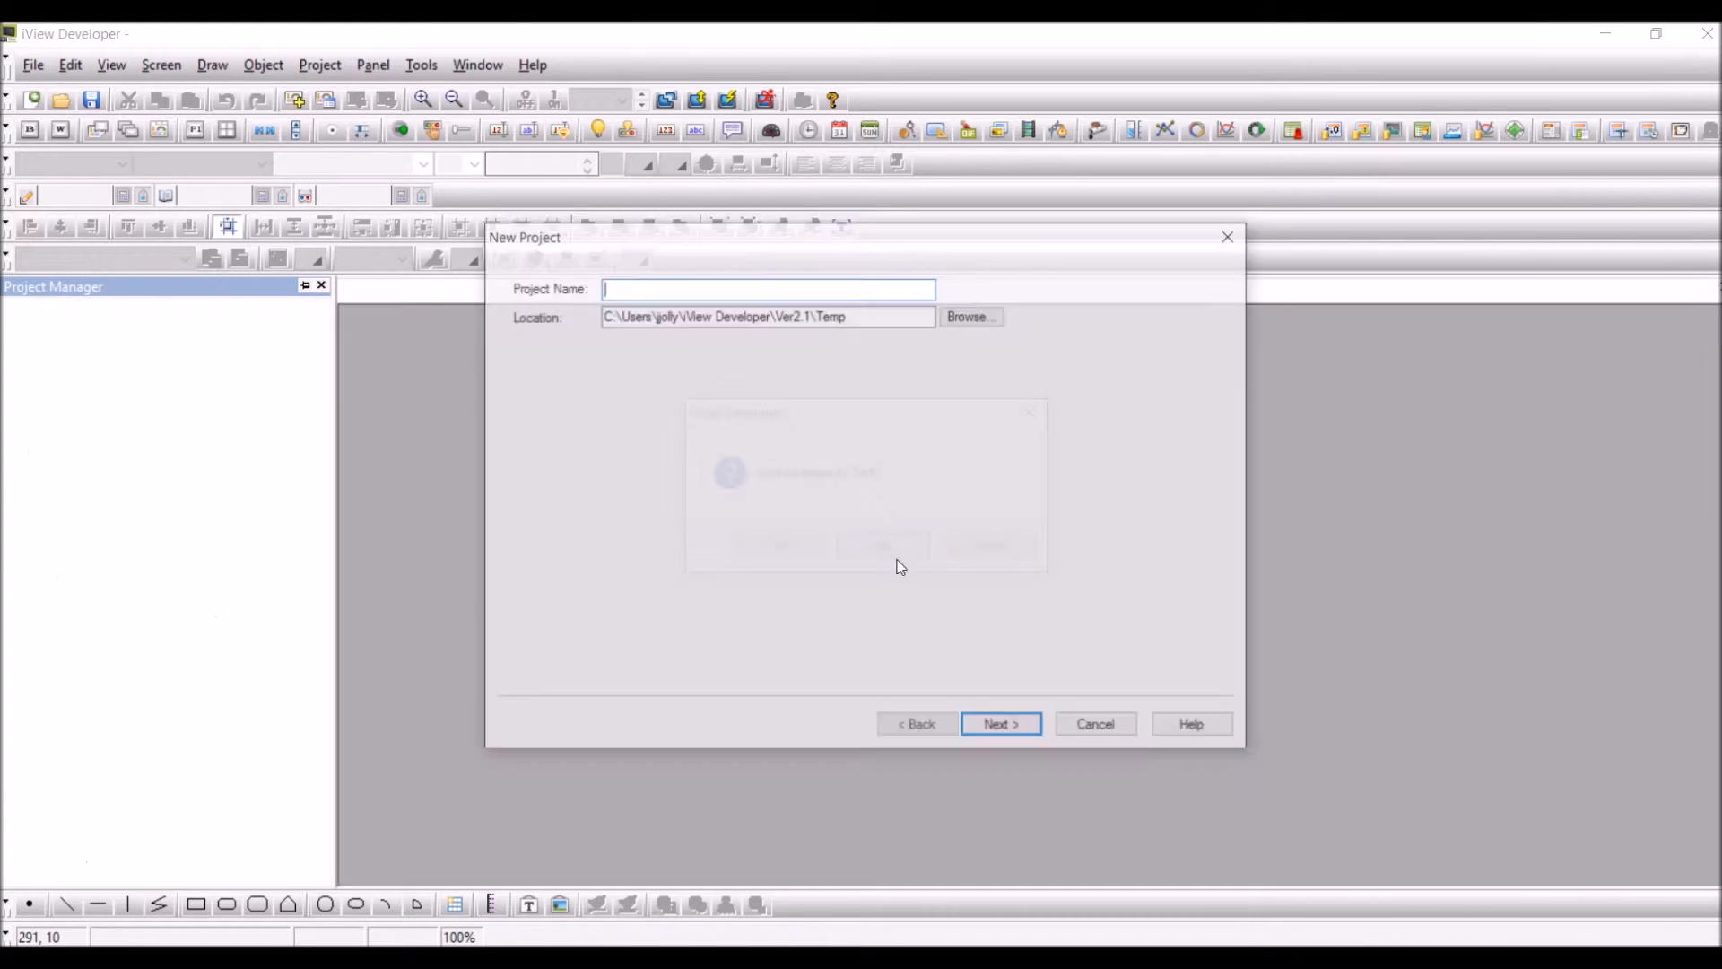
# - Create project 'Test' with default application AP_1, link and Screen 1, then open Command & Status
pyautogui.write('T')
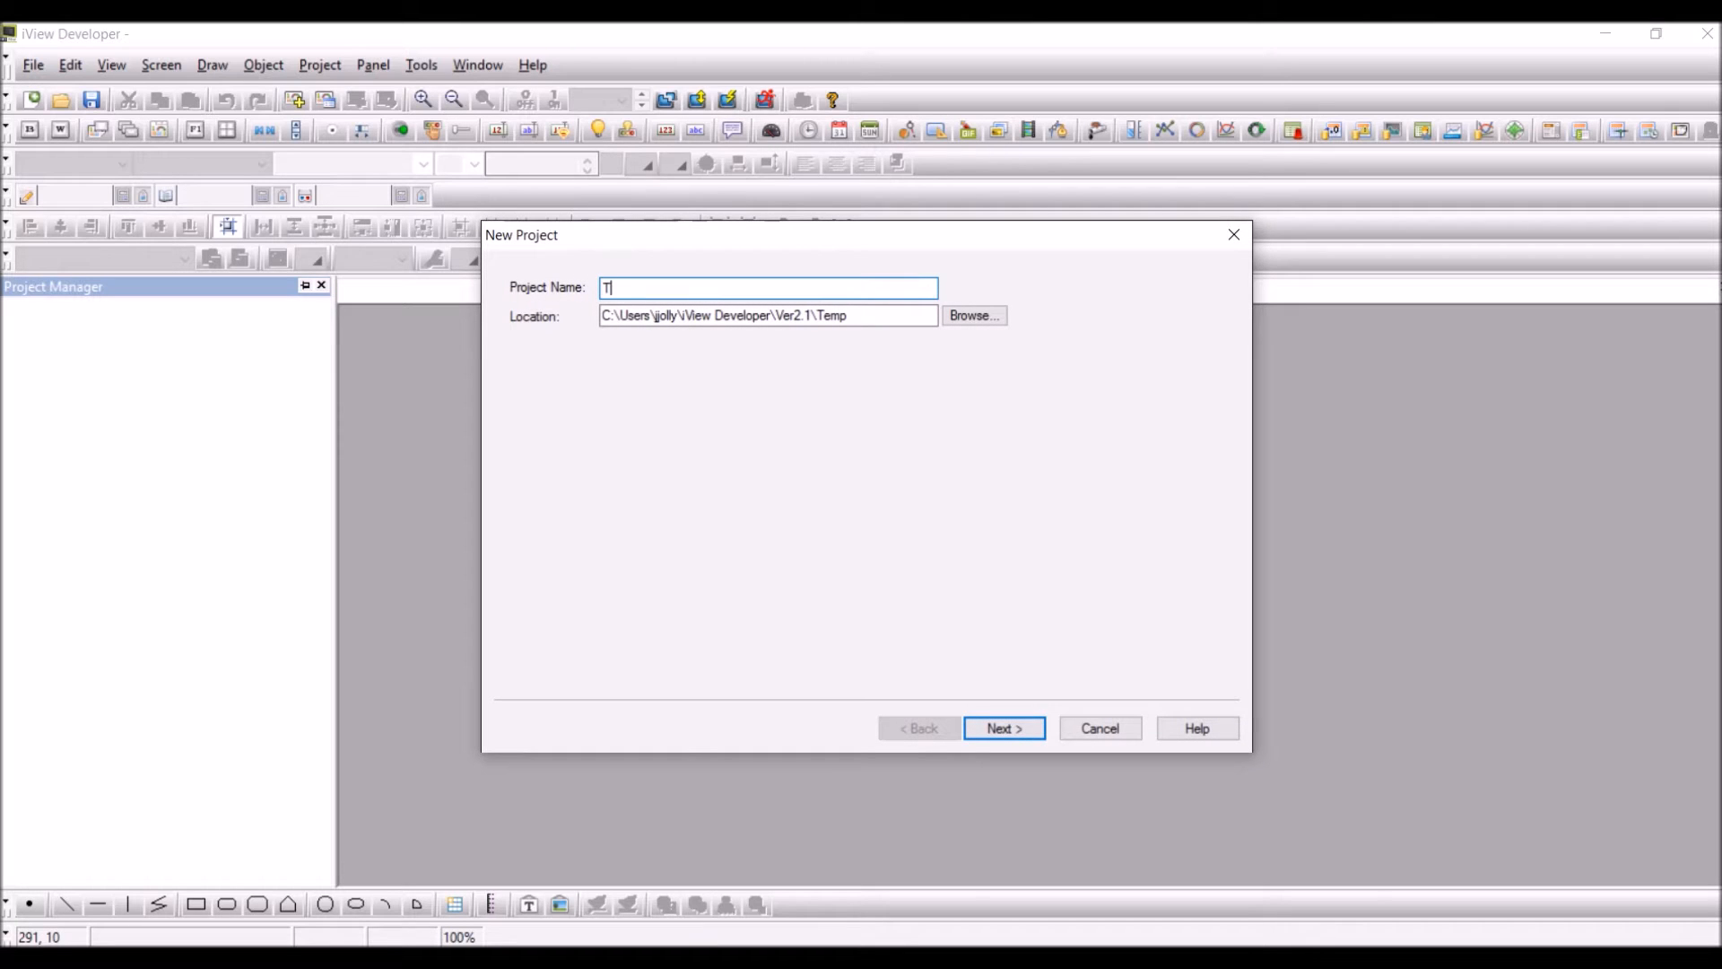
pyautogui.write('est')
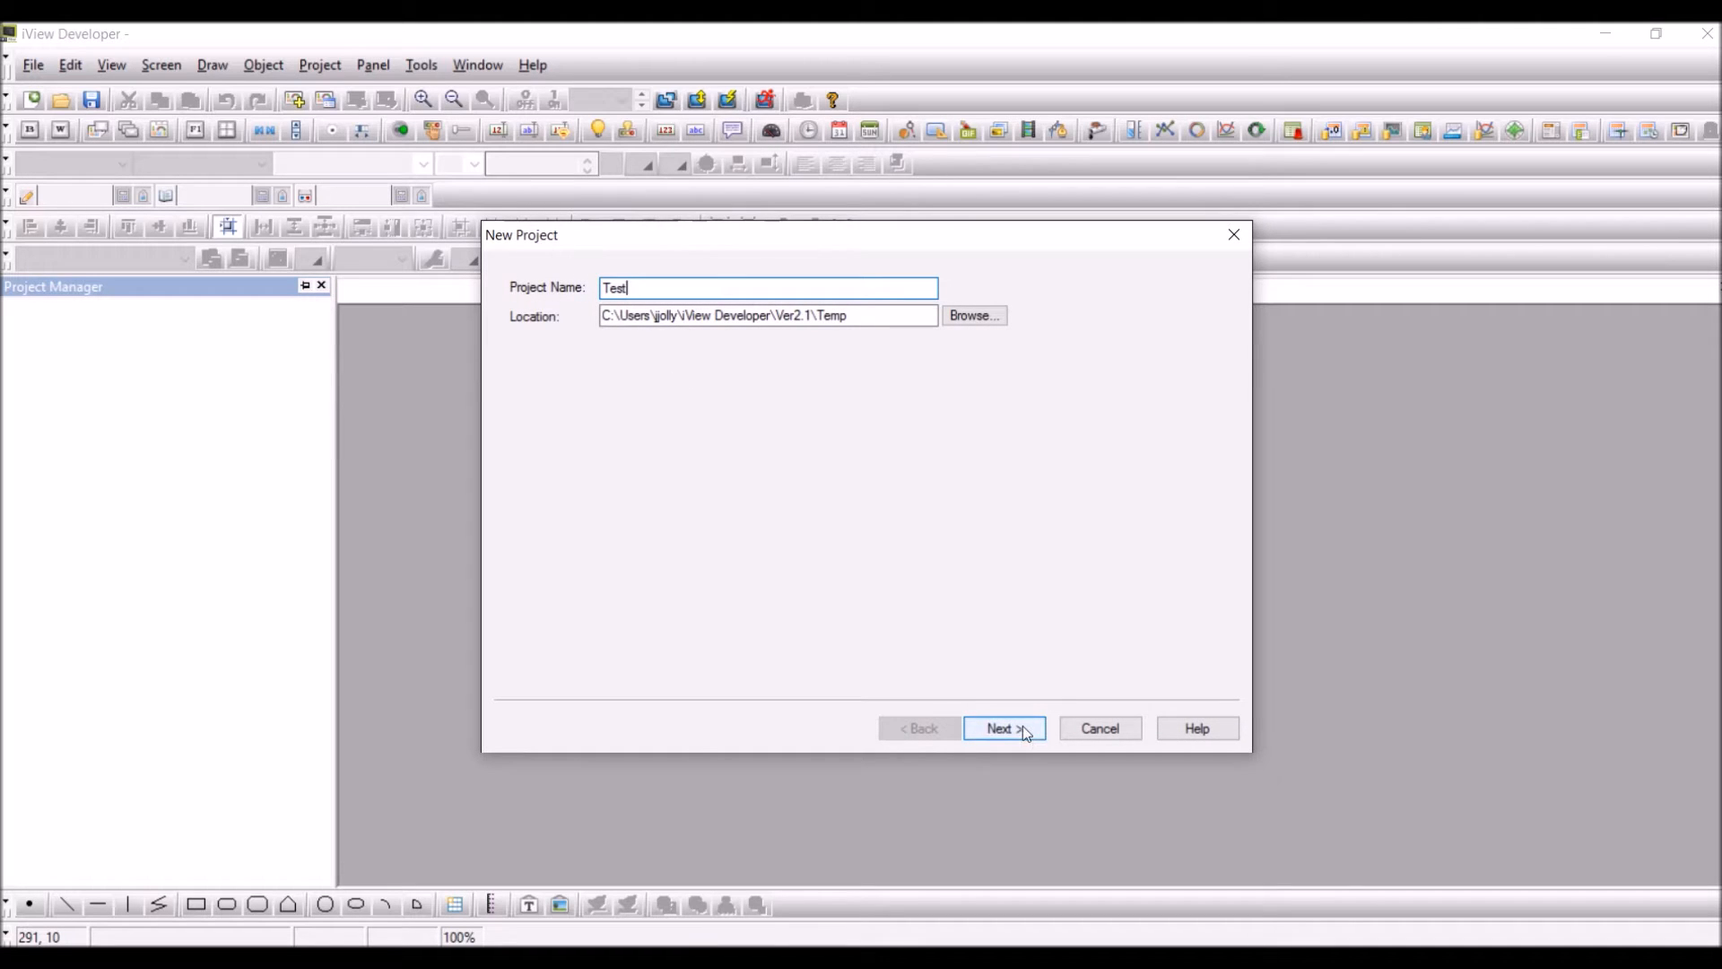
pyautogui.click(1002, 728)
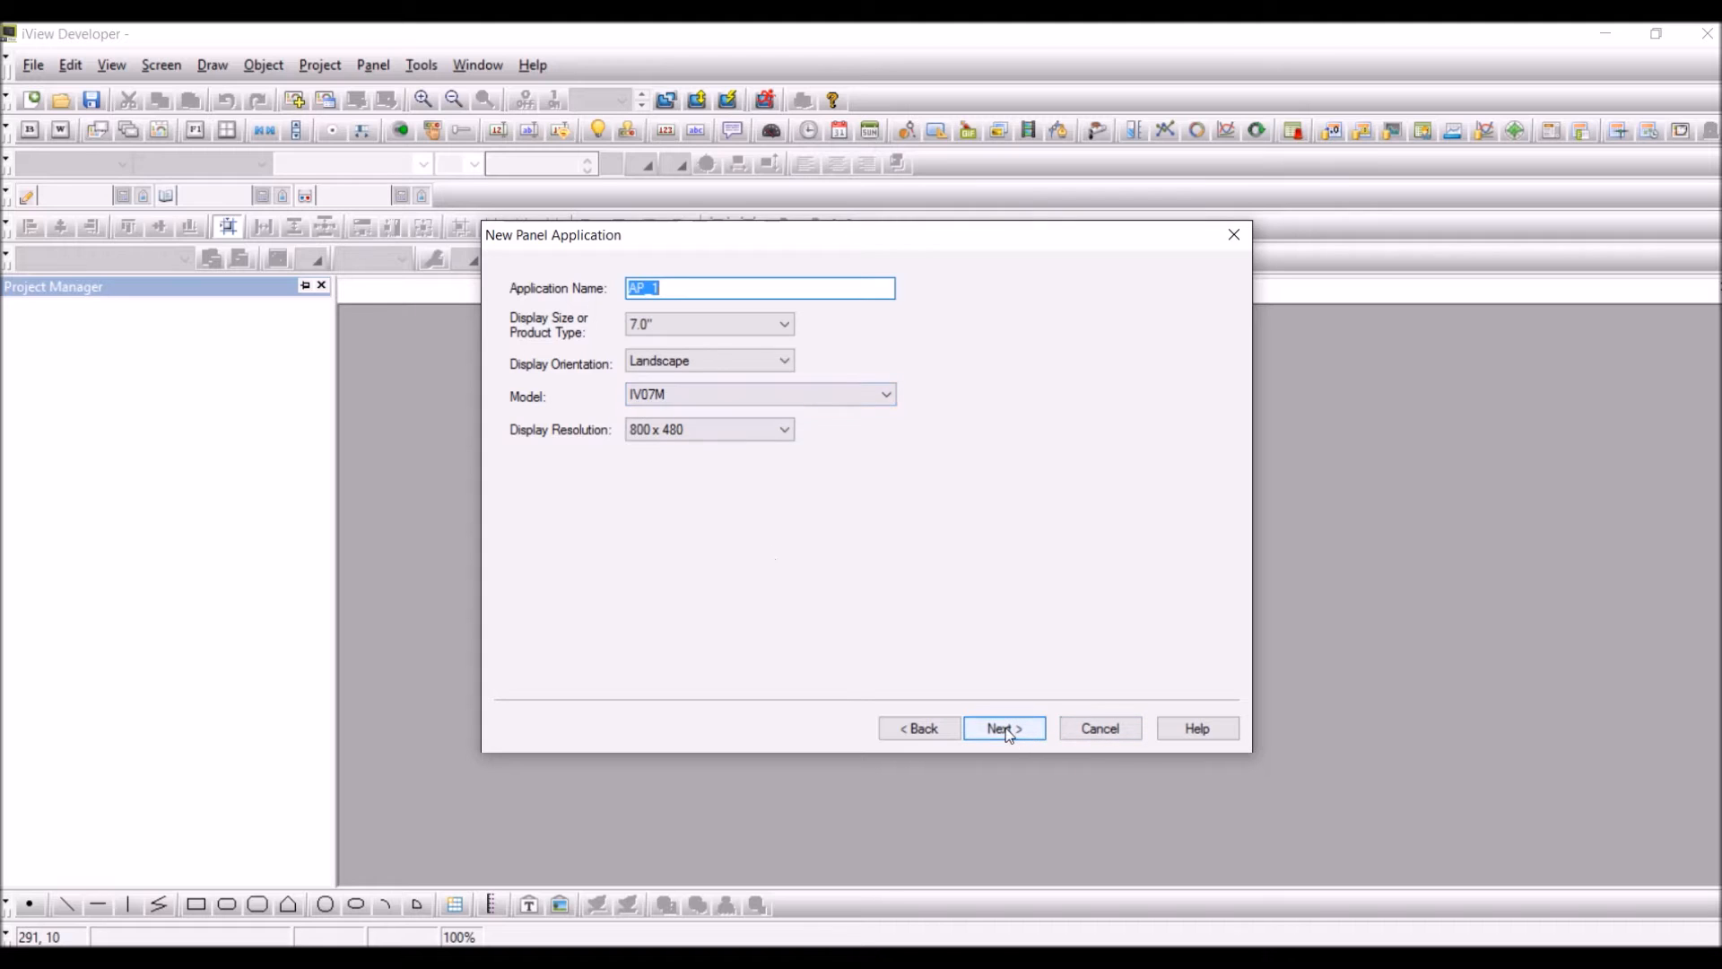
pyautogui.click(1002, 728)
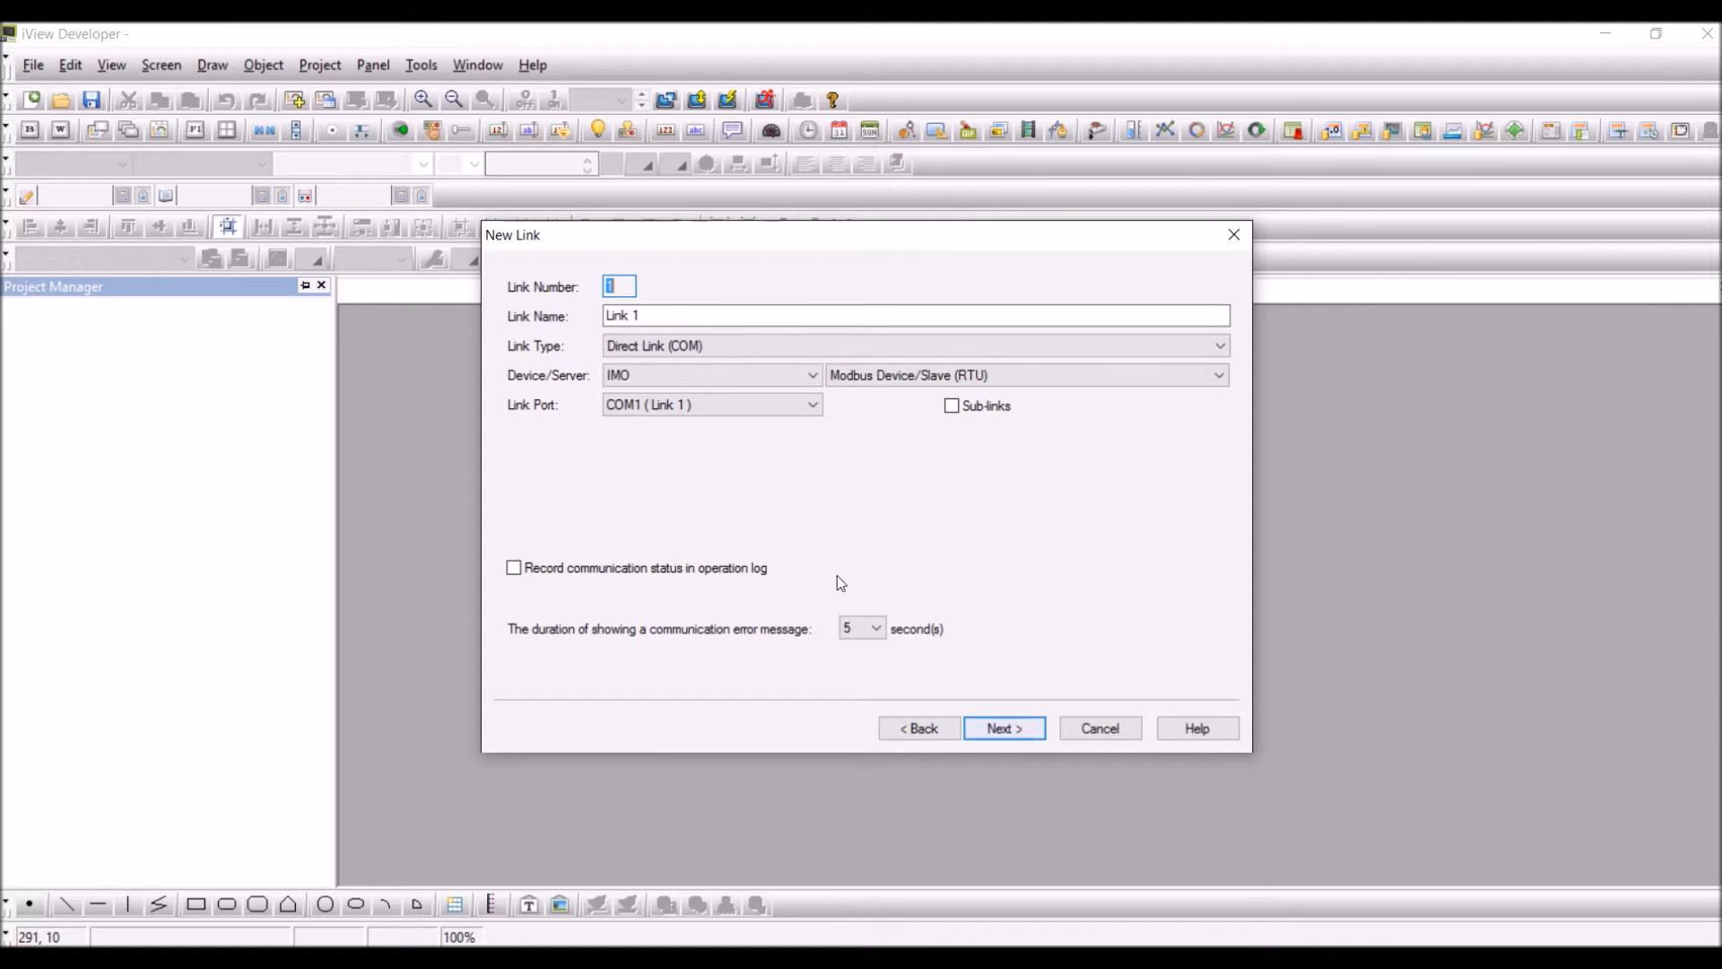
pyautogui.click(1001, 728)
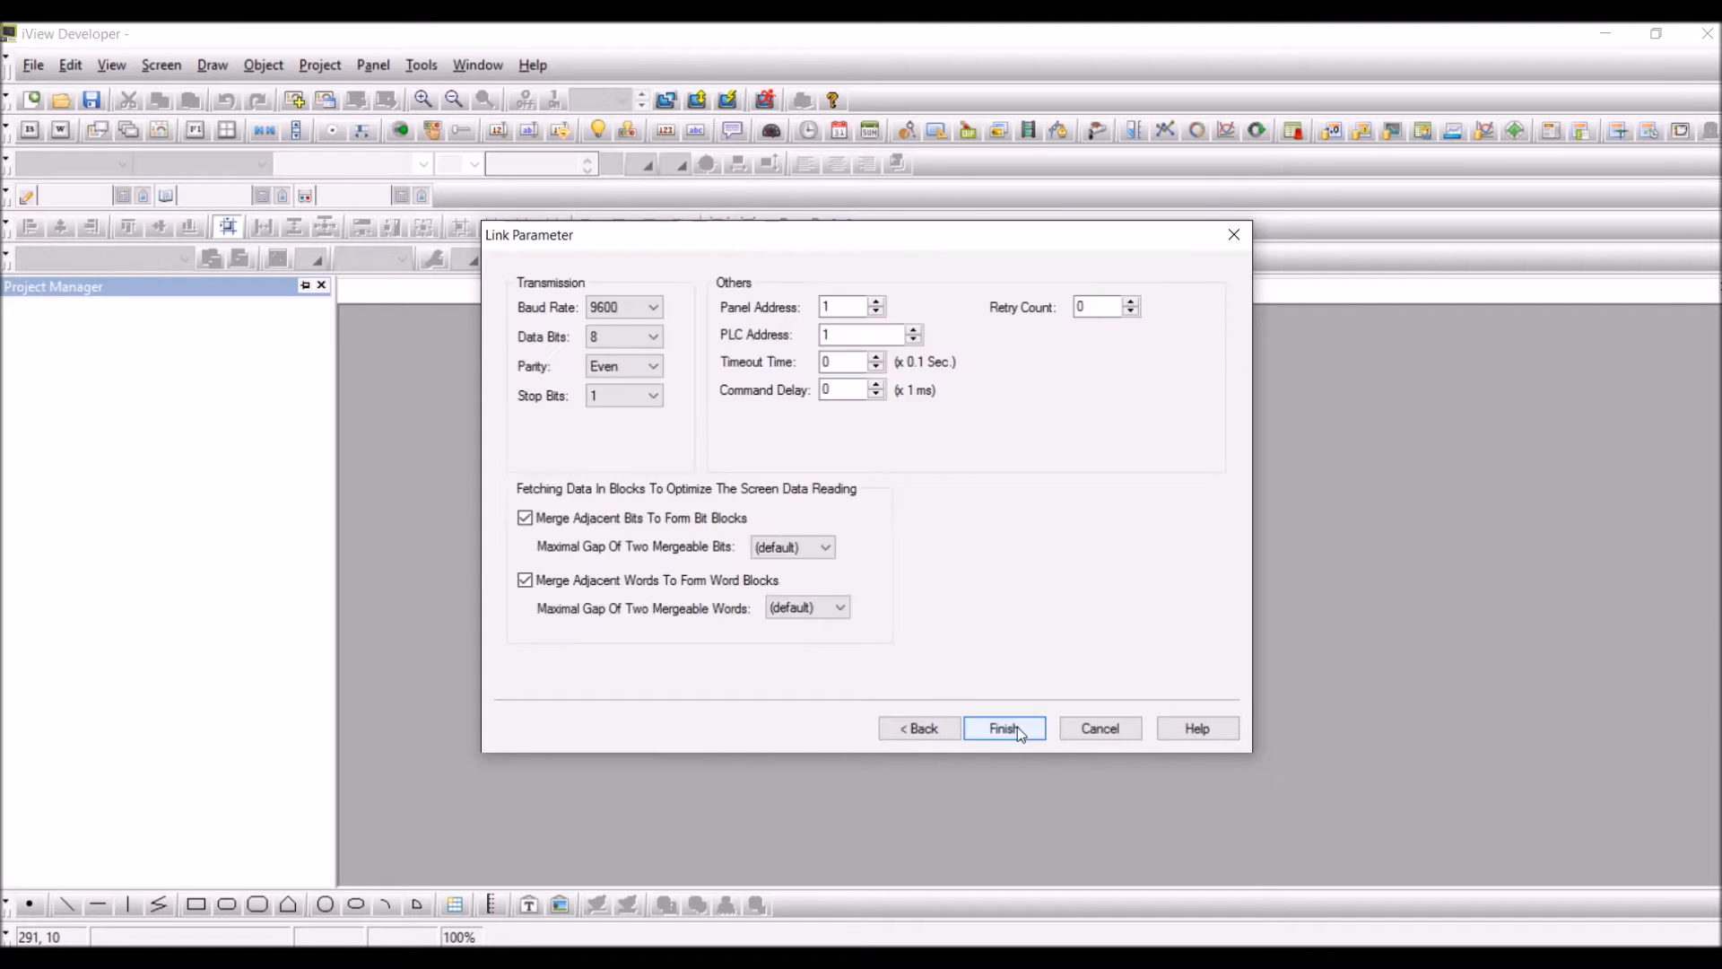
pyautogui.click(1002, 728)
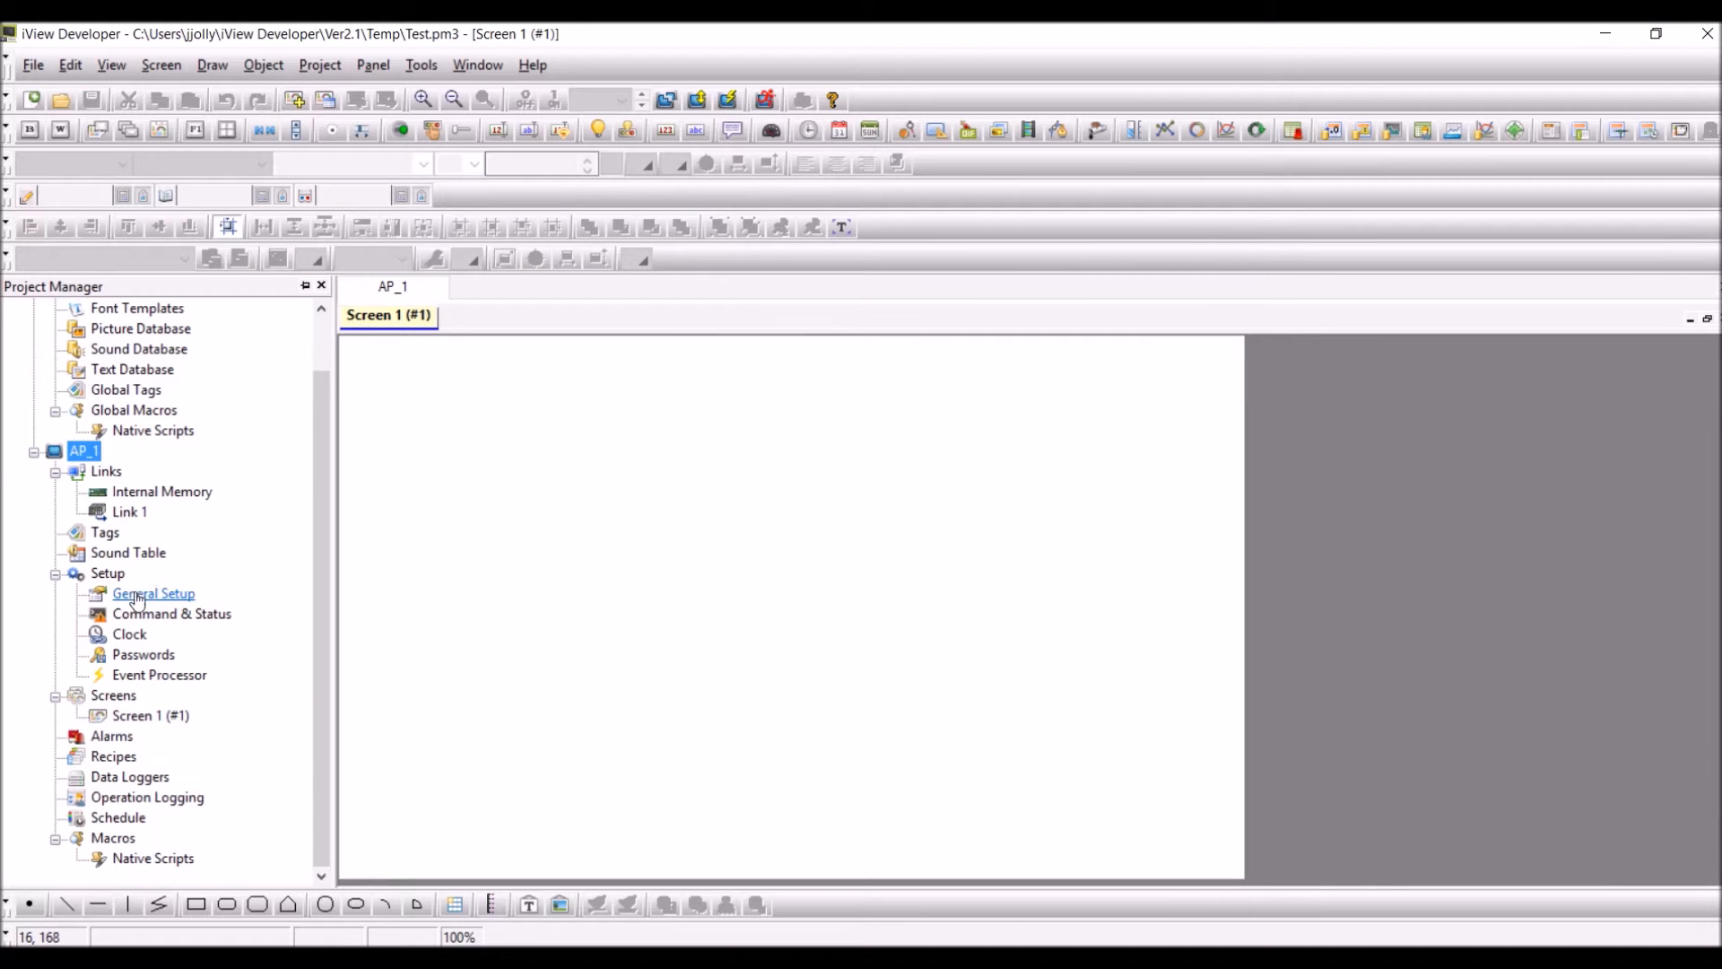
pyautogui.moveTo(171, 614)
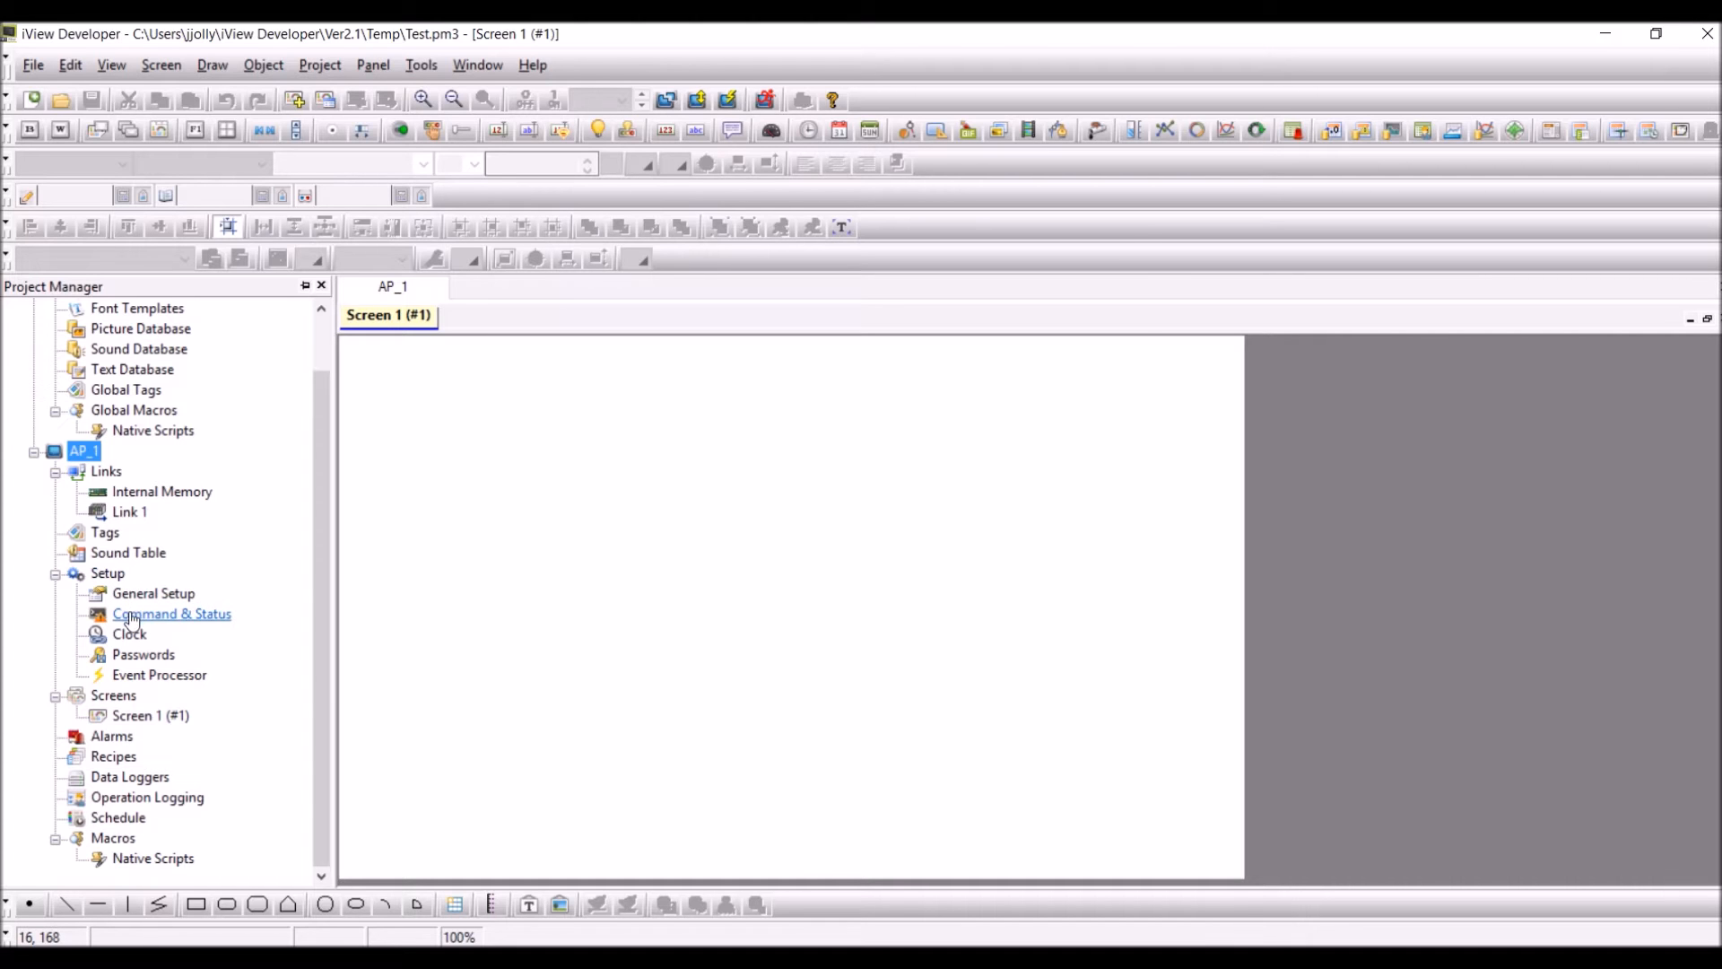
pyautogui.doubleClick(171, 613)
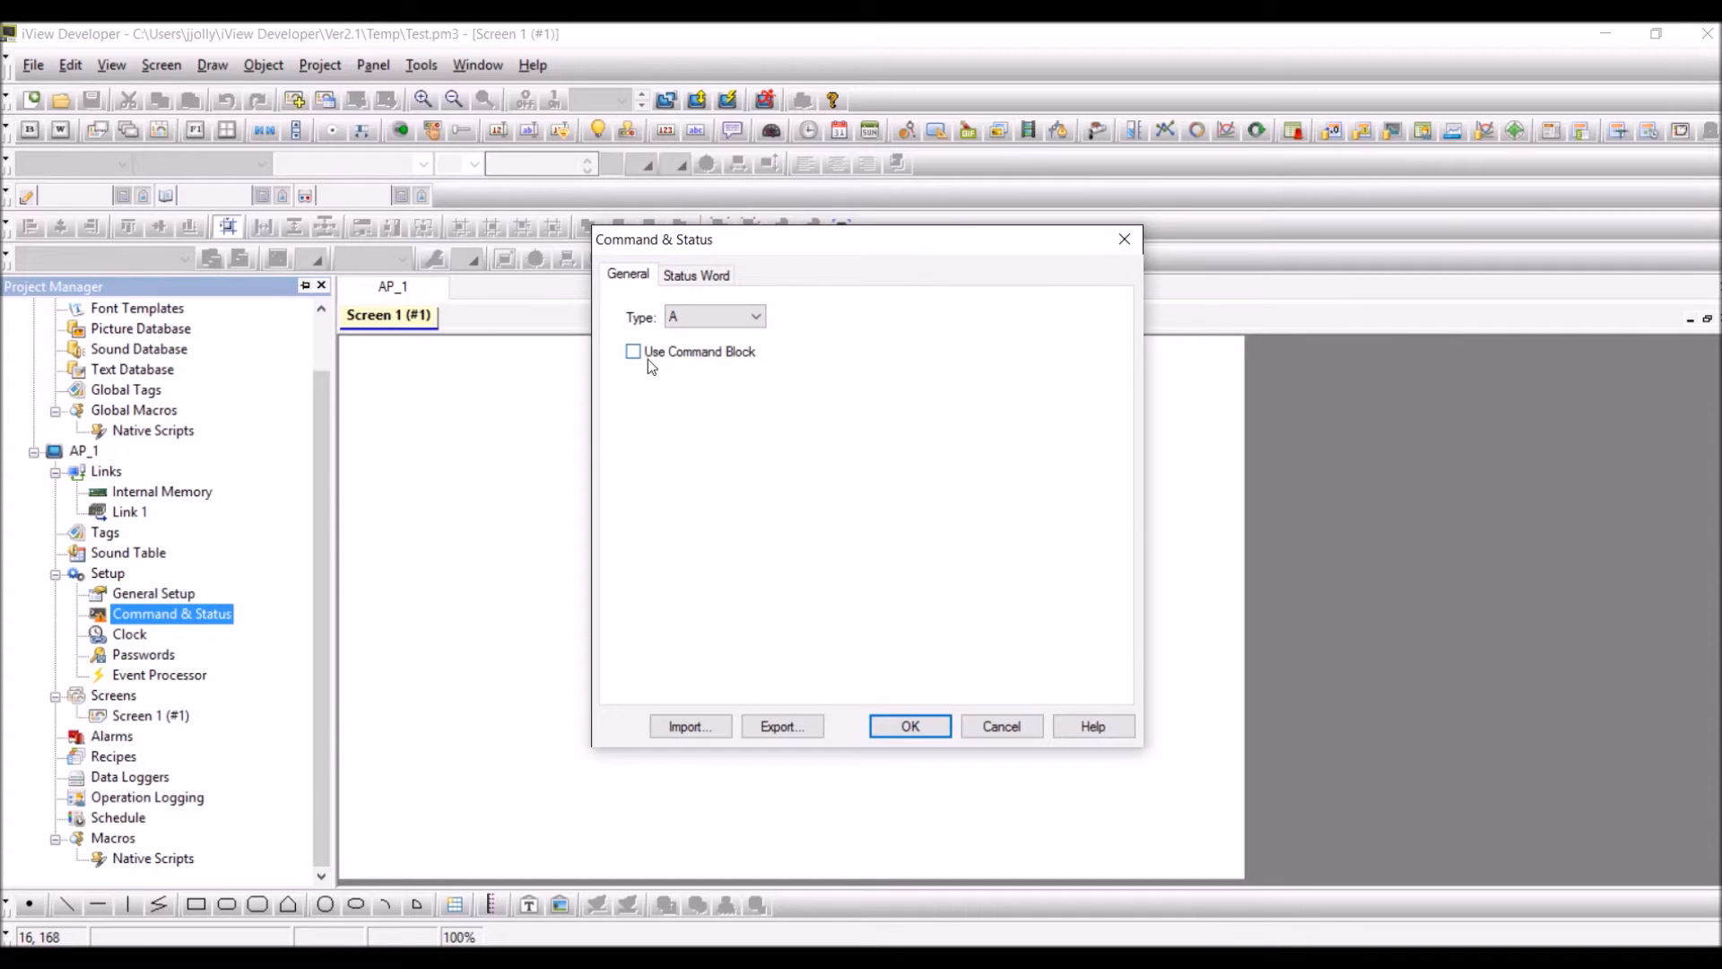
# - Enable the command block with read address $U0 and a size of 10 words ($C0~$C9)
pyautogui.click(632, 351)
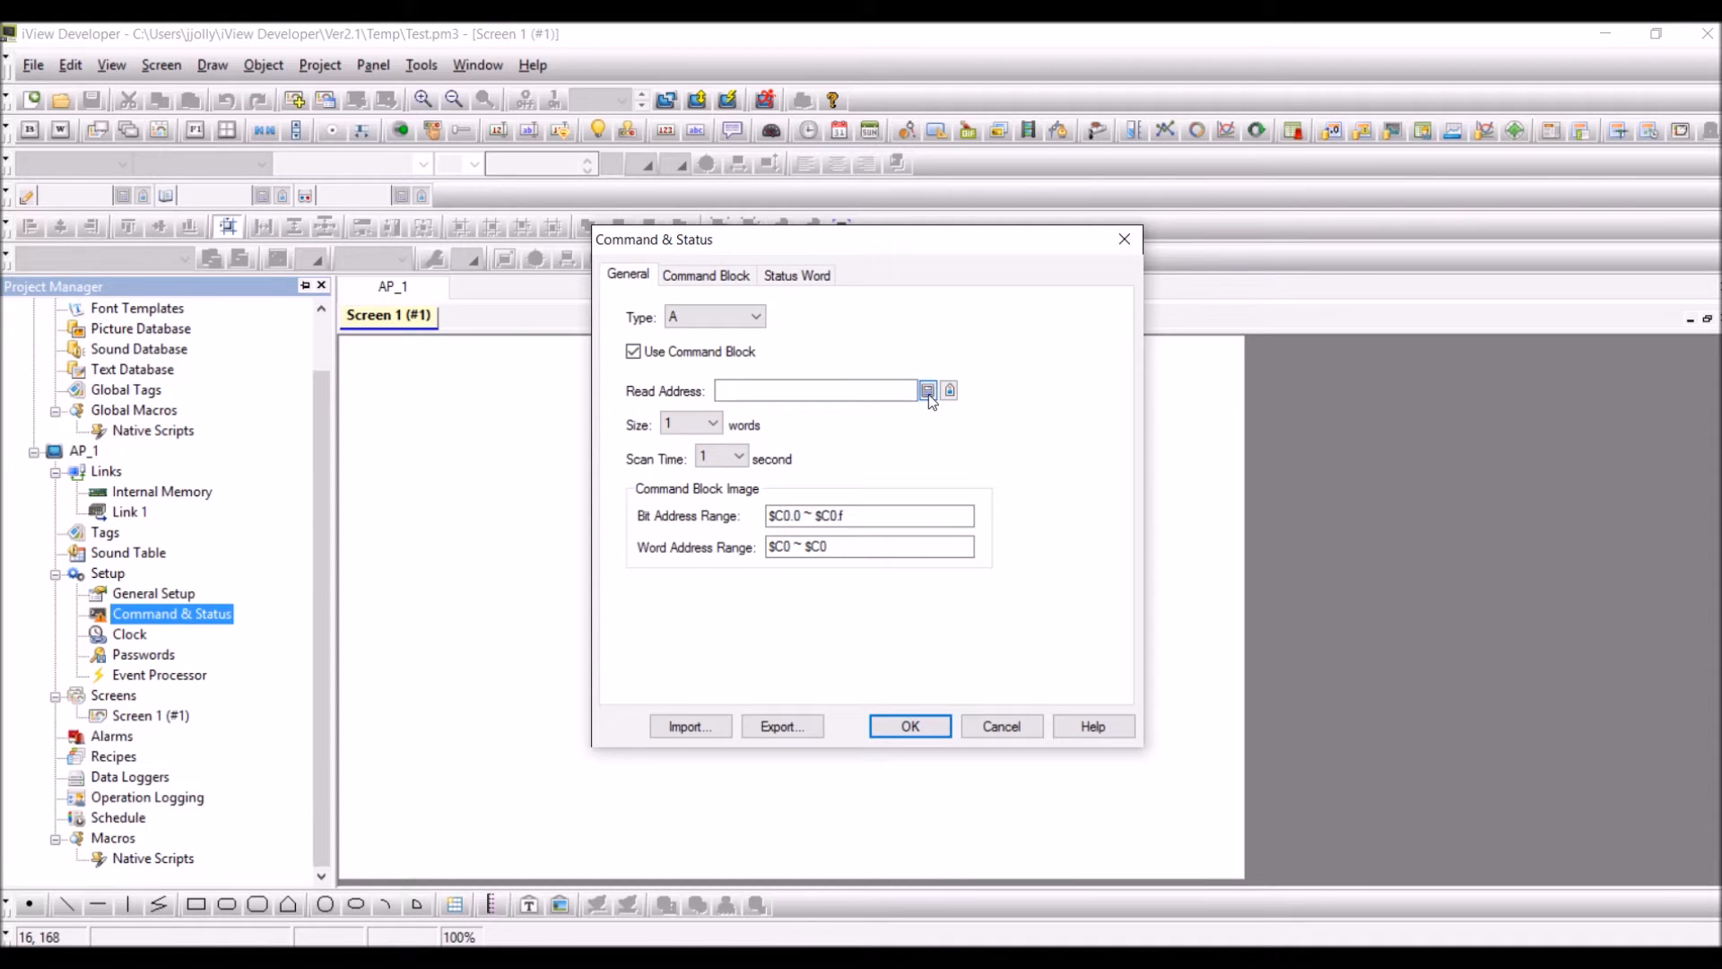
pyautogui.click(926, 391)
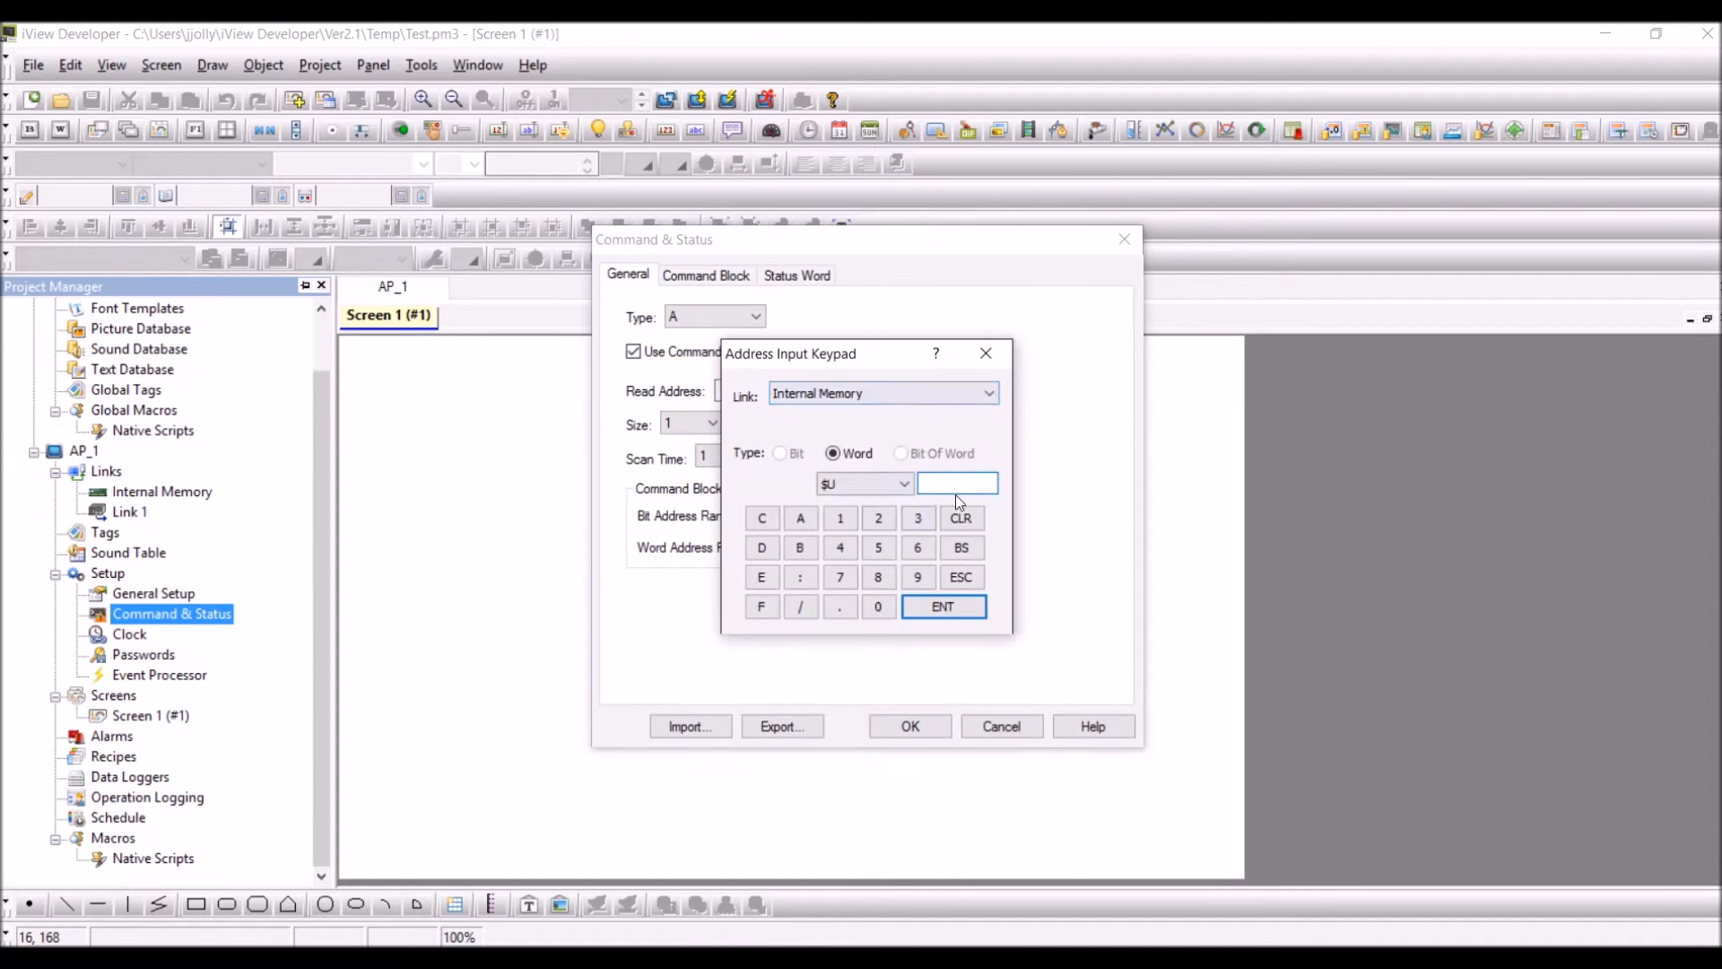
pyautogui.click(941, 607)
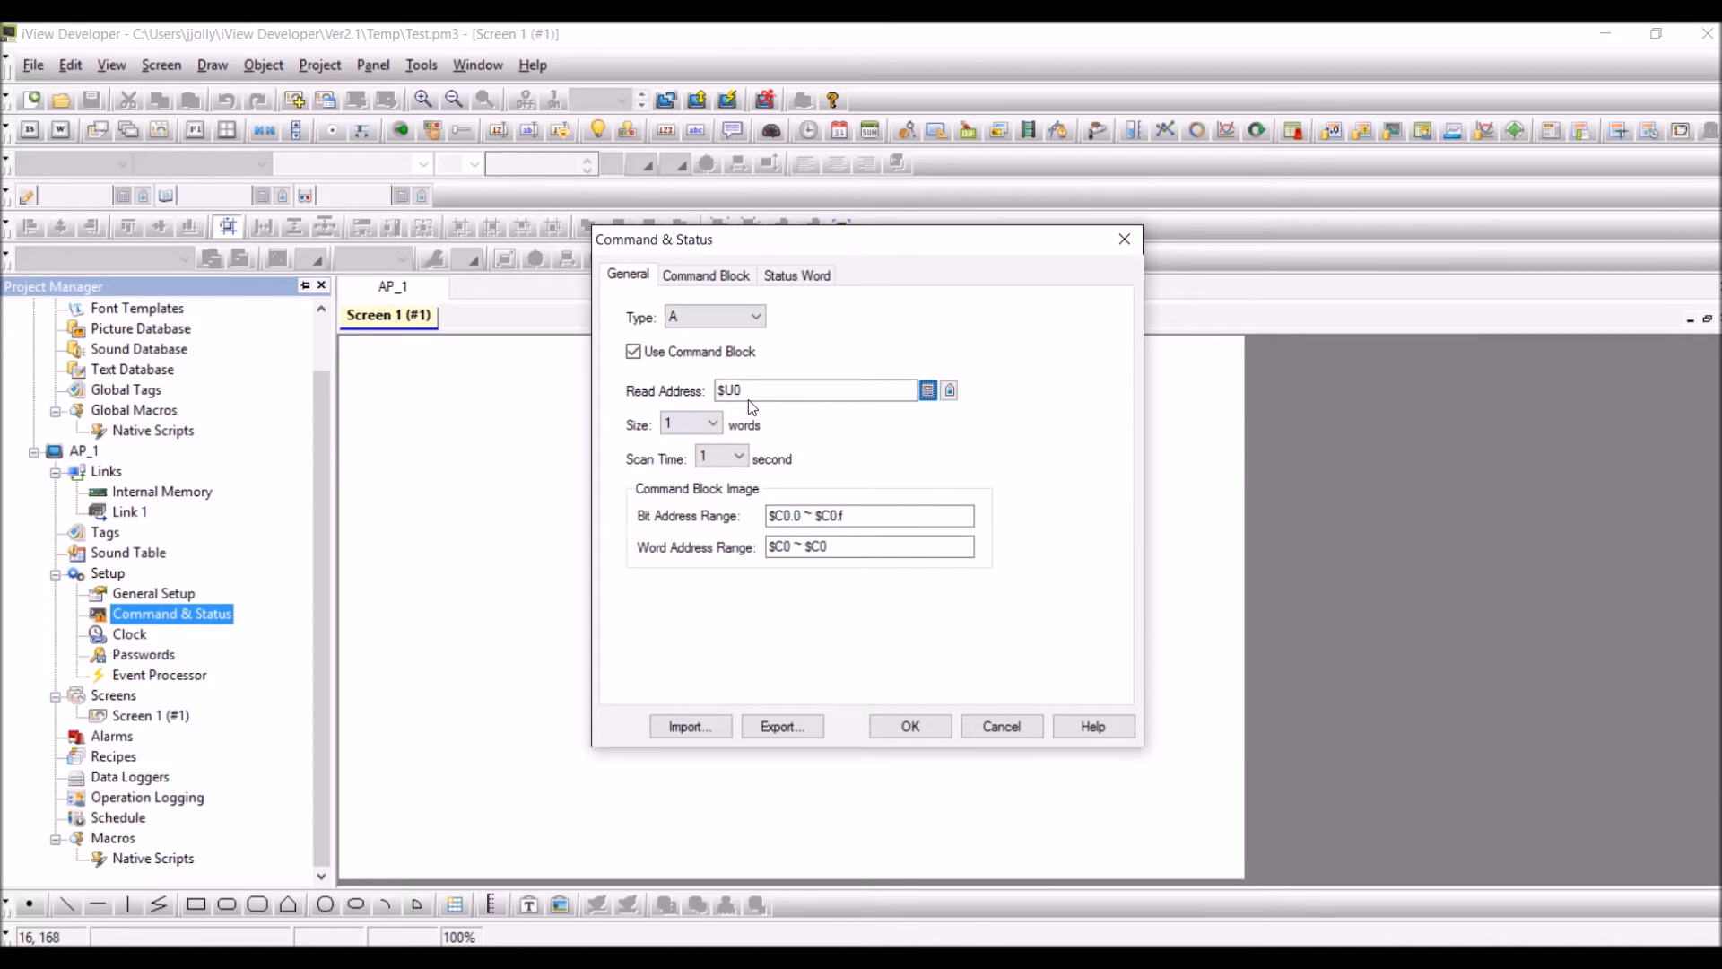
pyautogui.moveTo(684, 442)
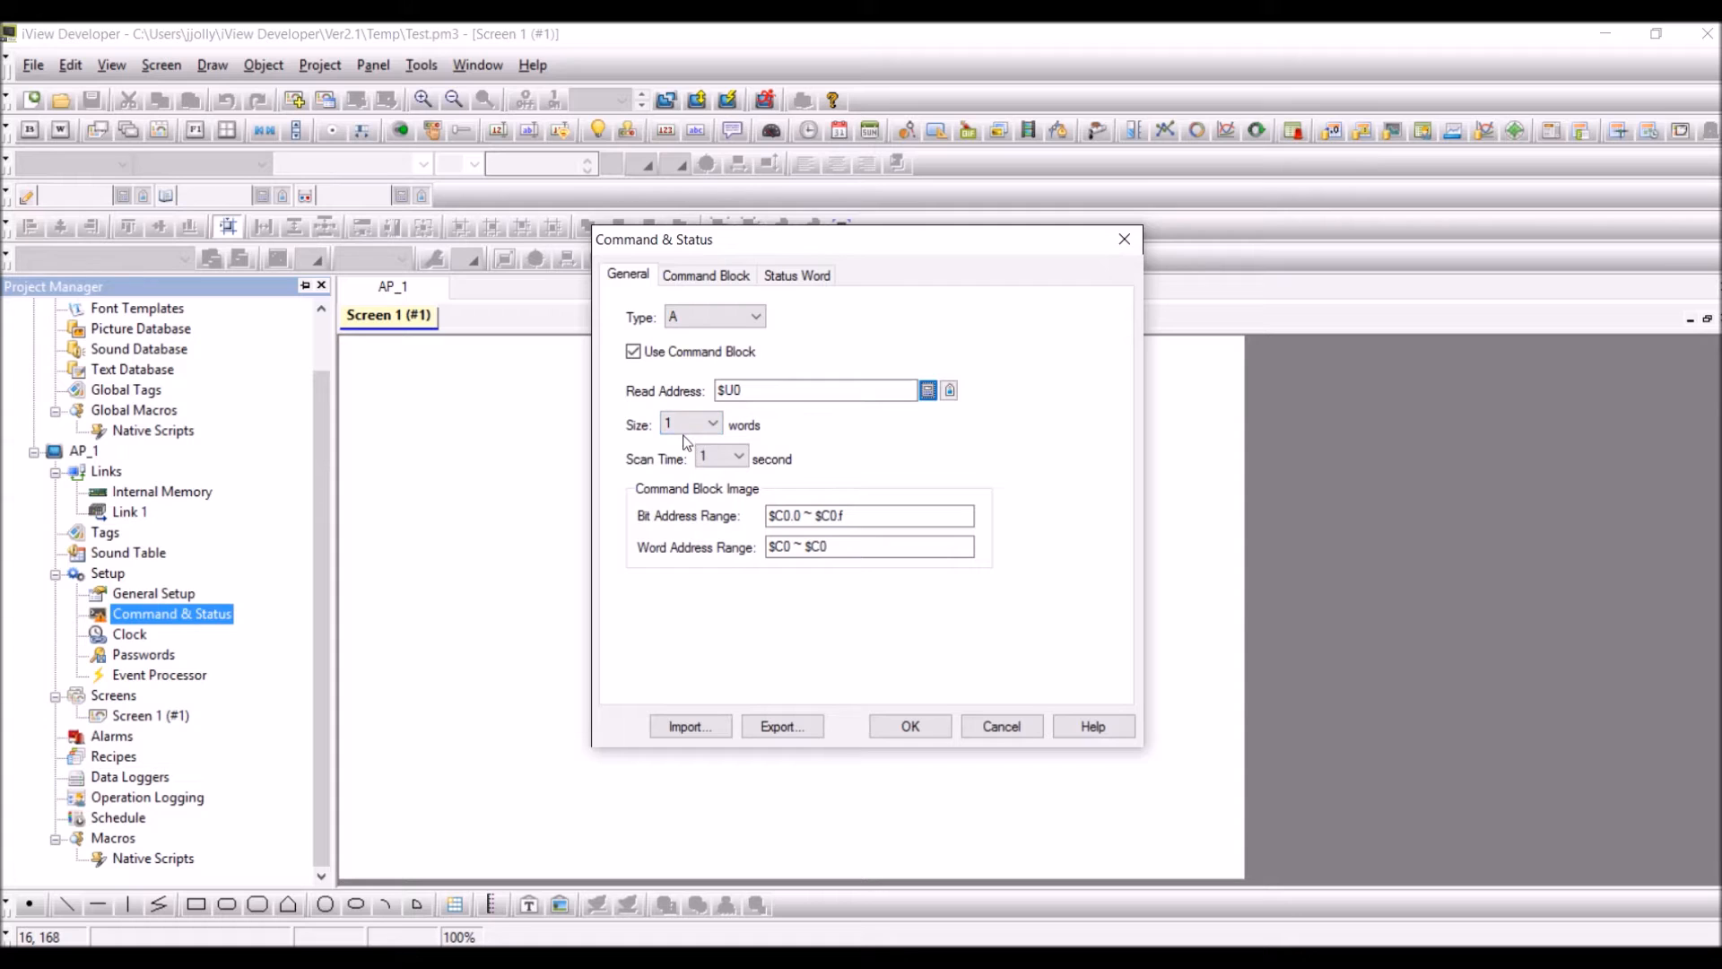
pyautogui.click(712, 425)
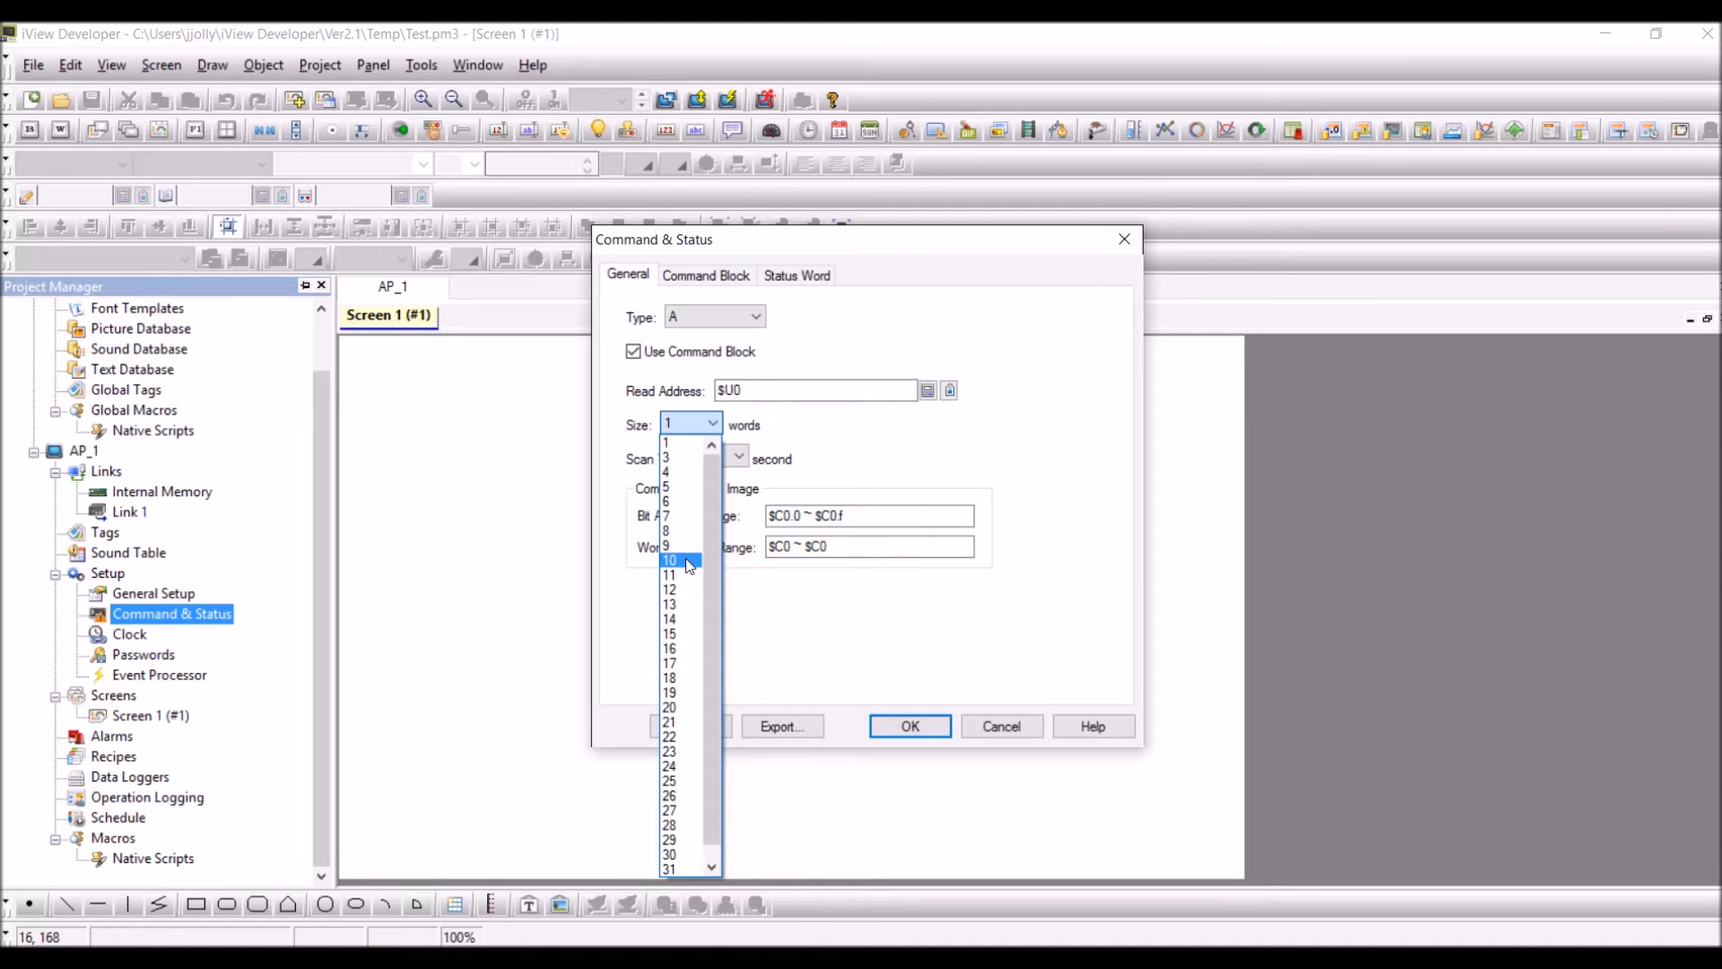
pyautogui.click(669, 559)
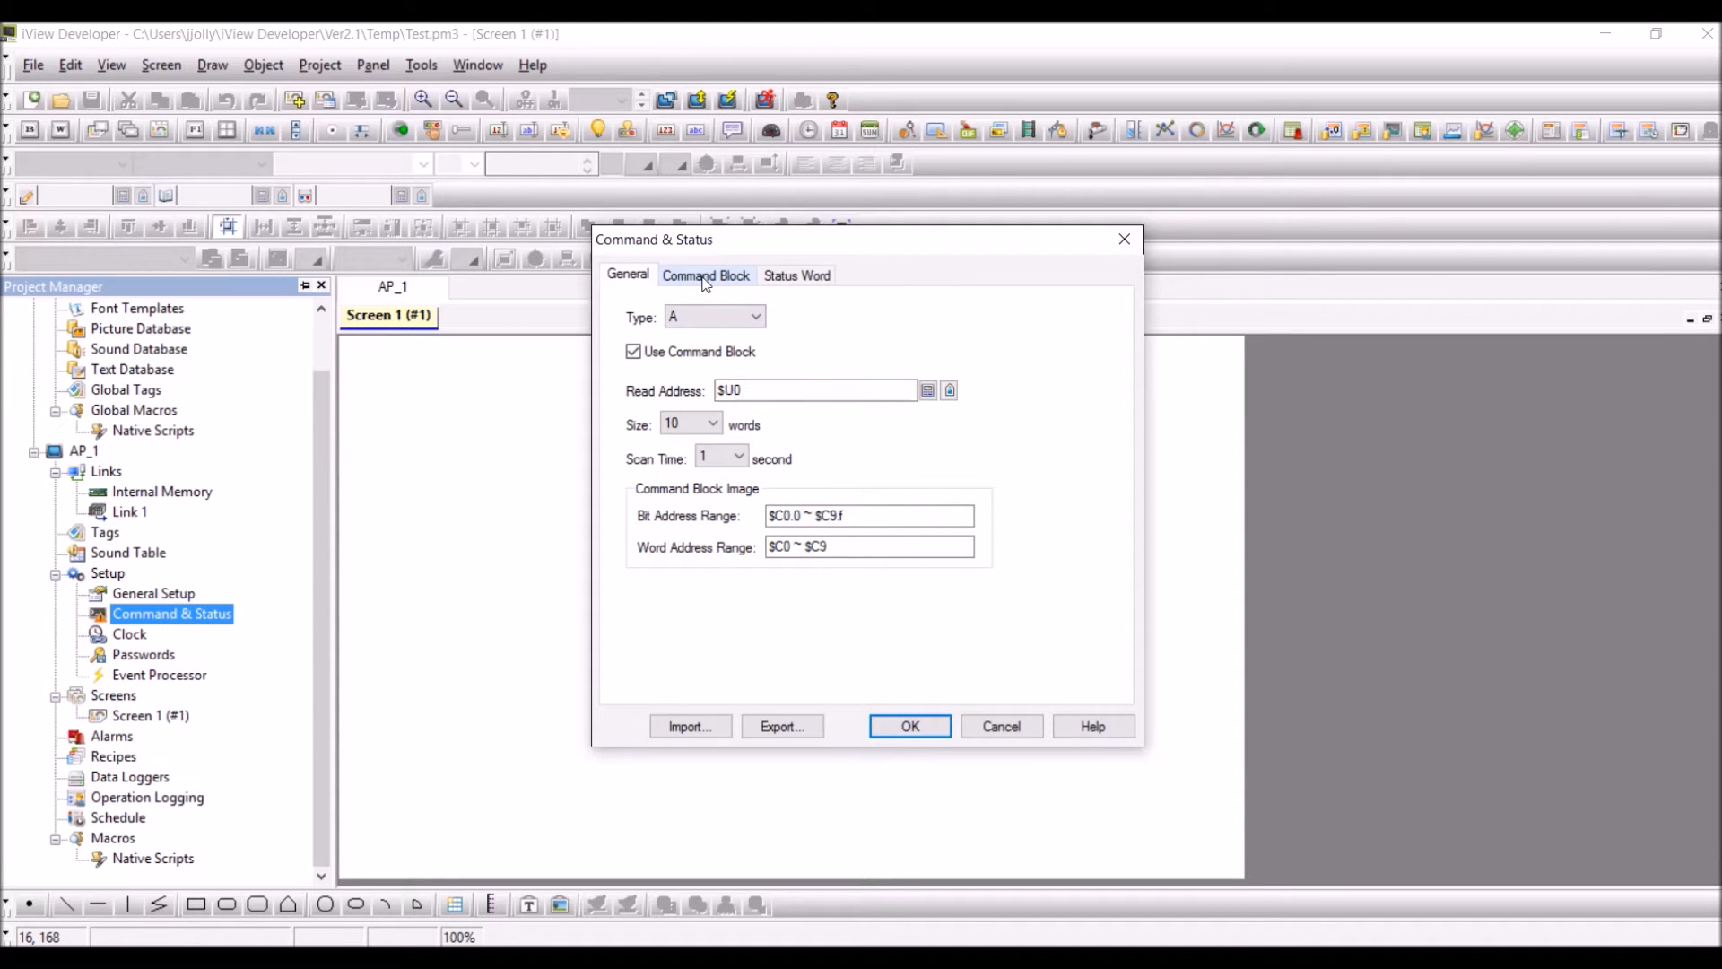
# - Show the Command Block settings listing $C0, $C1, $C2 and flag bits $C2.0–$C2.f
pyautogui.click(704, 275)
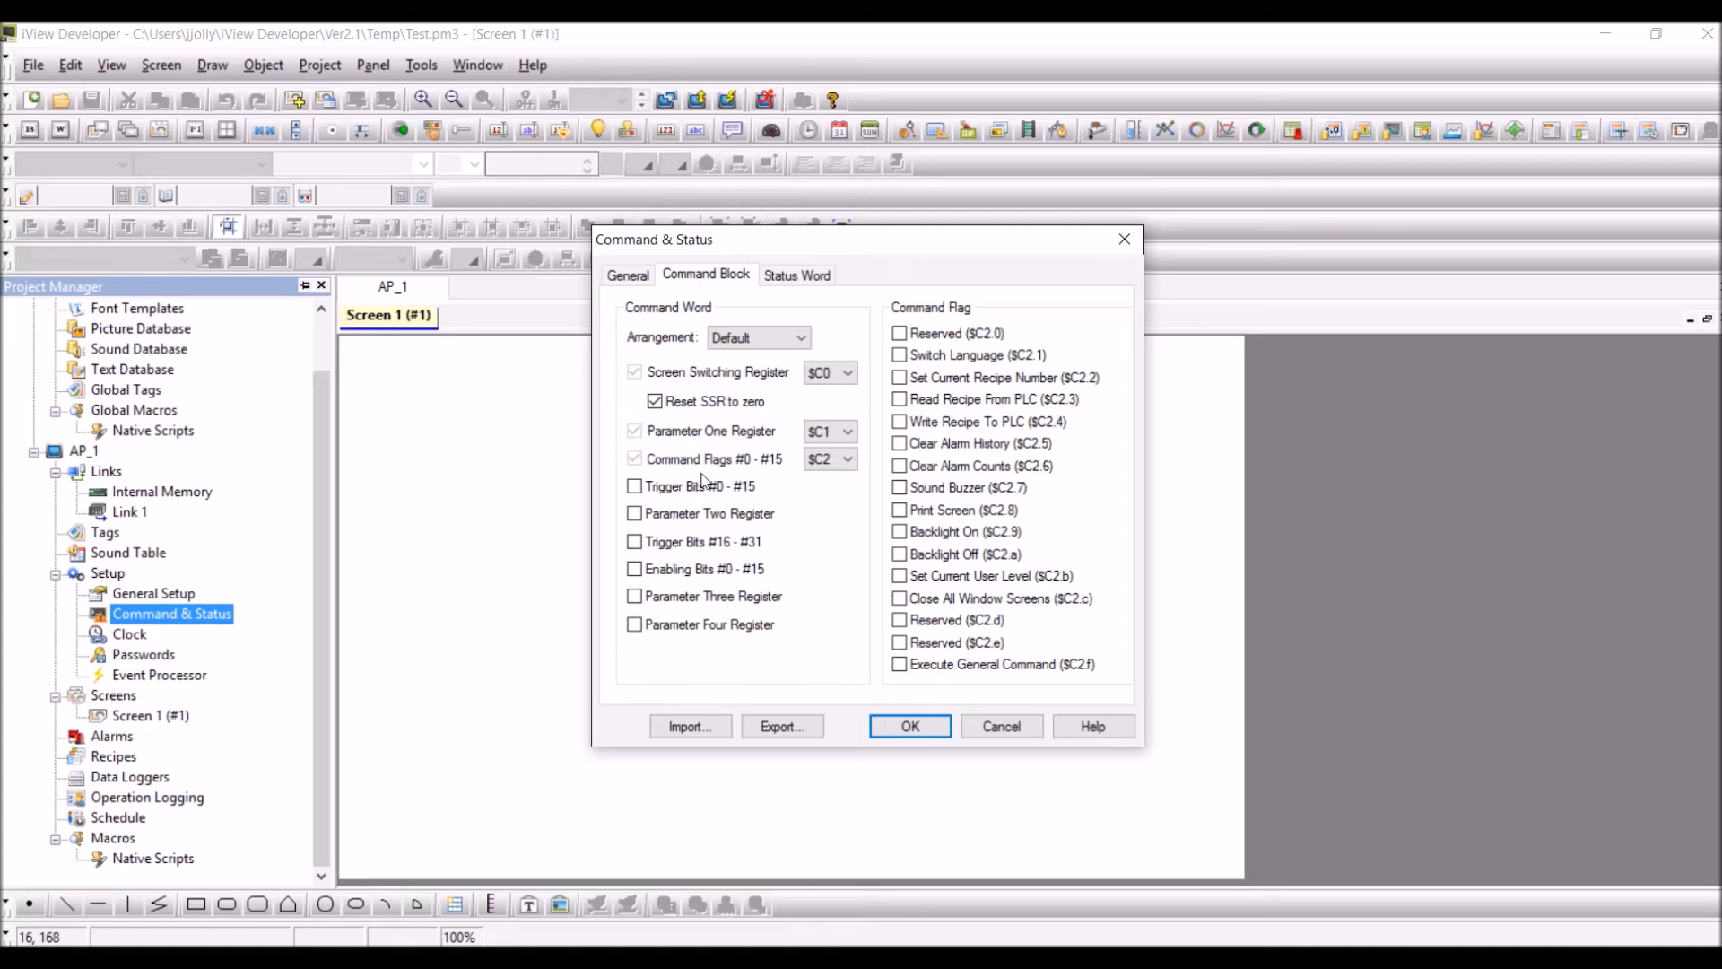
pyautogui.moveTo(723, 321)
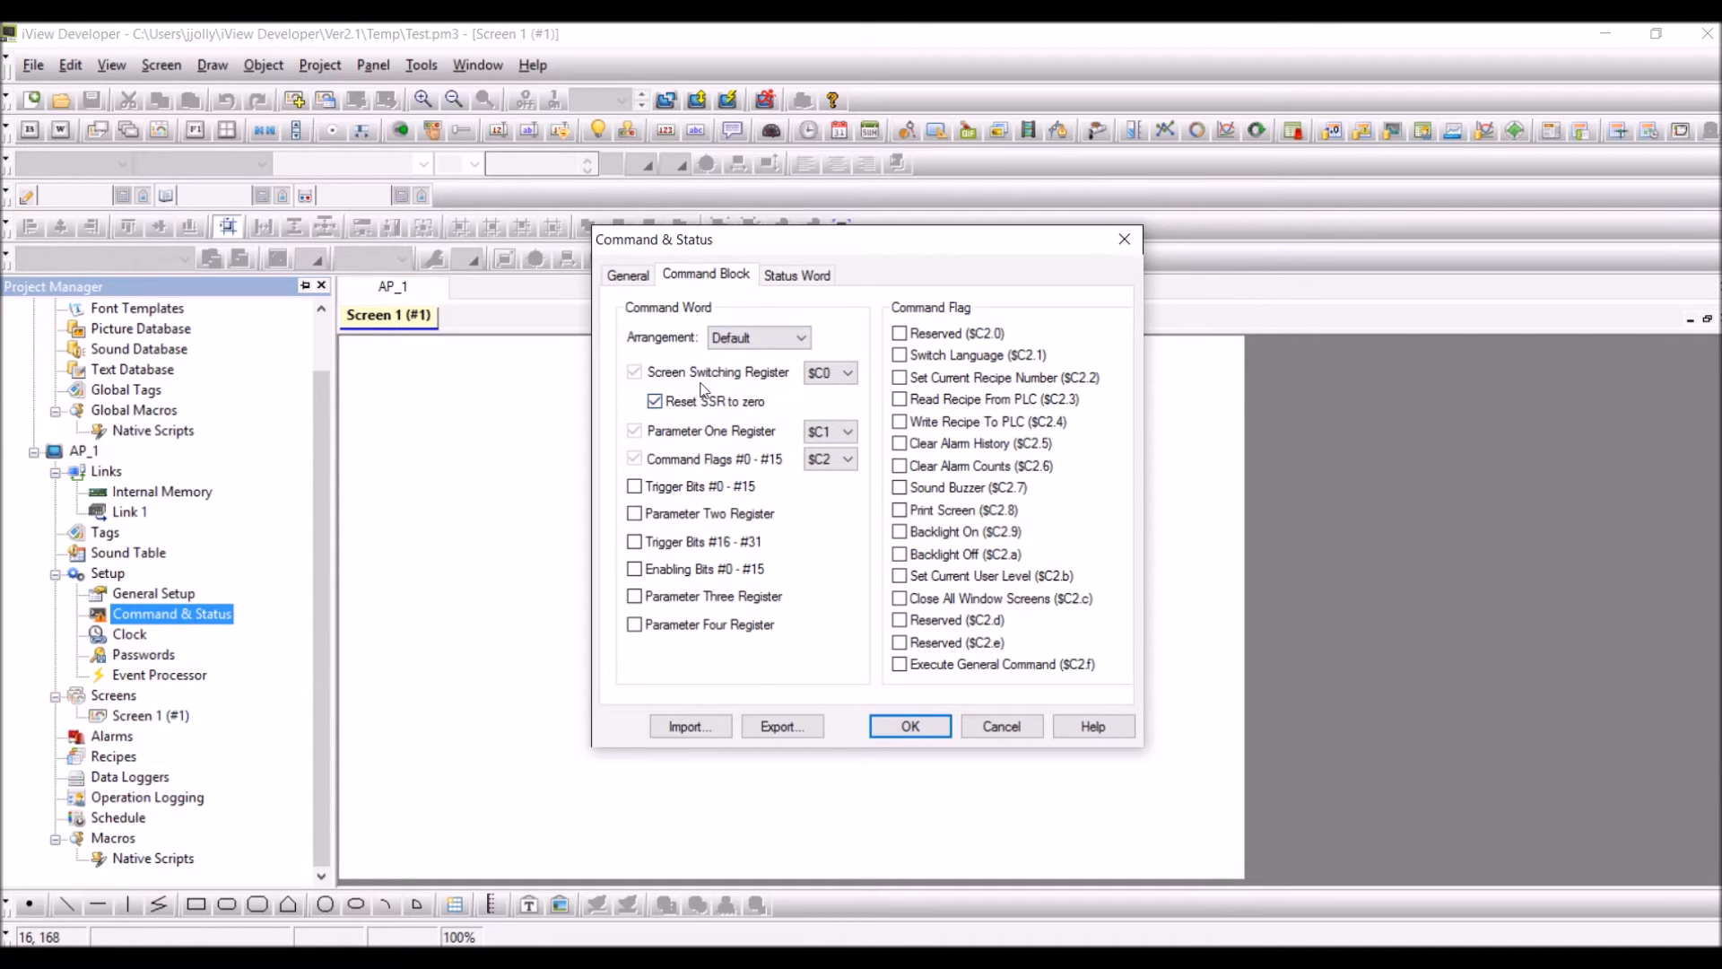
pyautogui.click(655, 401)
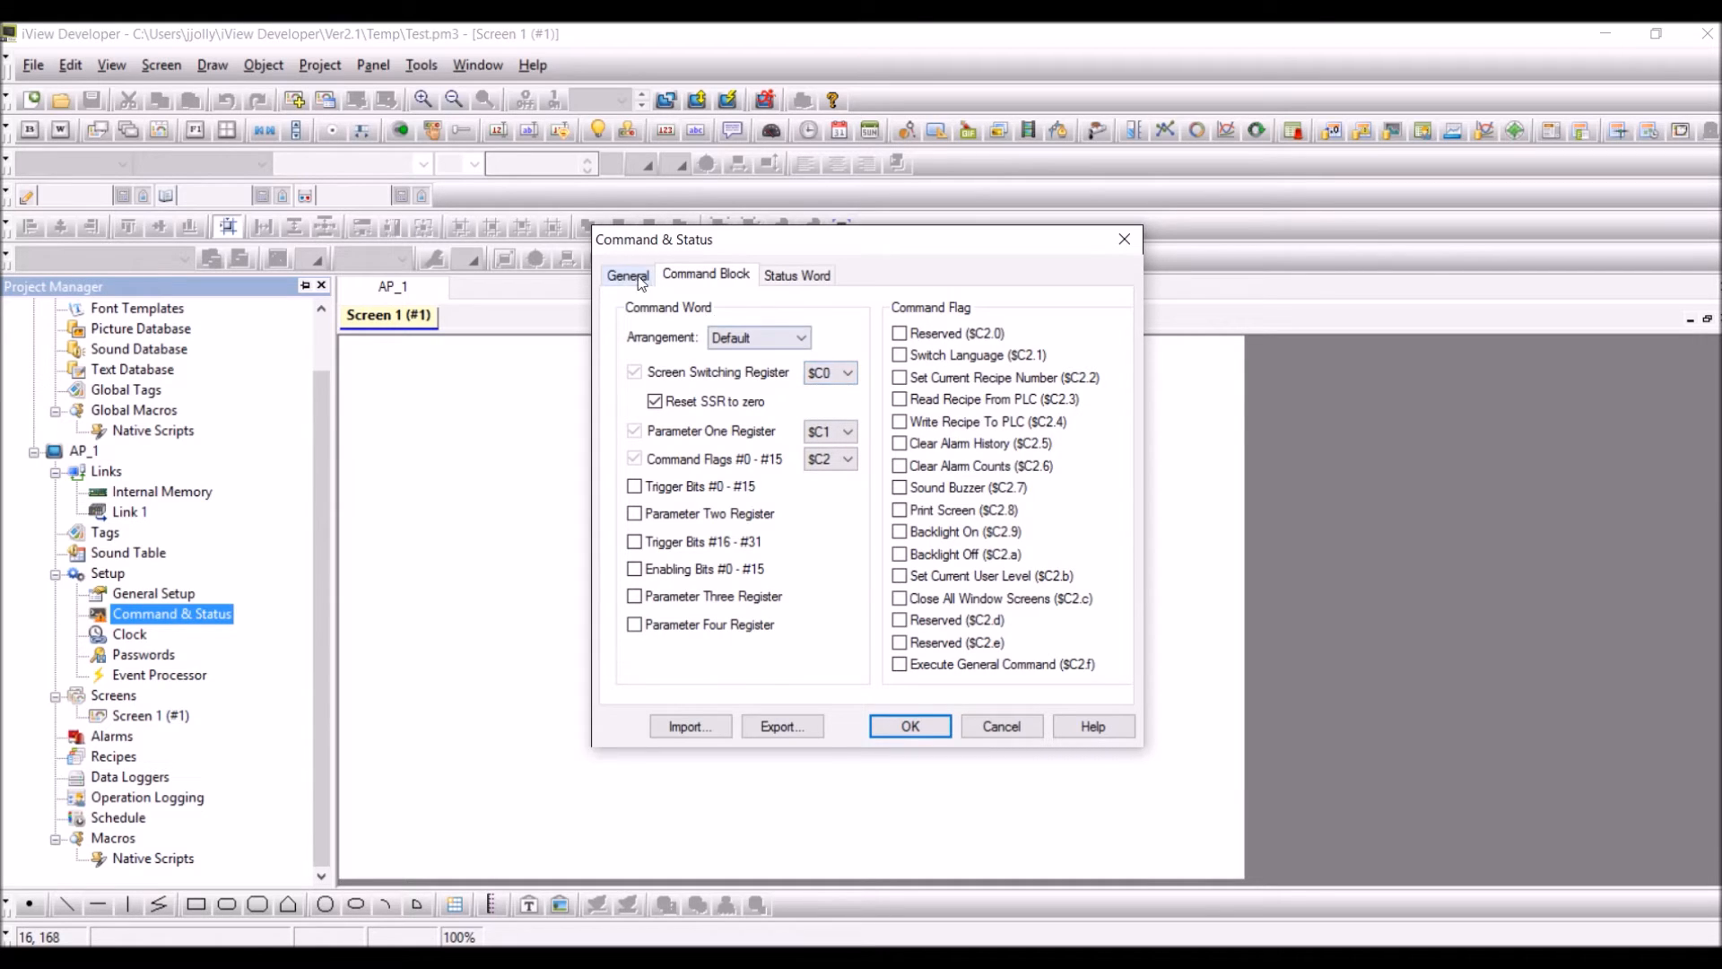
pyautogui.click(627, 274)
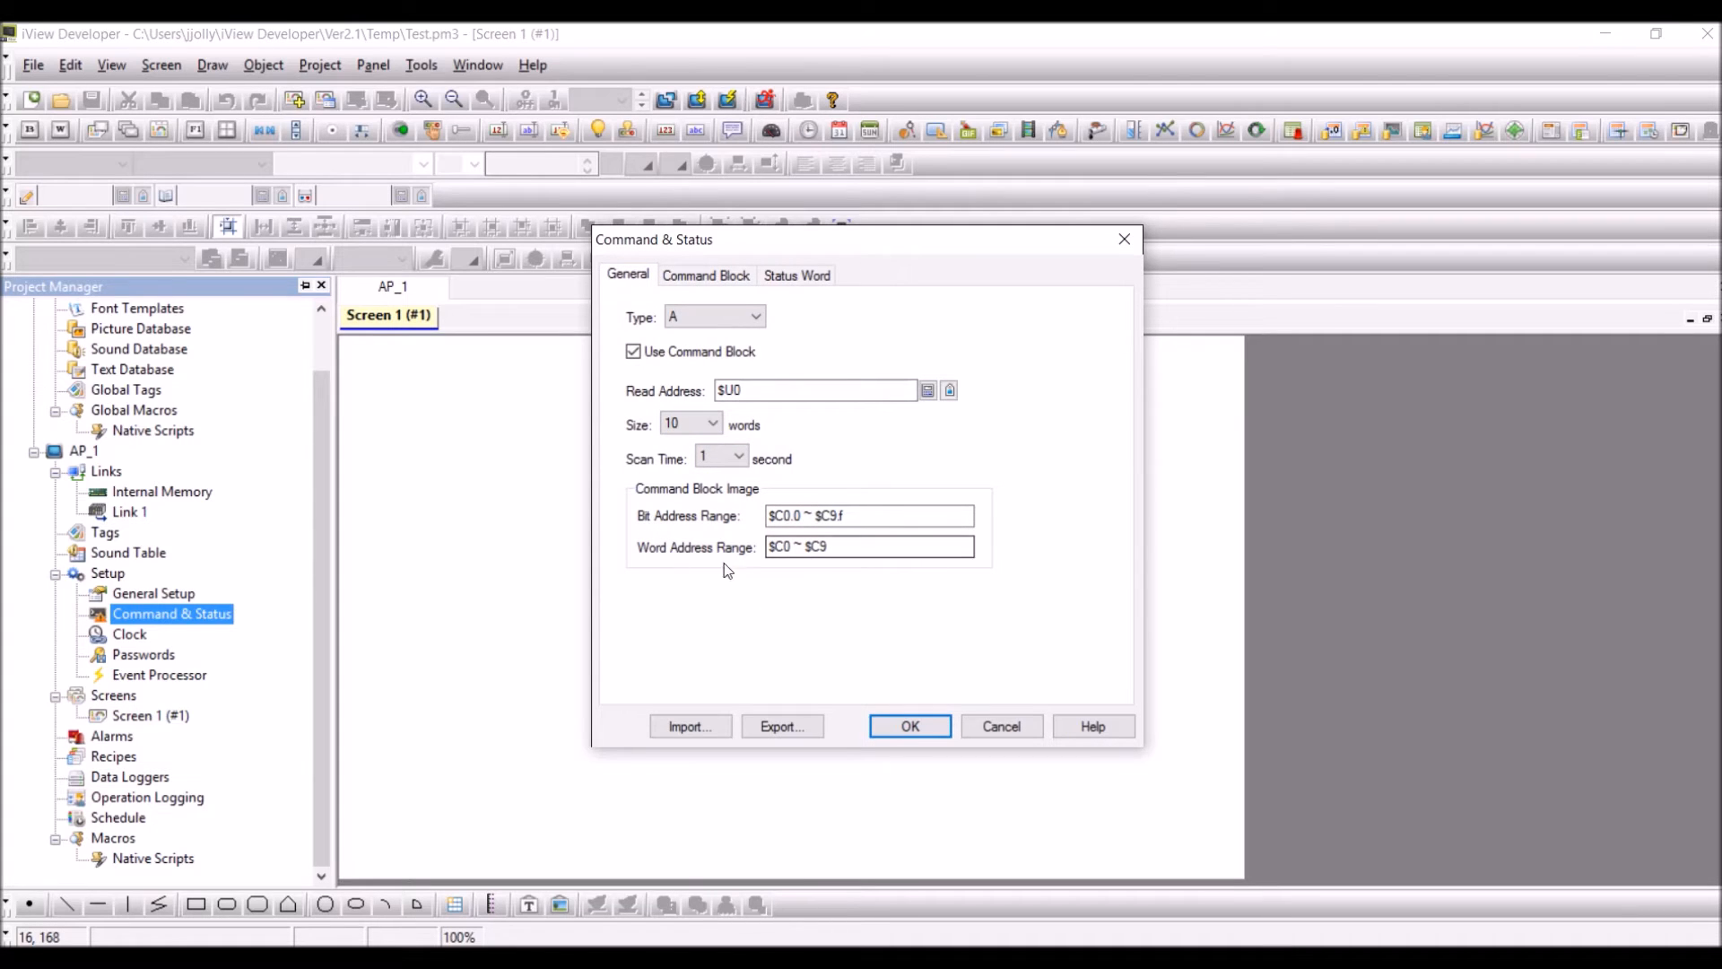
pyautogui.click(867, 547)
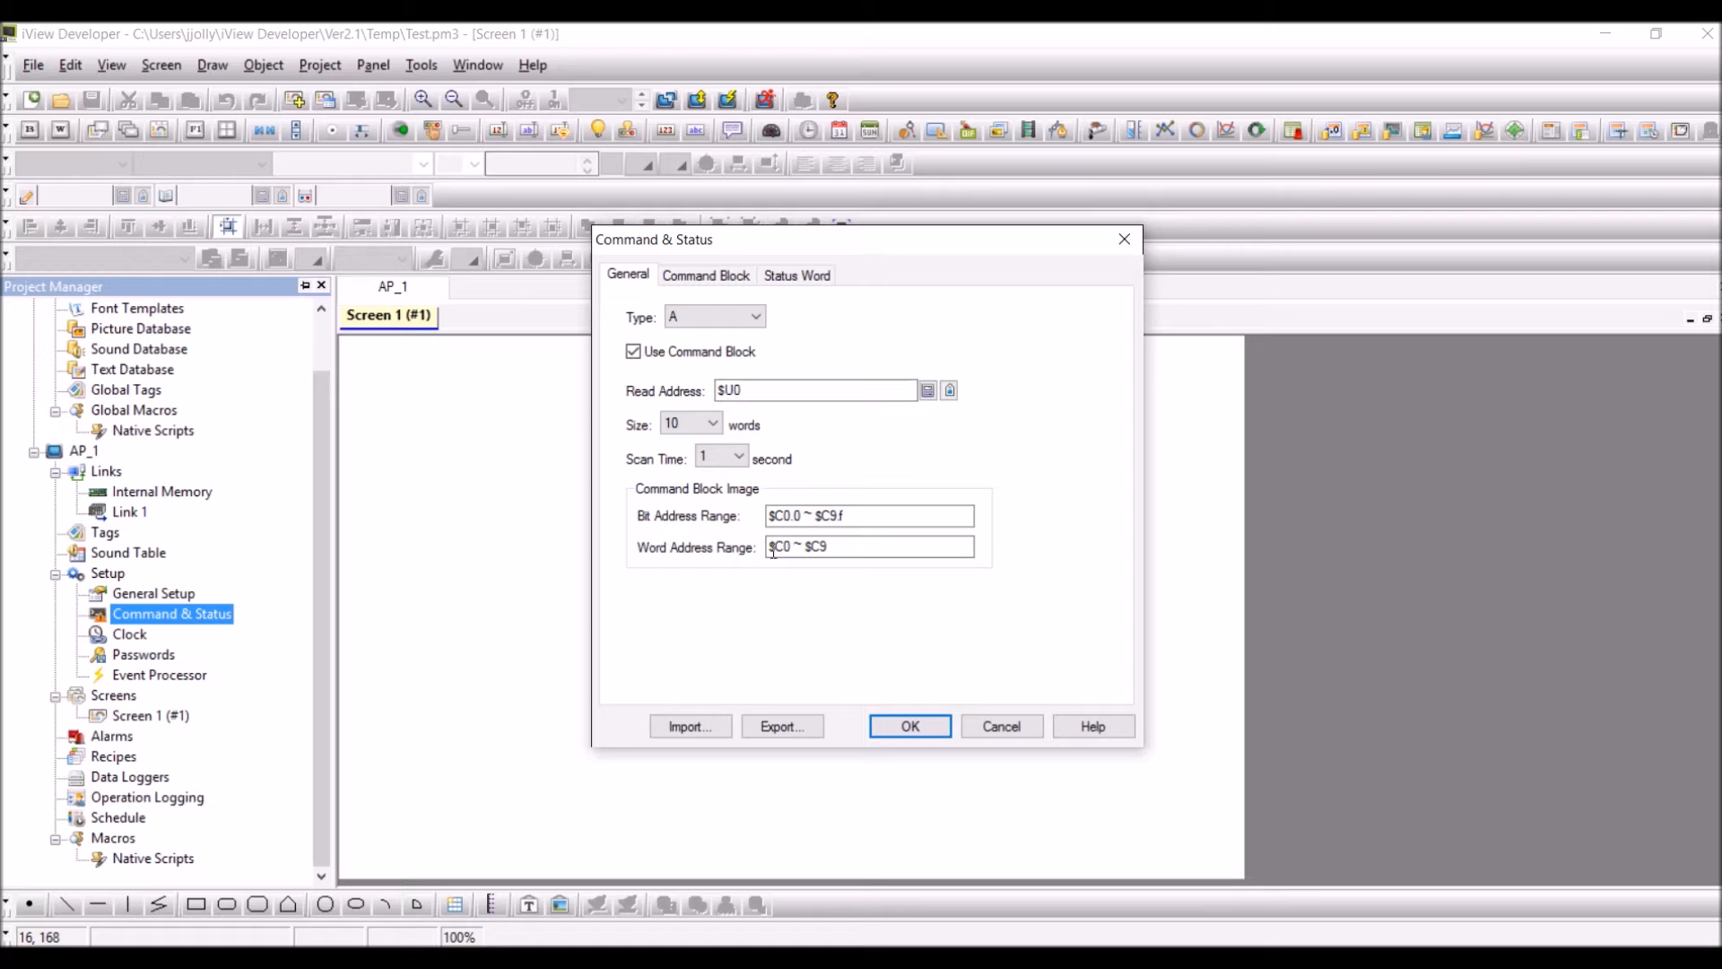
pyautogui.tripleClick(867, 548)
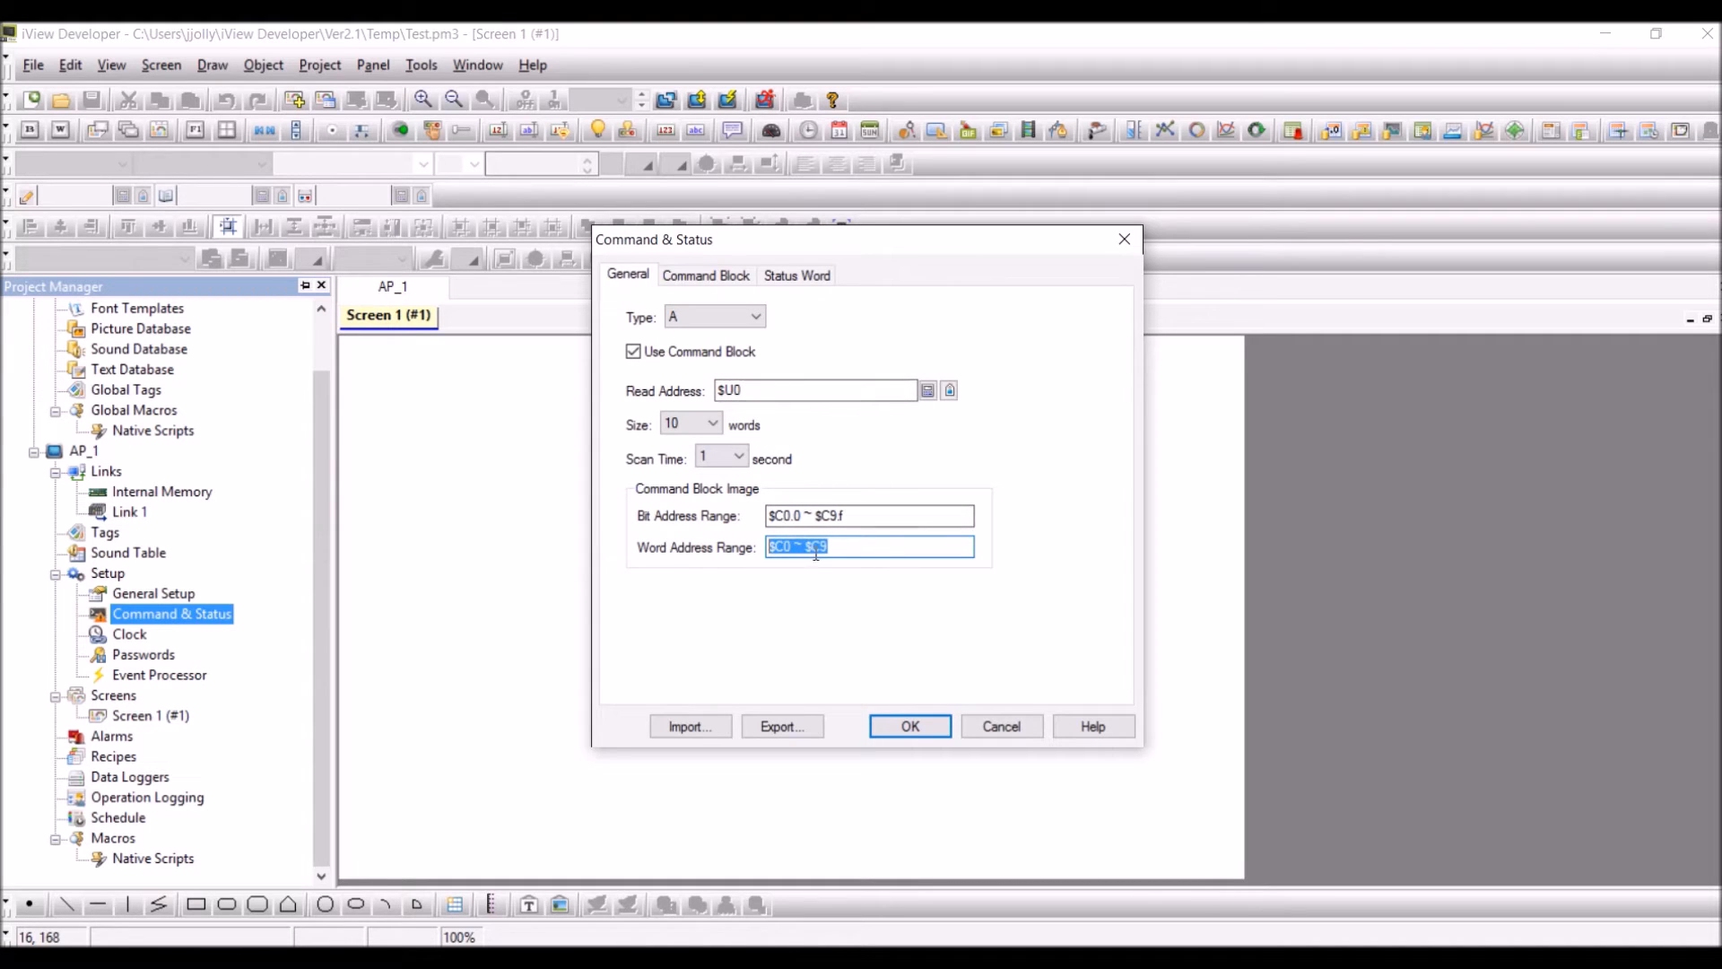
pyautogui.click(705, 274)
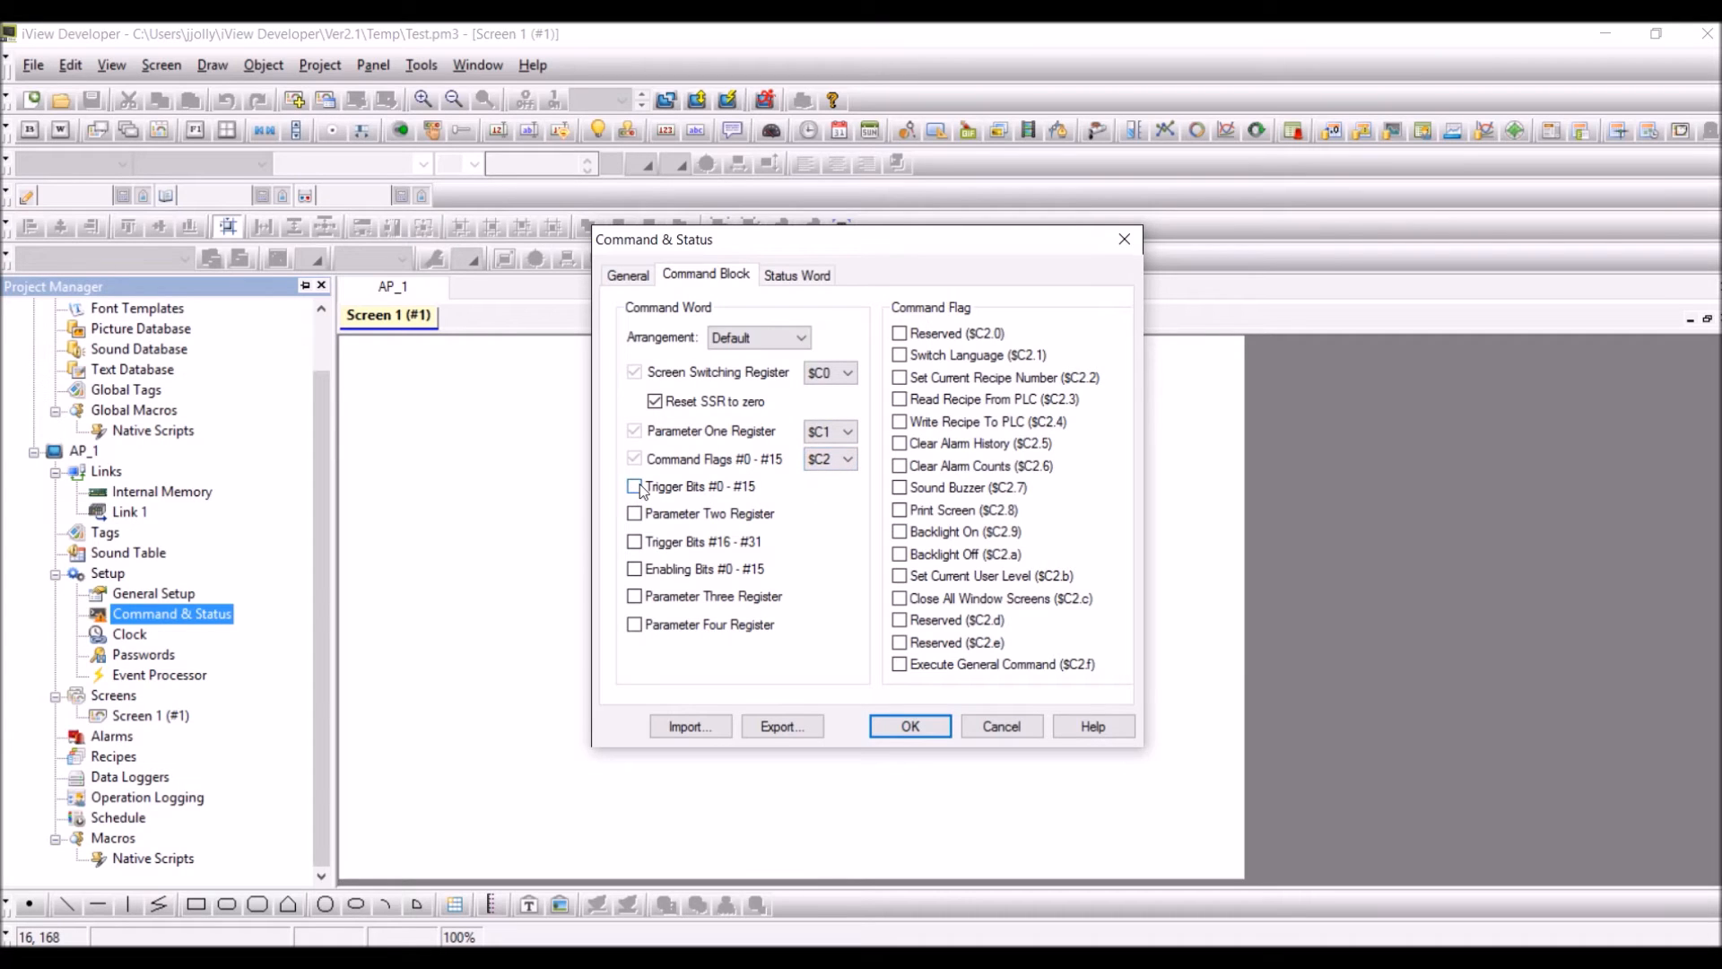
# - Enable Trigger Bits #0–#15 and #16–#31 ($C5) in the command block and confirm
pyautogui.click(634, 486)
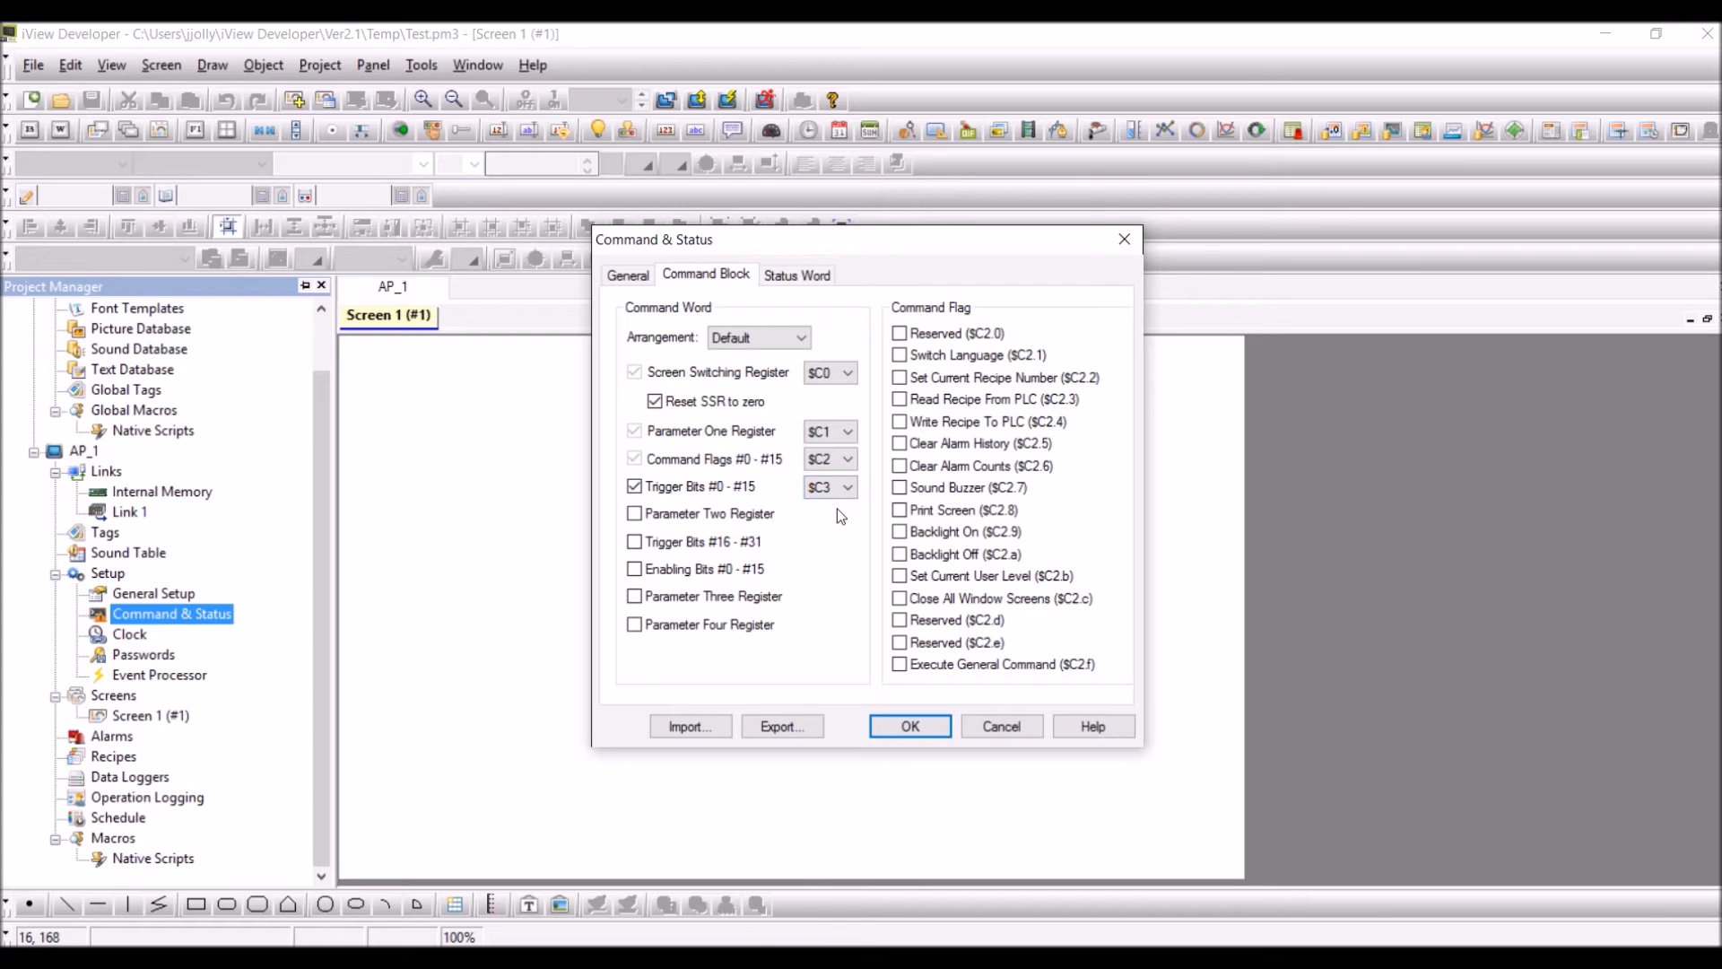
pyautogui.moveTo(799, 502)
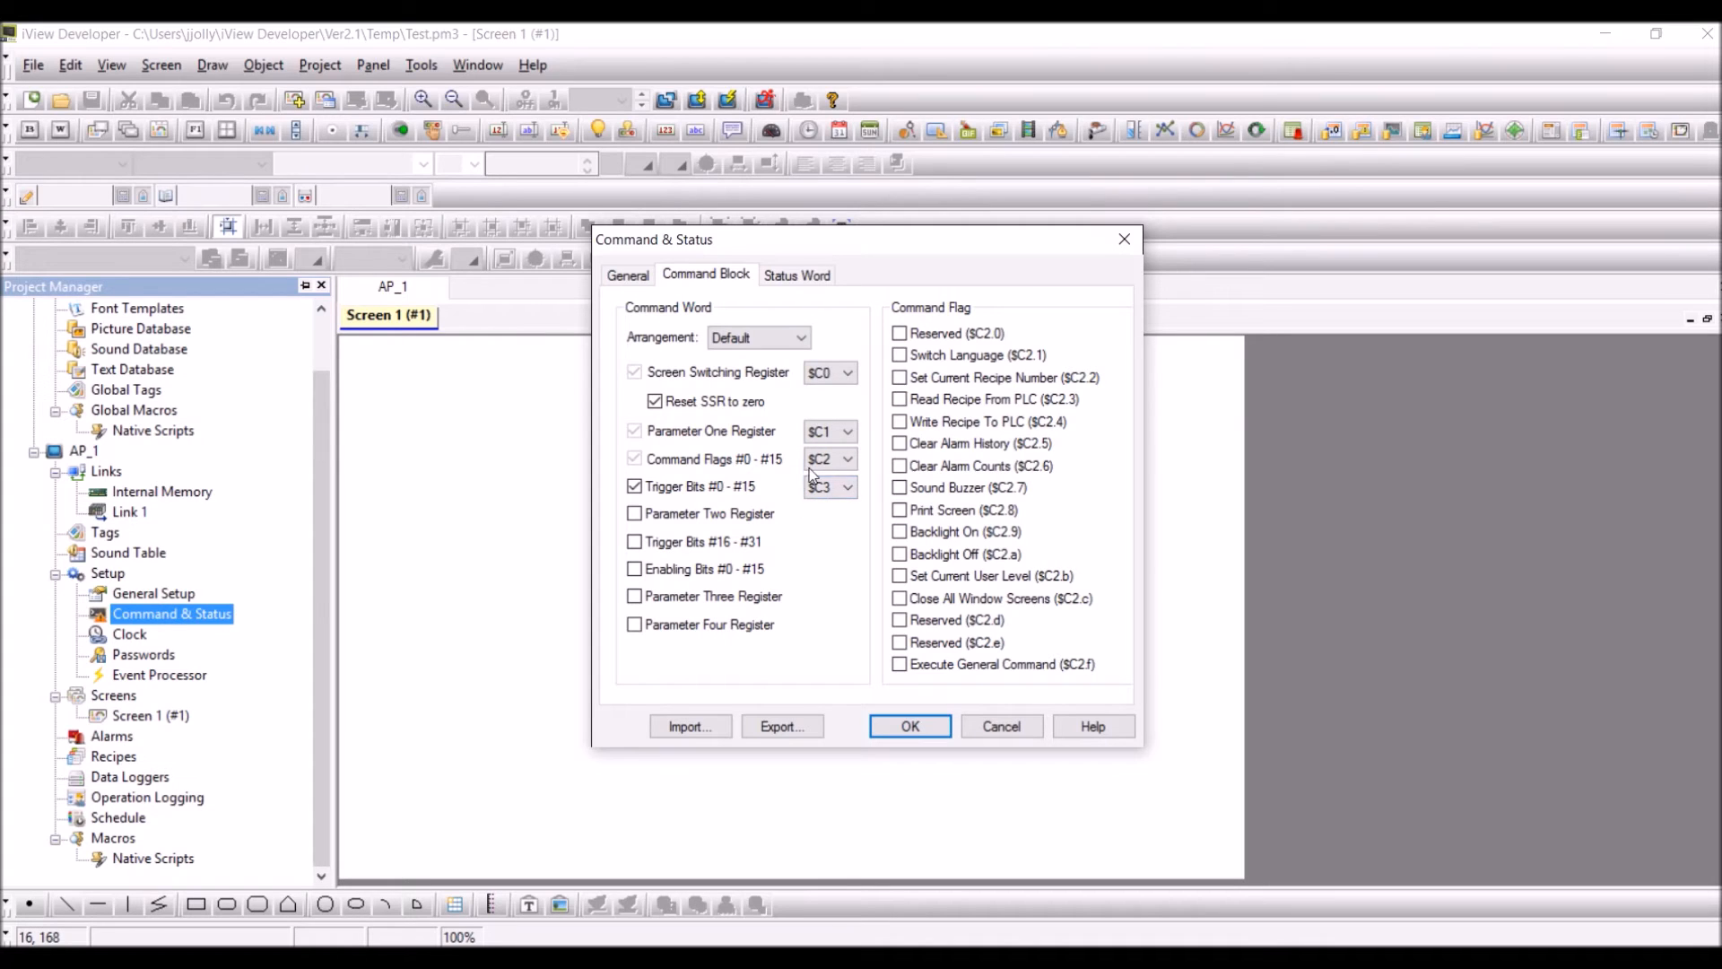
pyautogui.click(627, 274)
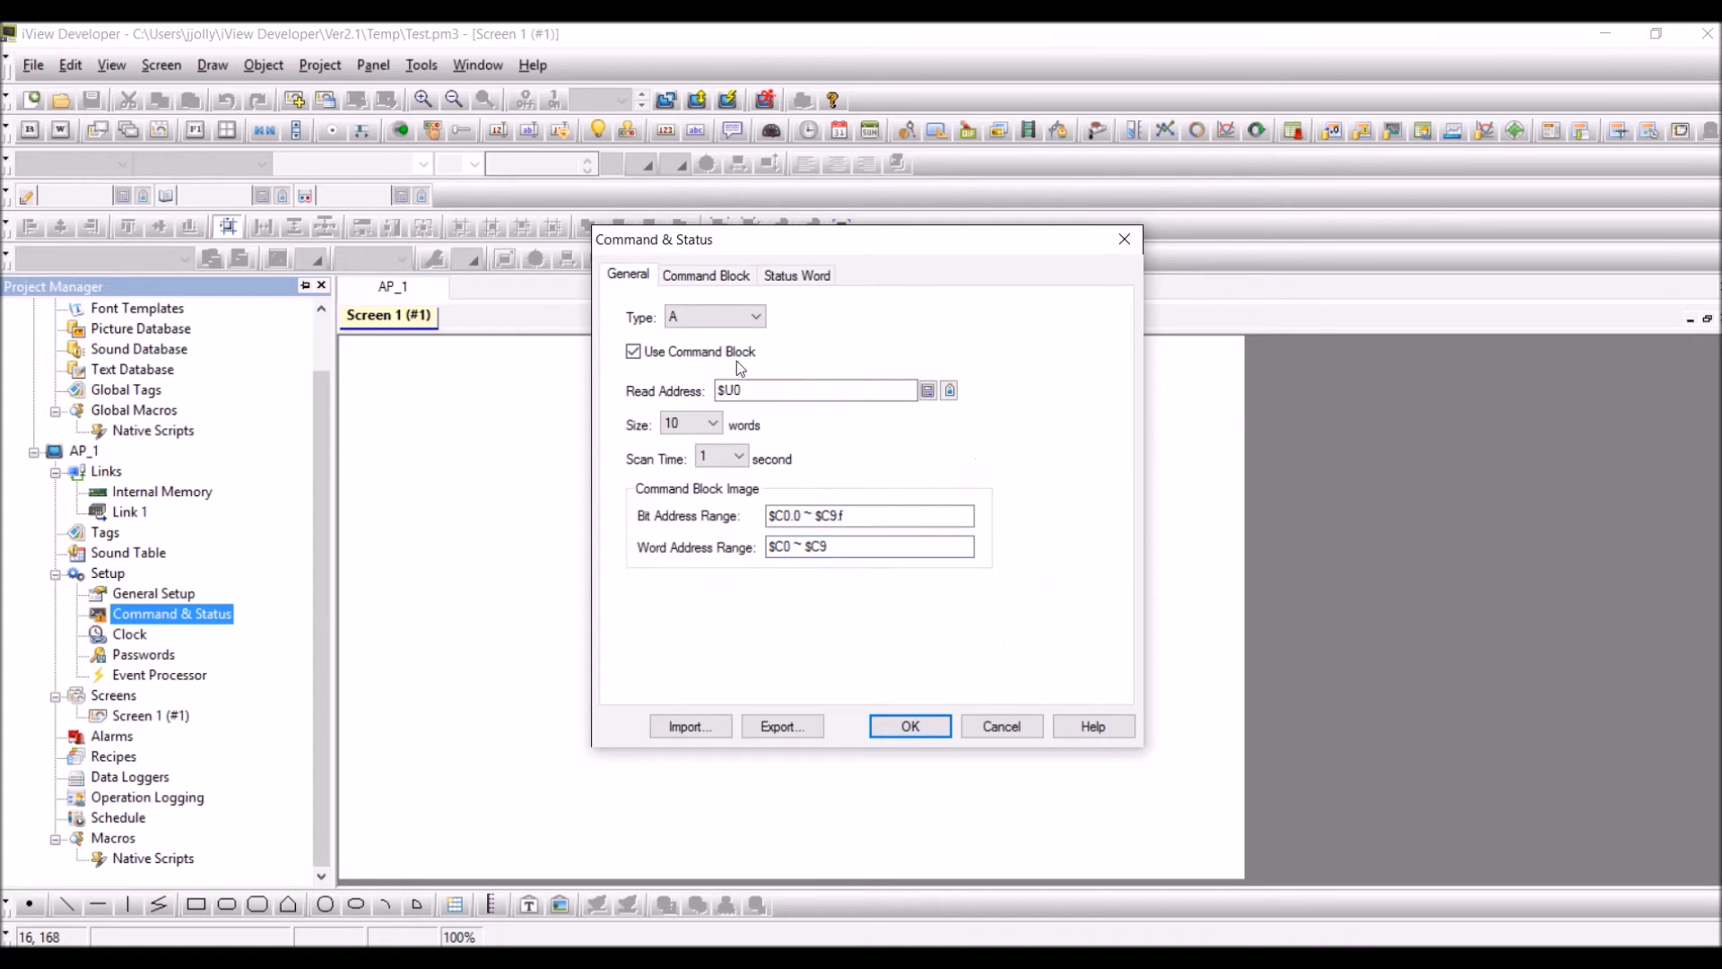
pyautogui.click(705, 274)
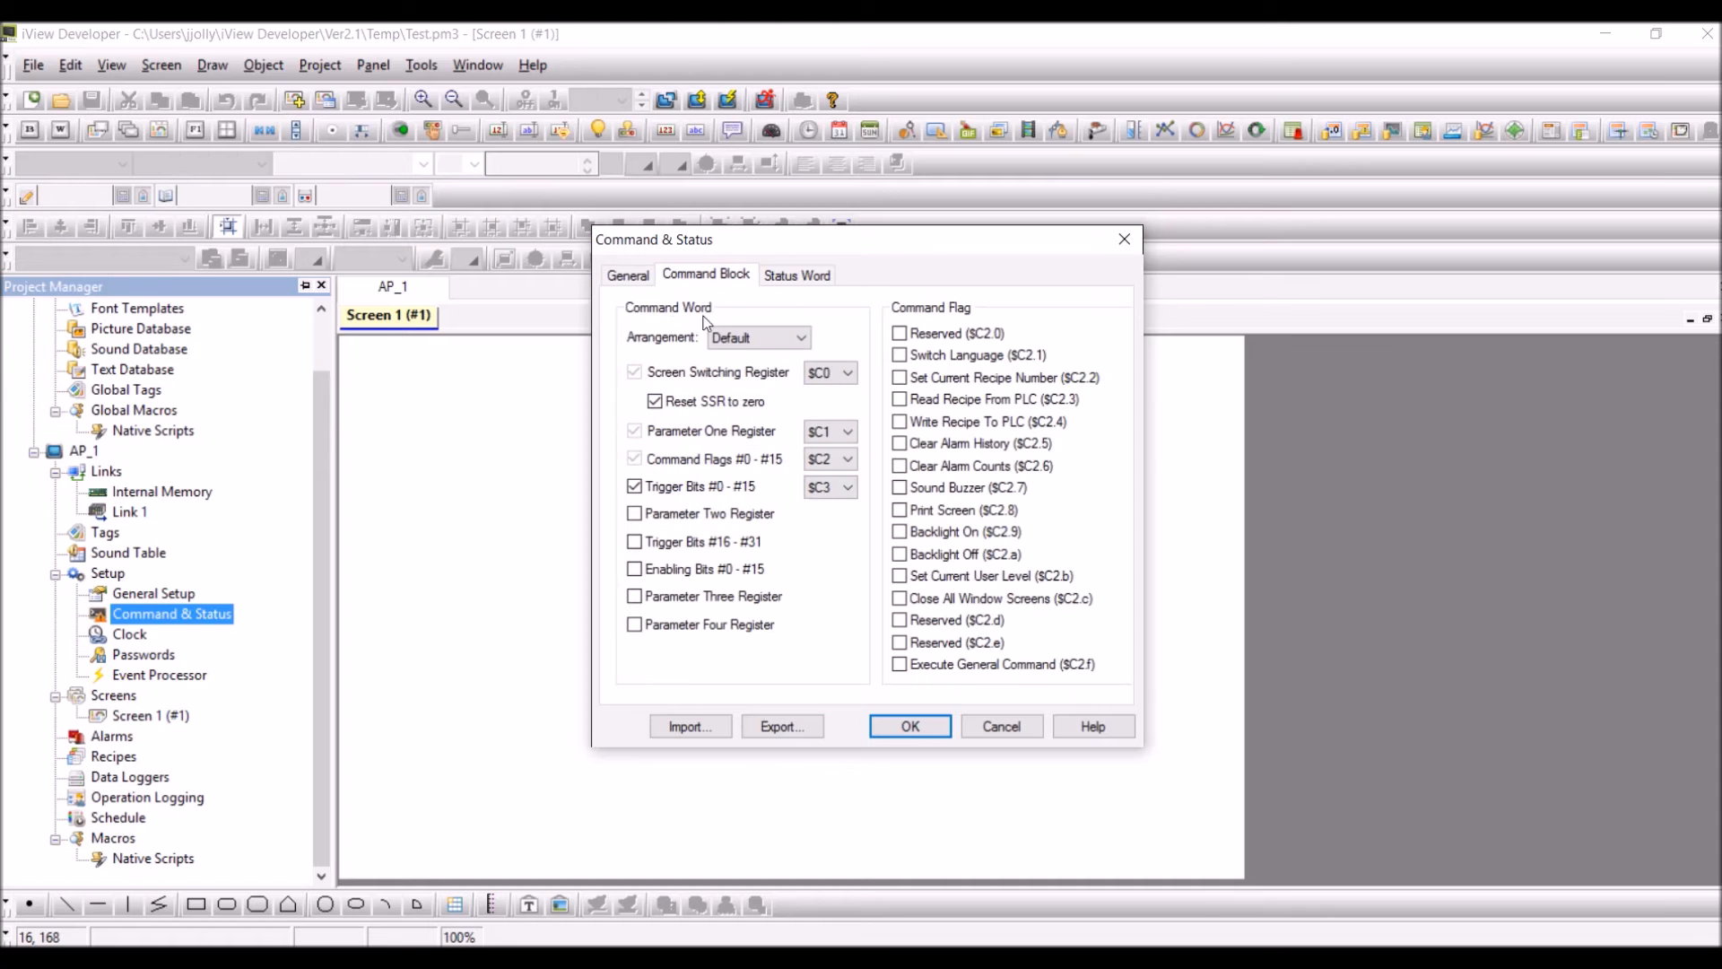
pyautogui.click(634, 485)
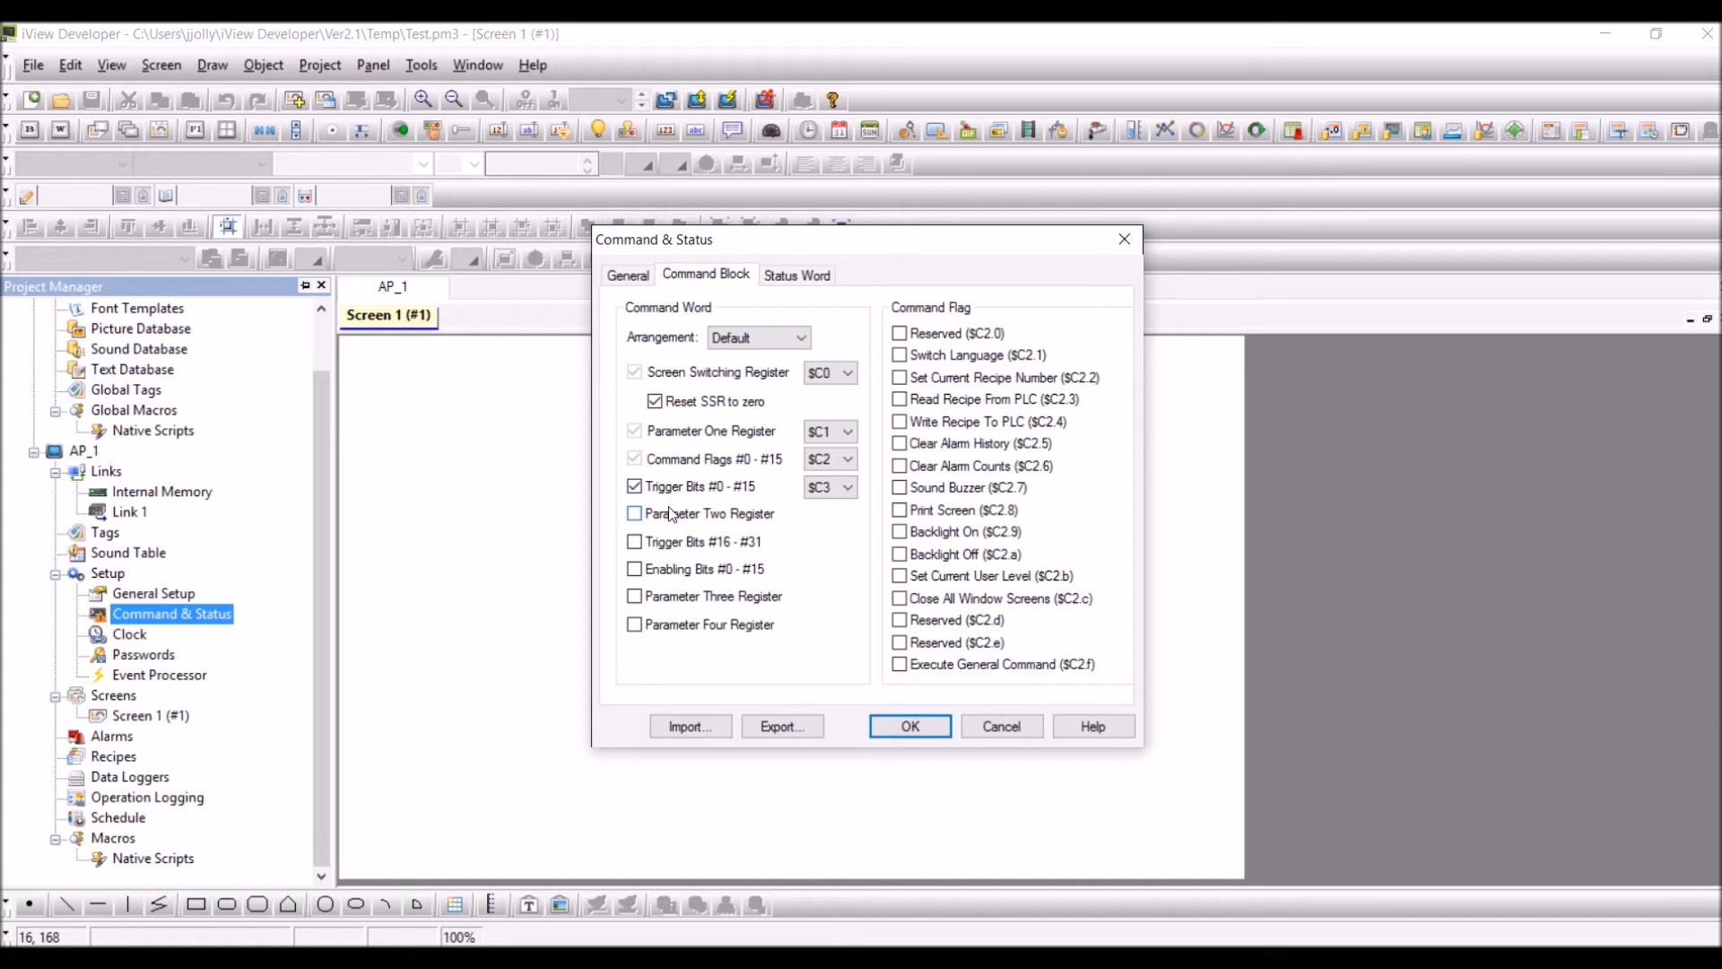
pyautogui.click(634, 542)
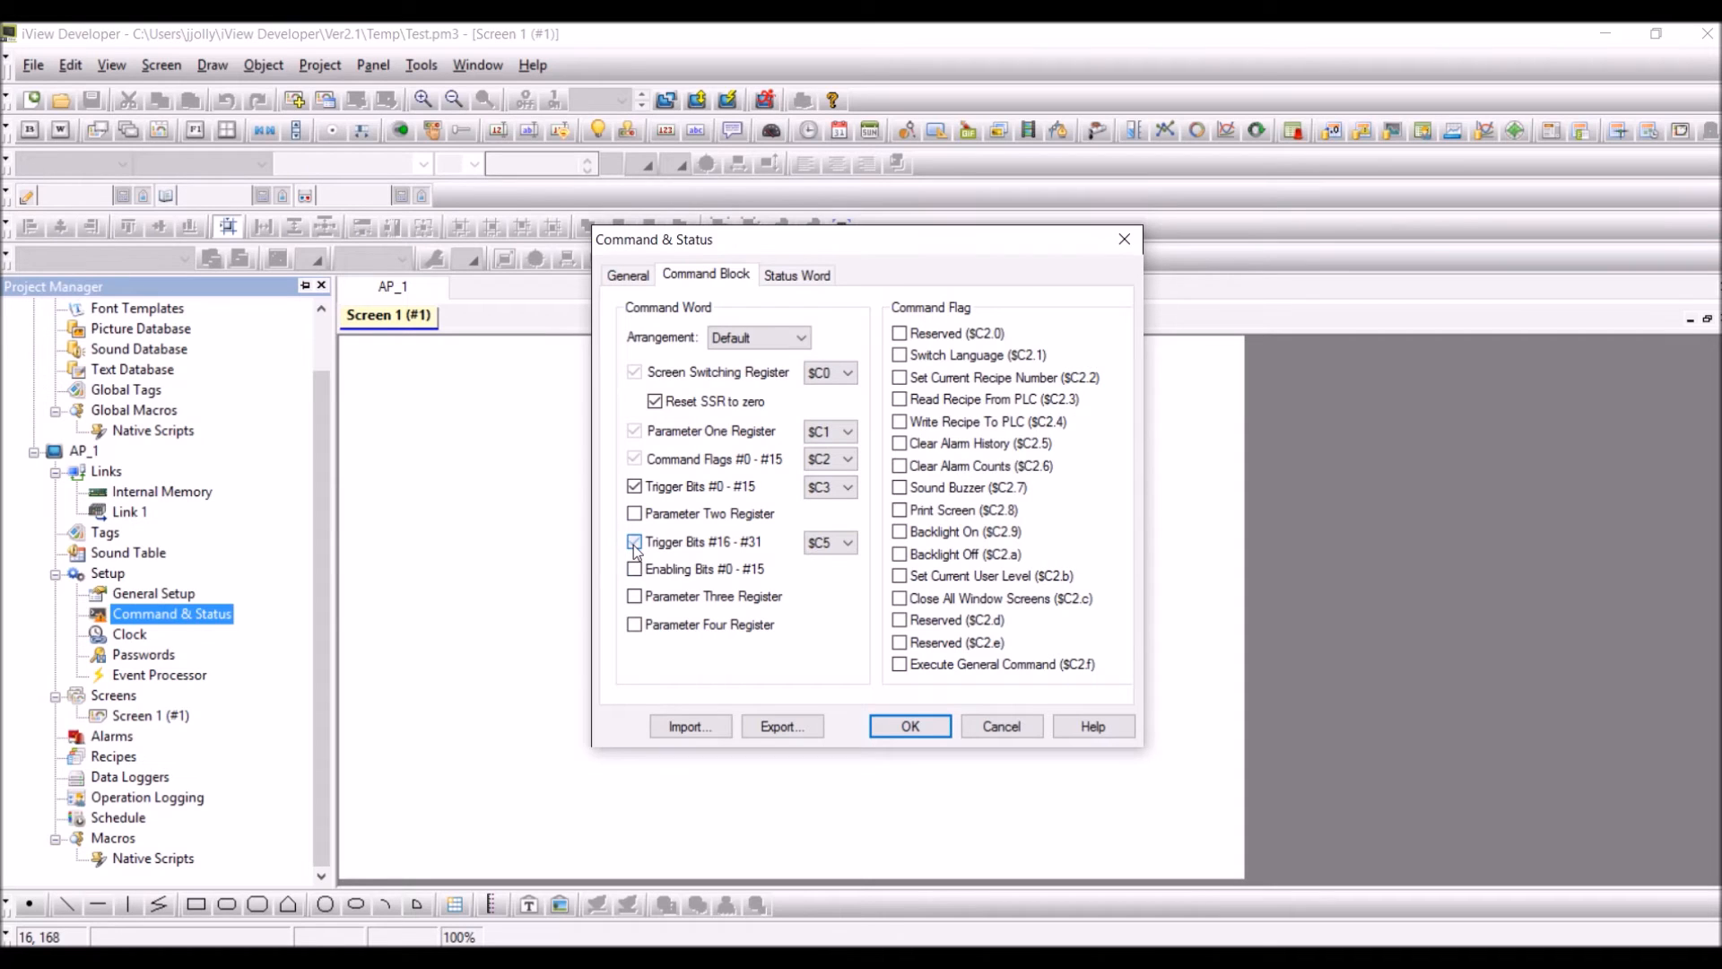
pyautogui.click(634, 542)
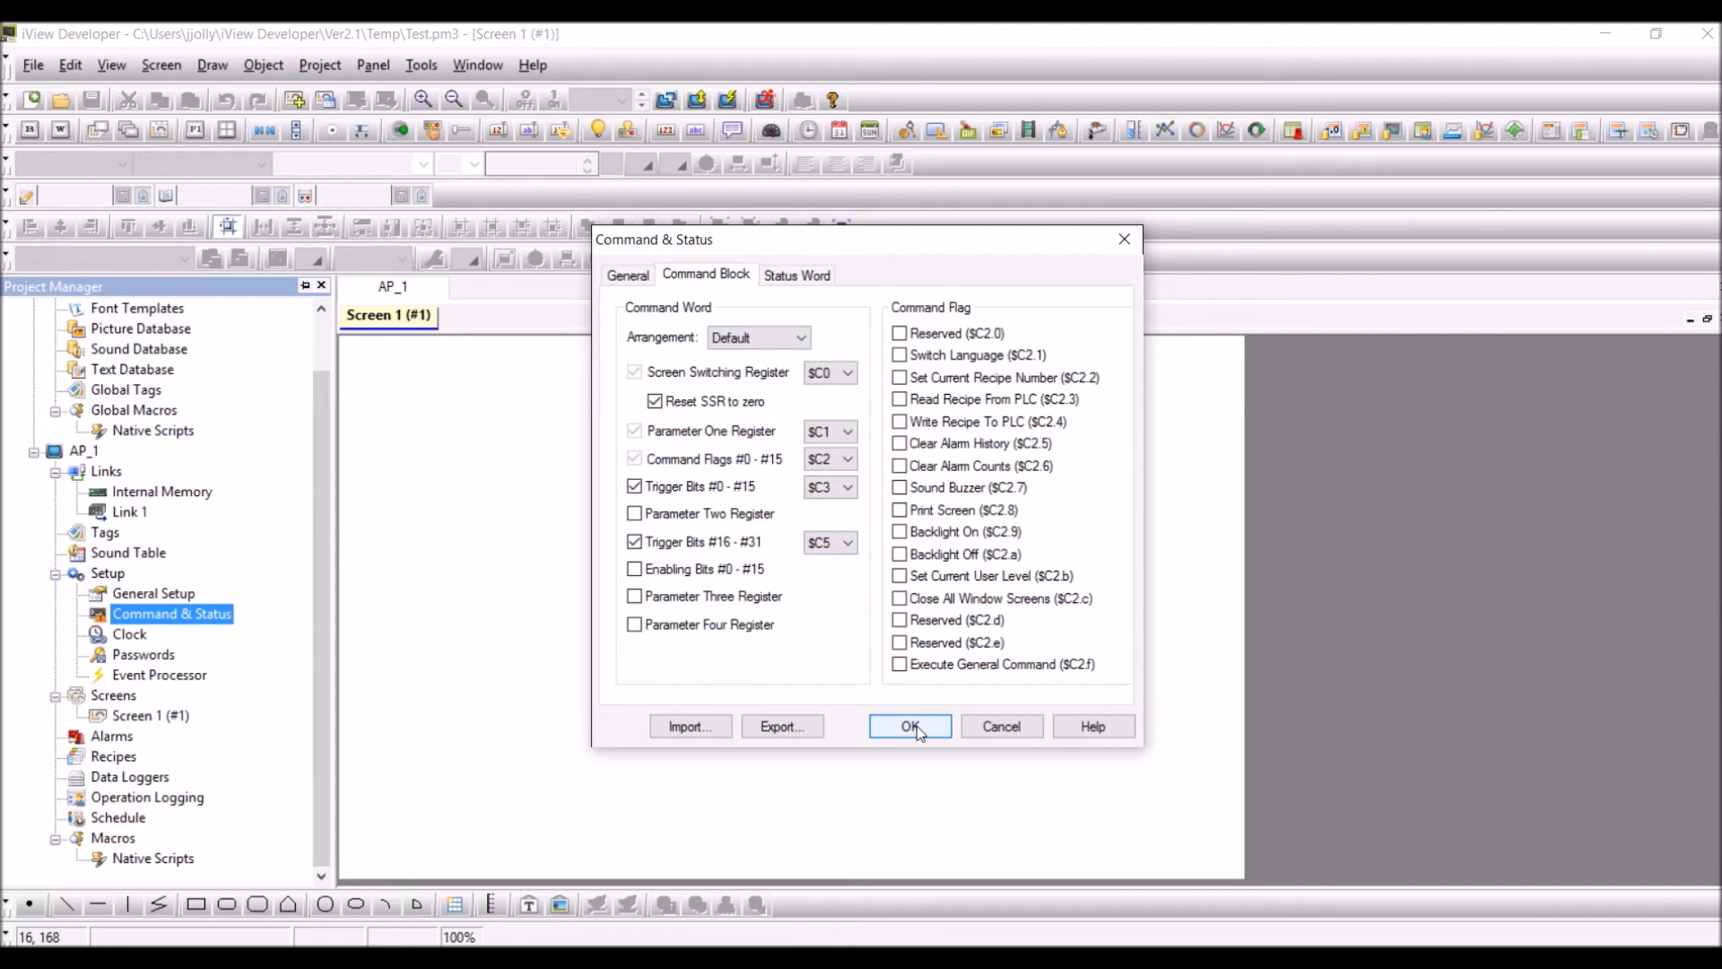
pyautogui.click(909, 725)
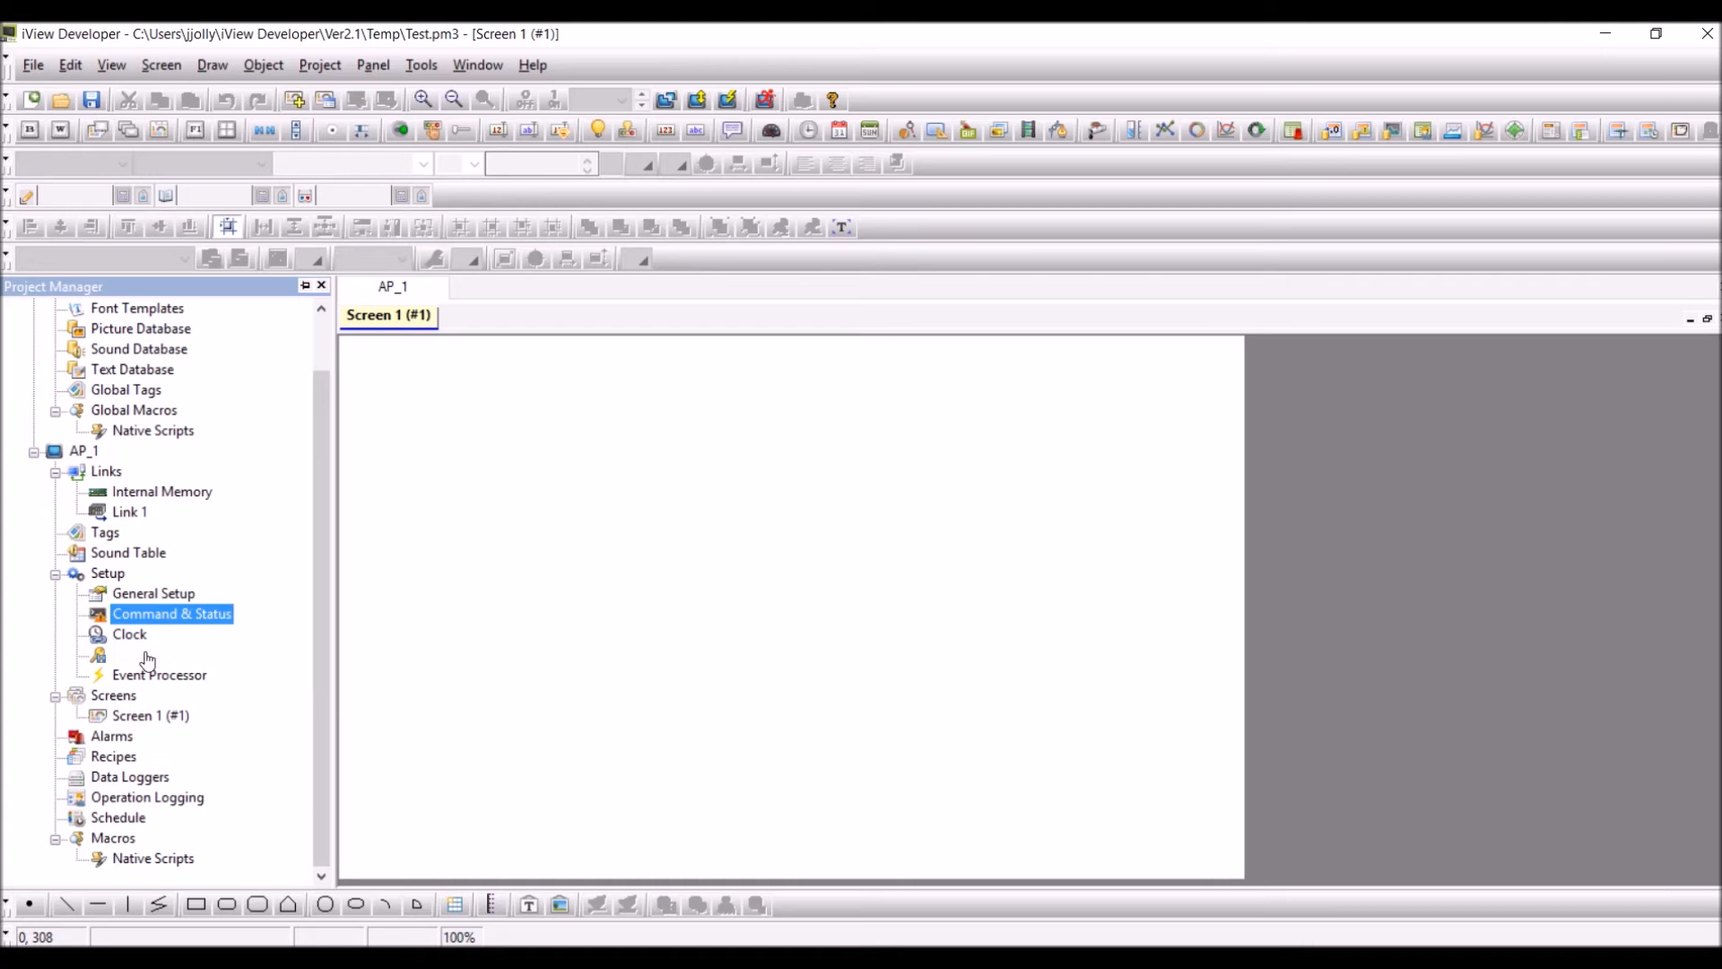
# - Add a data logger using triggered sampling on trigger bit #0
pyautogui.rightClick(128, 776)
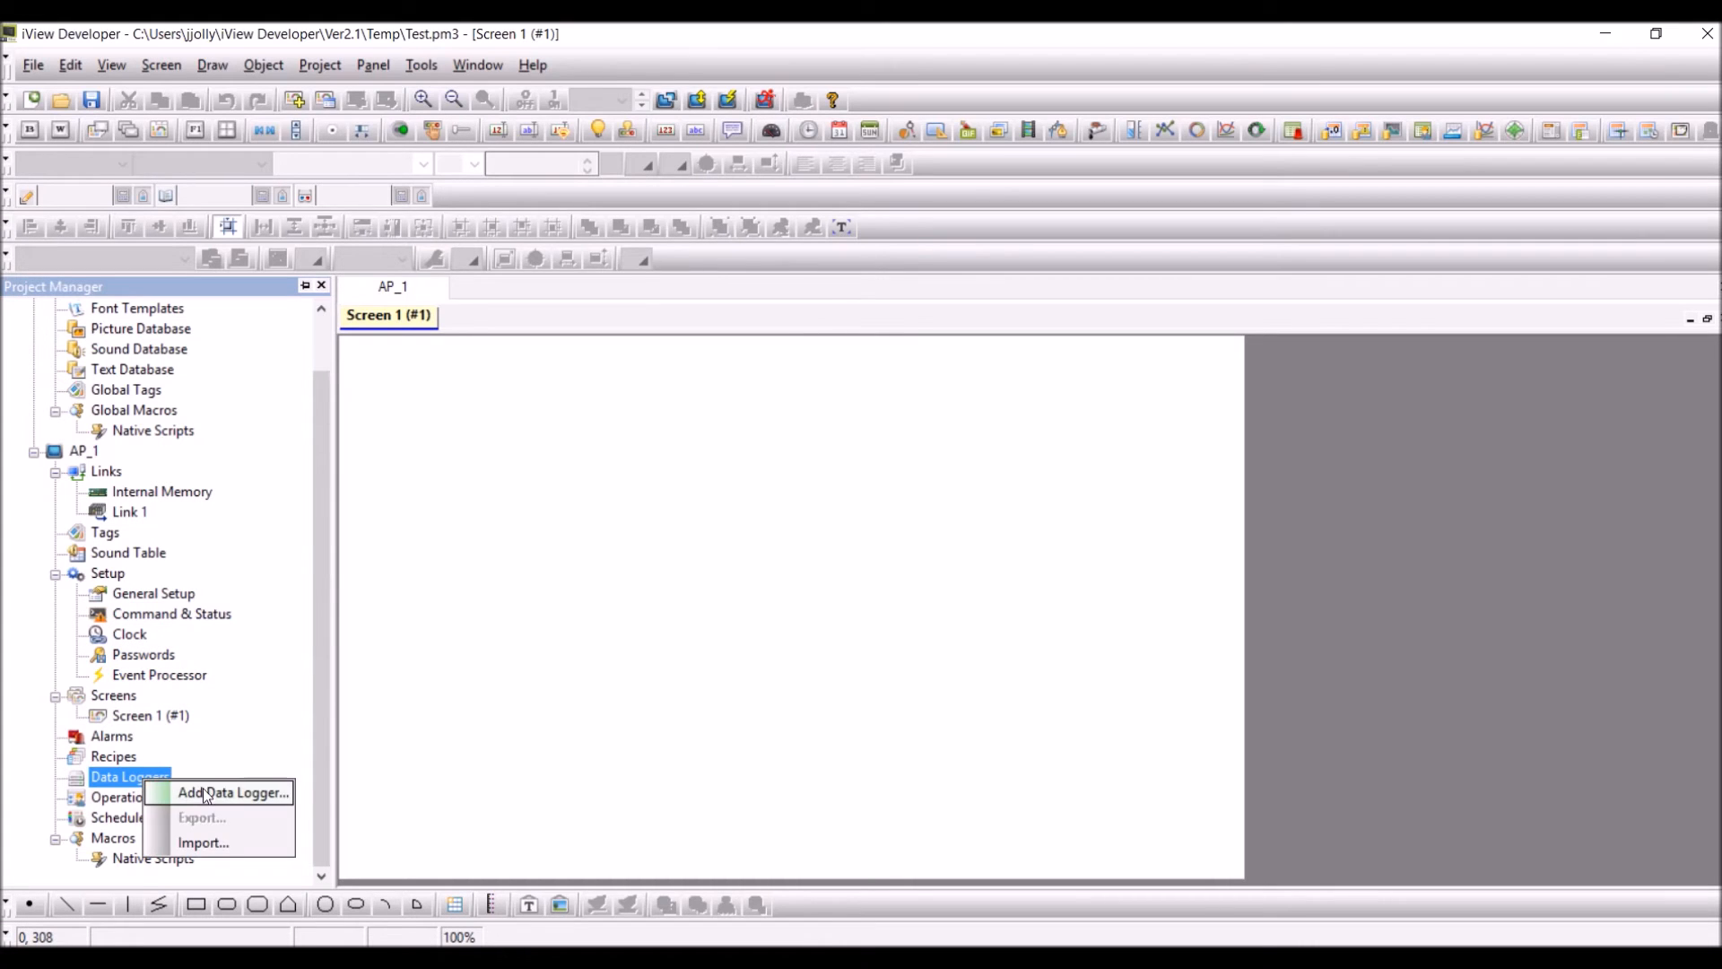
pyautogui.click(231, 792)
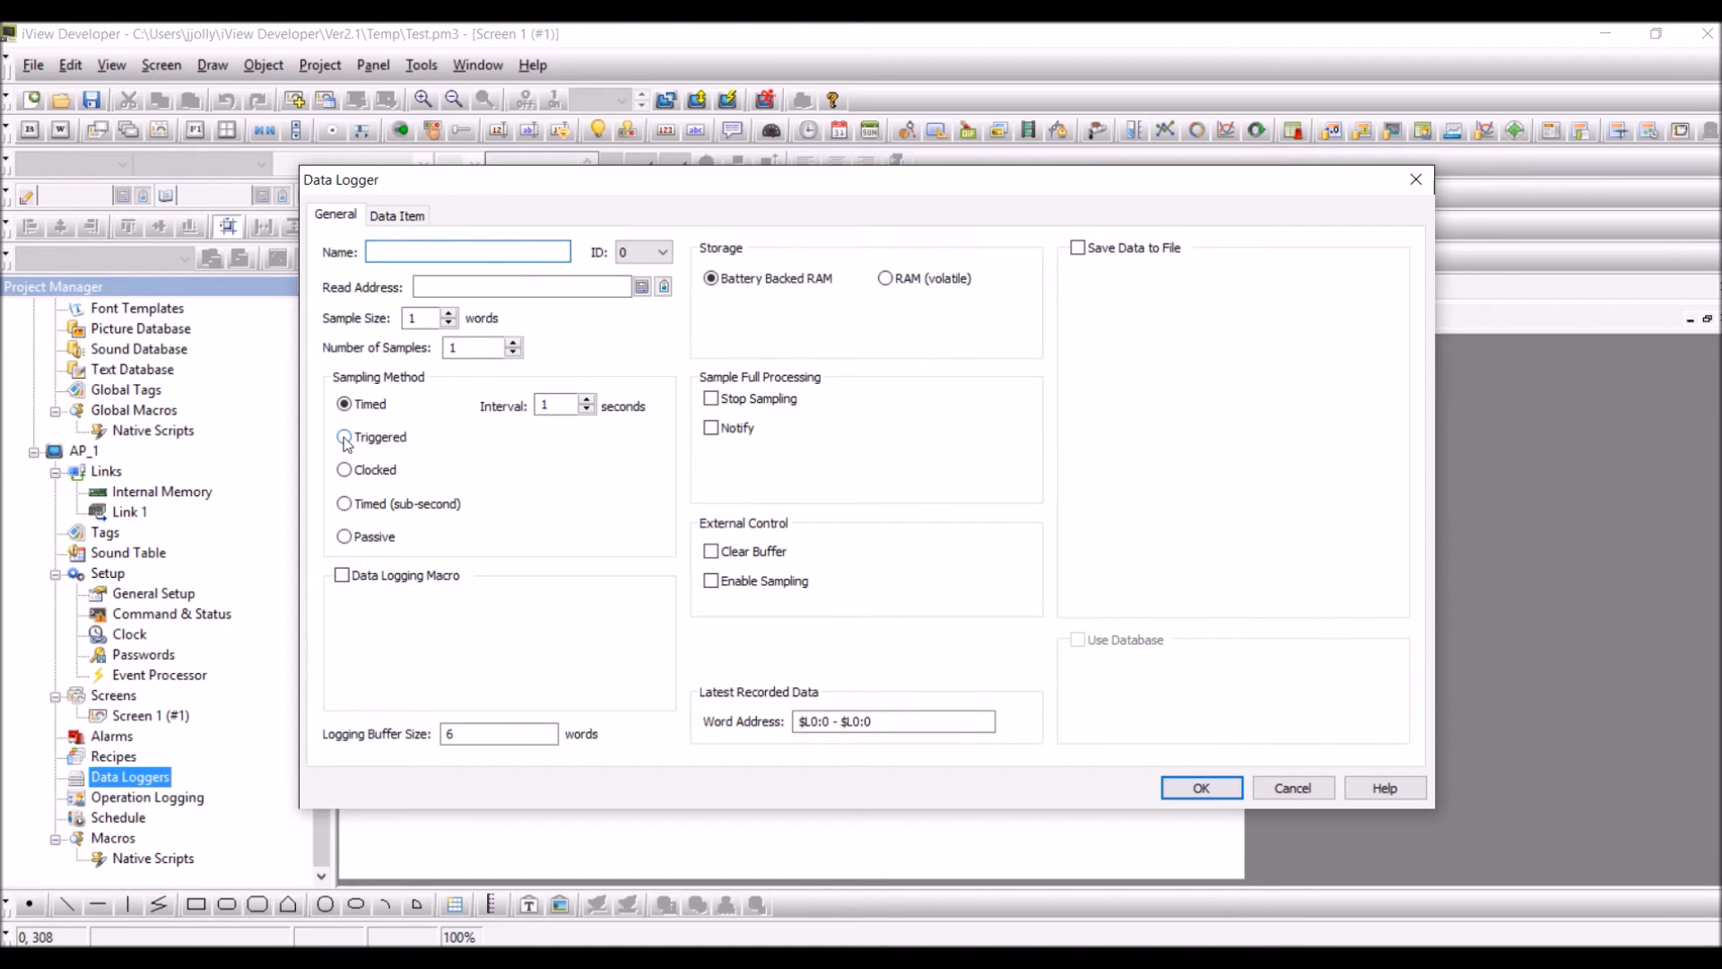
pyautogui.click(345, 437)
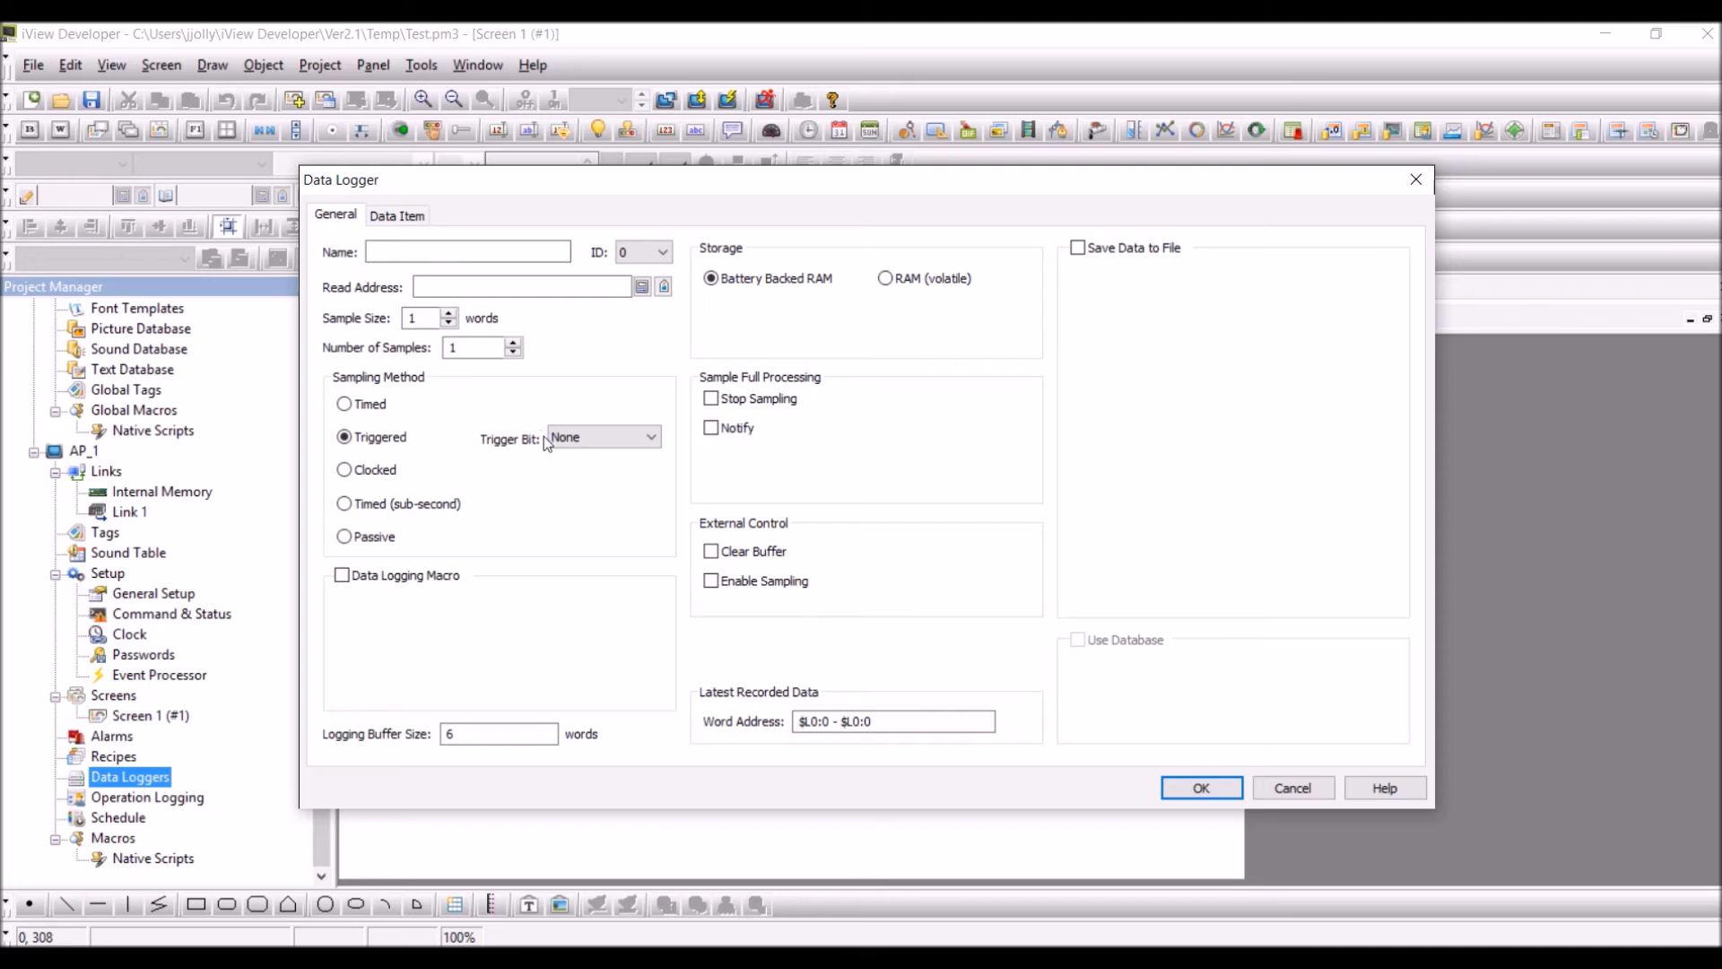
pyautogui.click(648, 436)
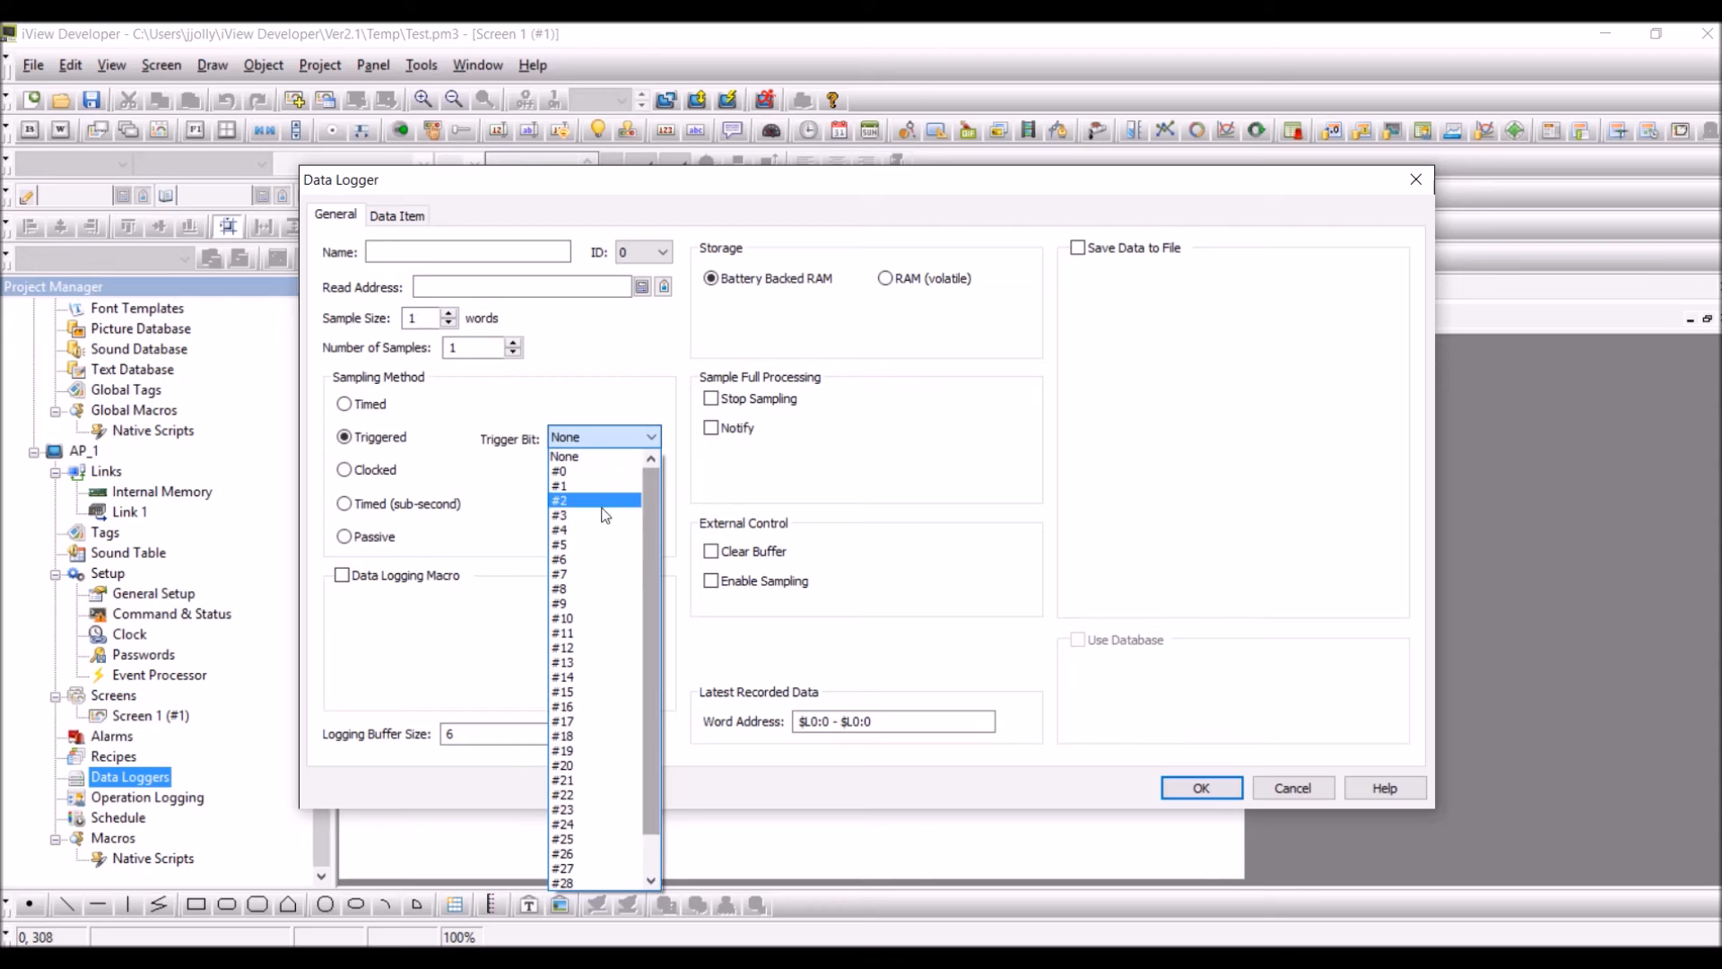
pyautogui.moveTo(559, 471)
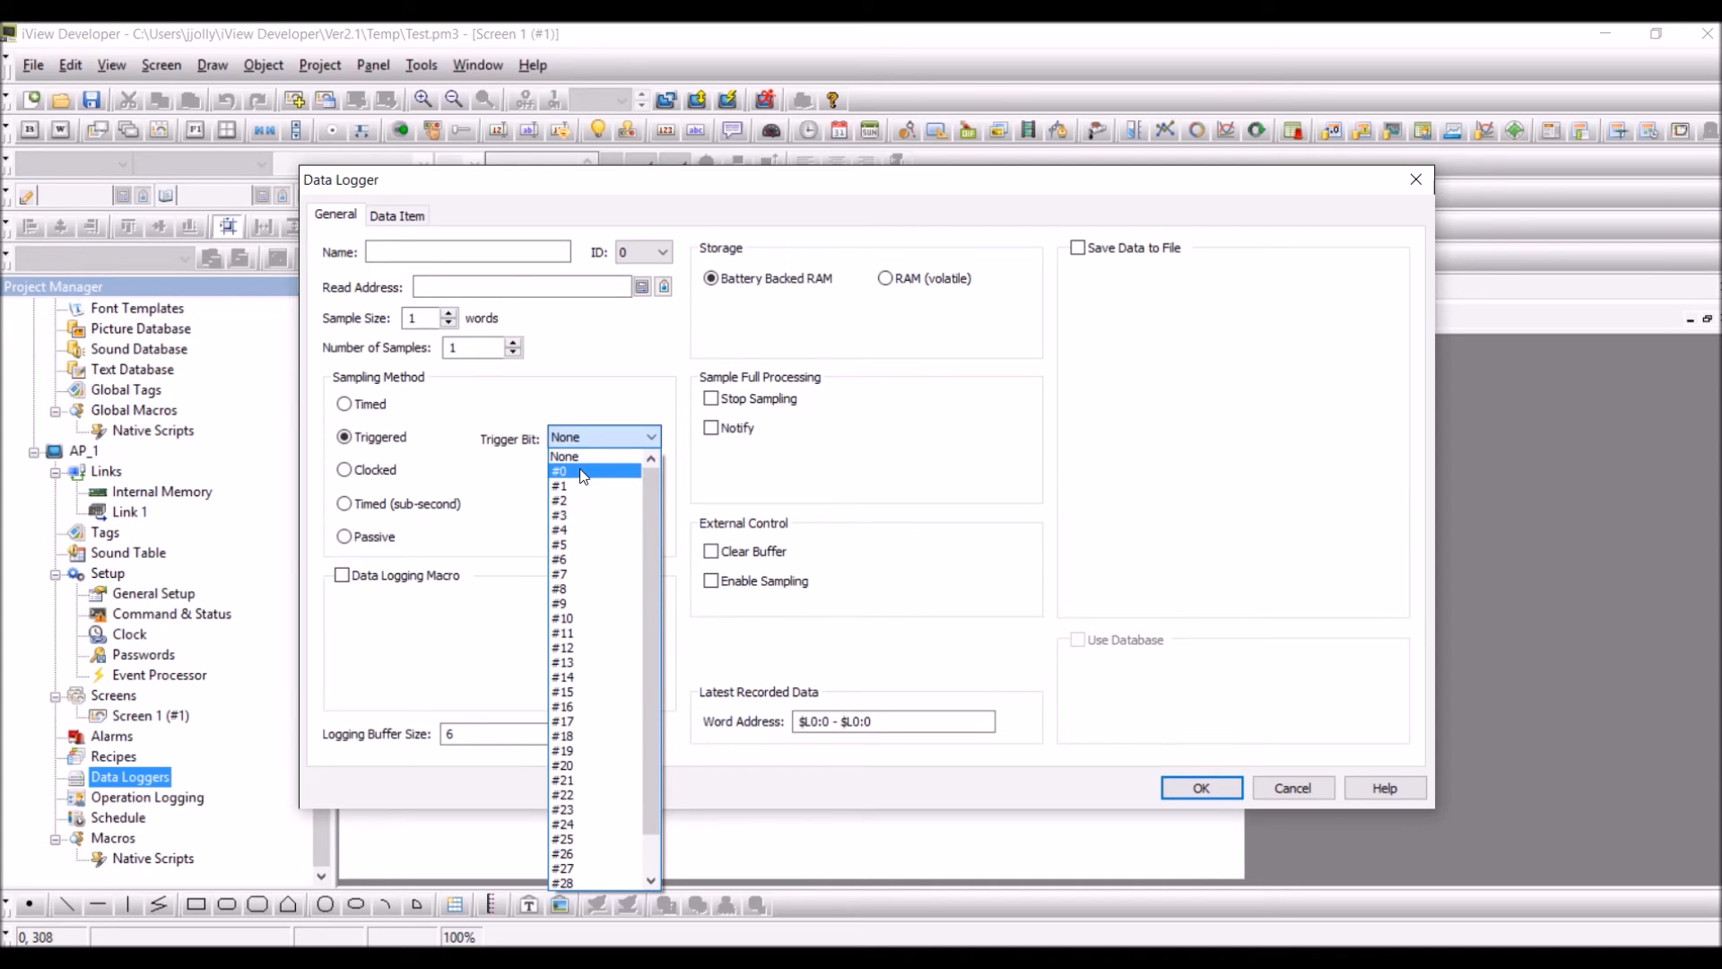
pyautogui.click(558, 470)
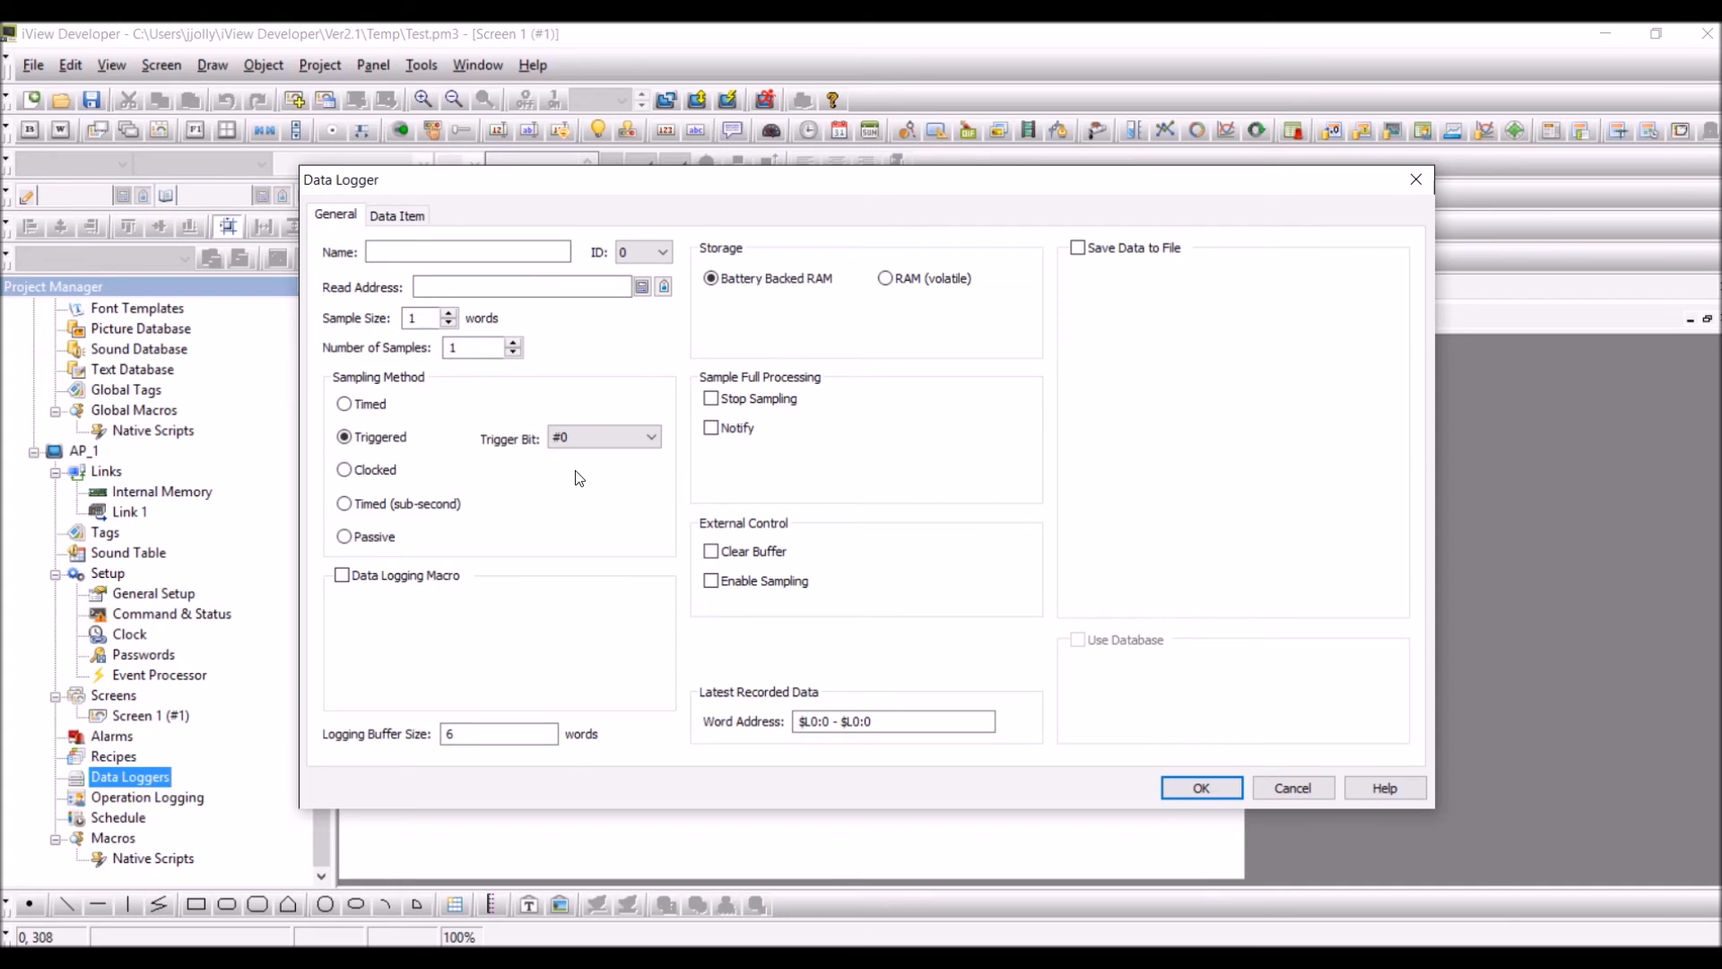
pyautogui.moveTo(141, 624)
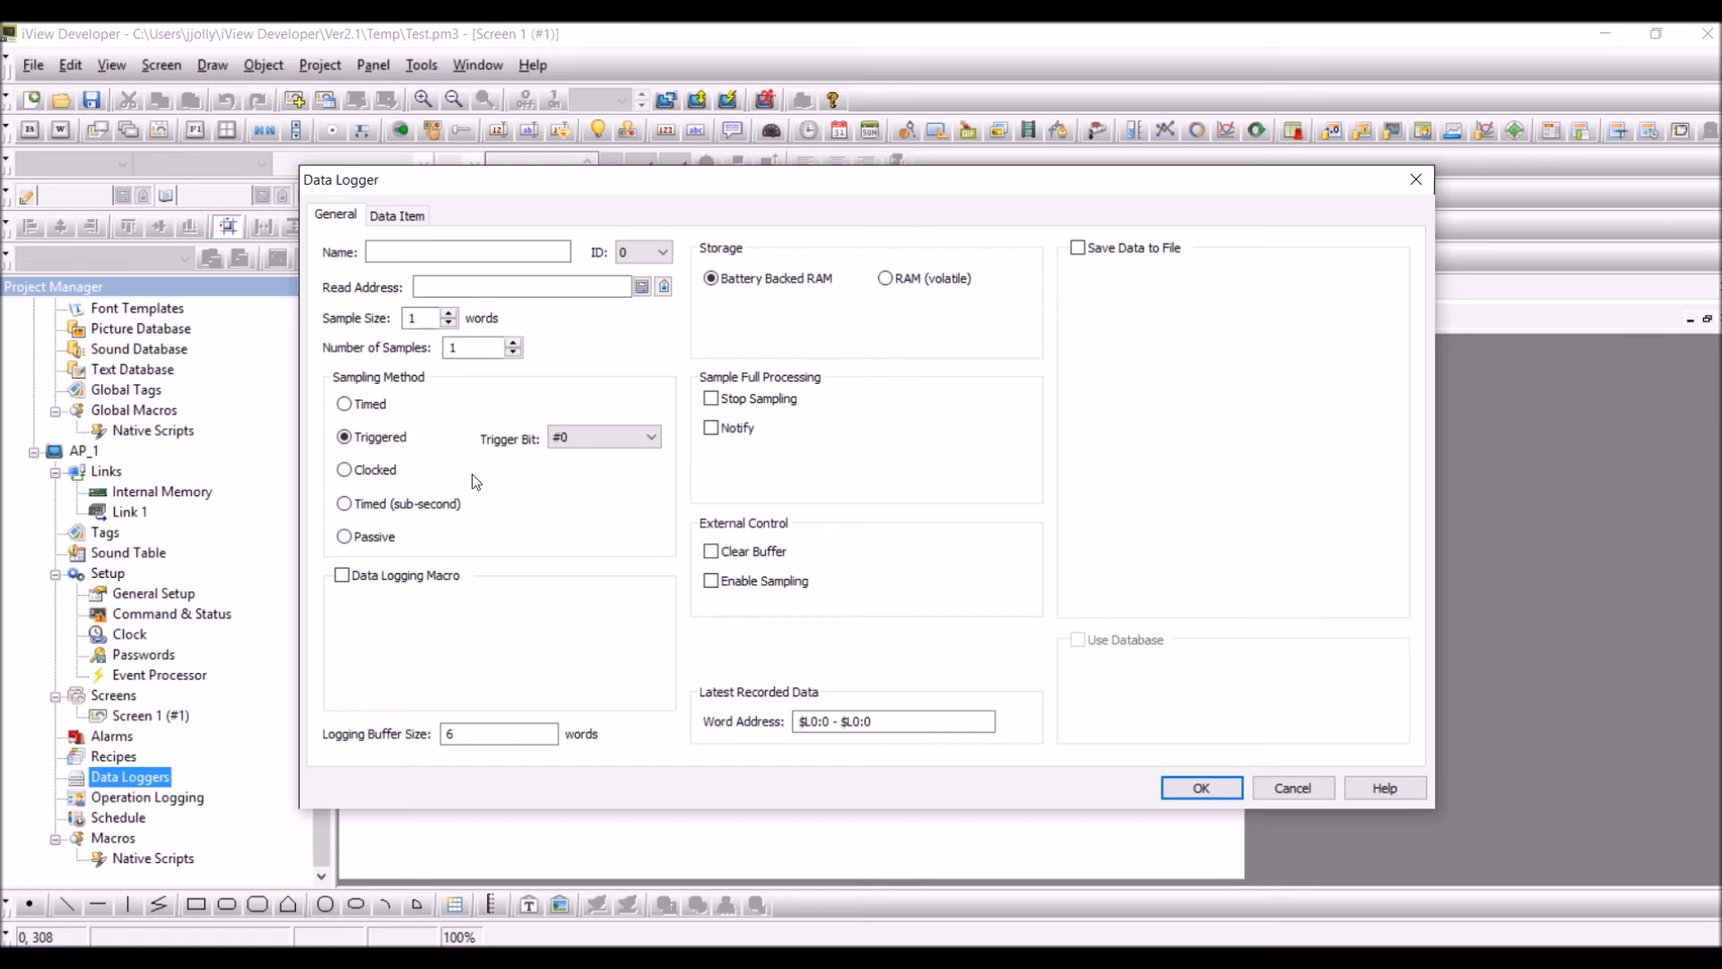
pyautogui.moveTo(591, 466)
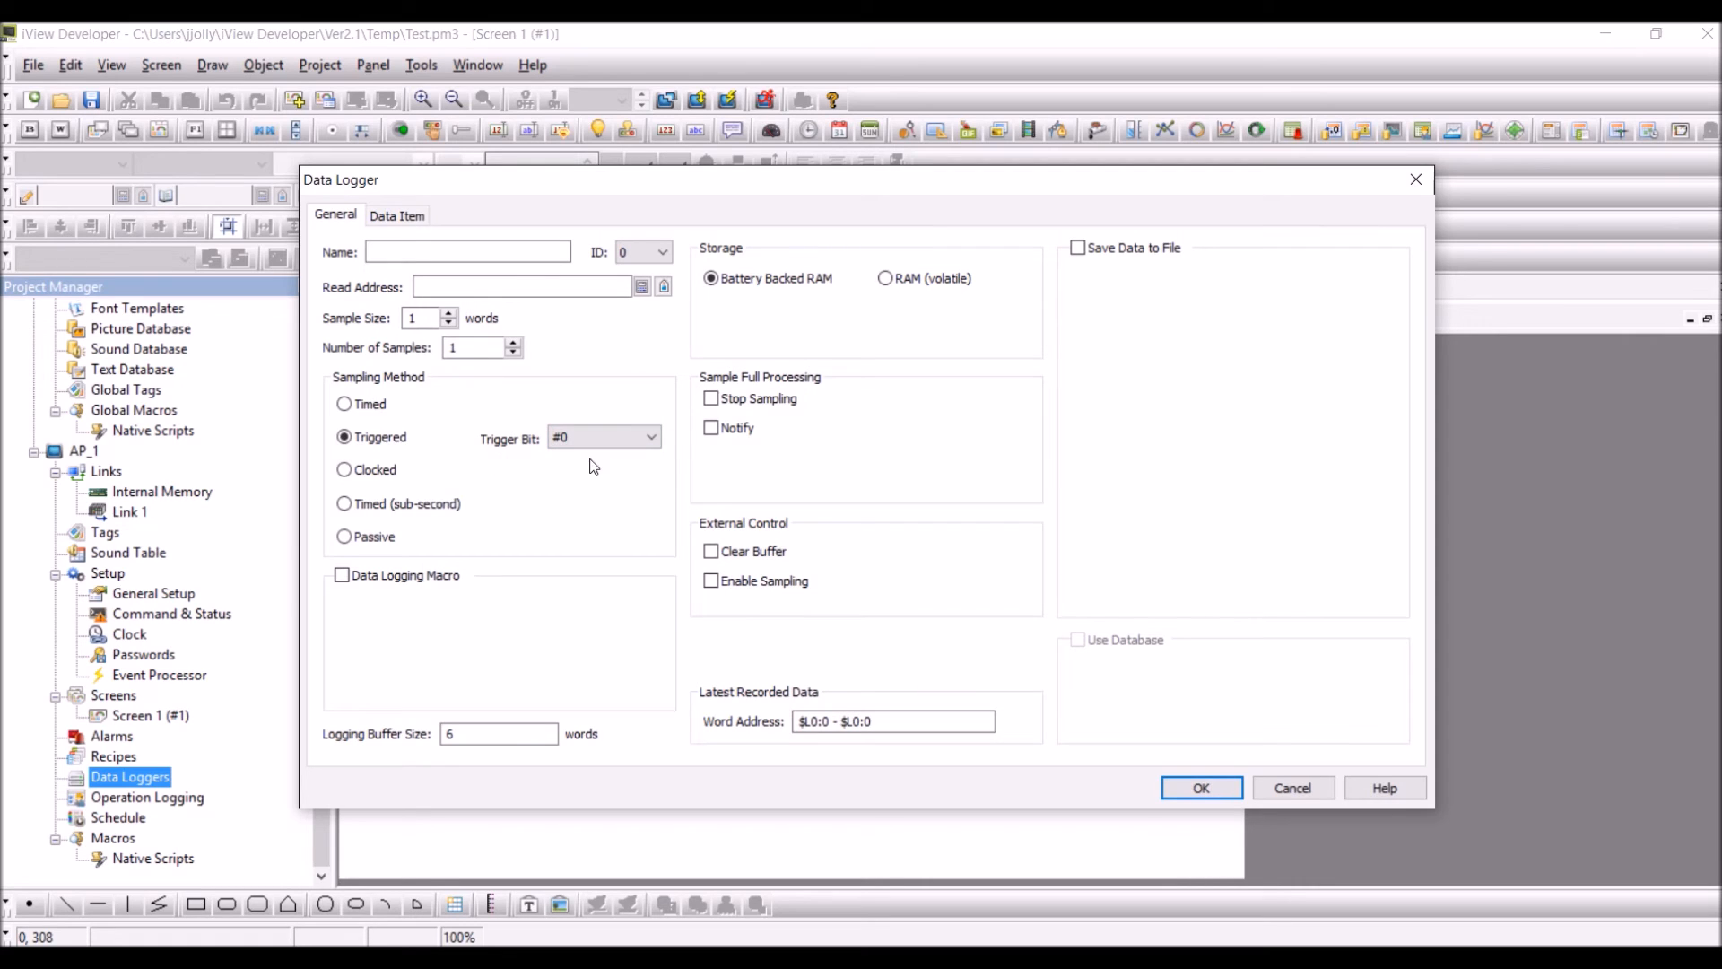
pyautogui.click(650, 437)
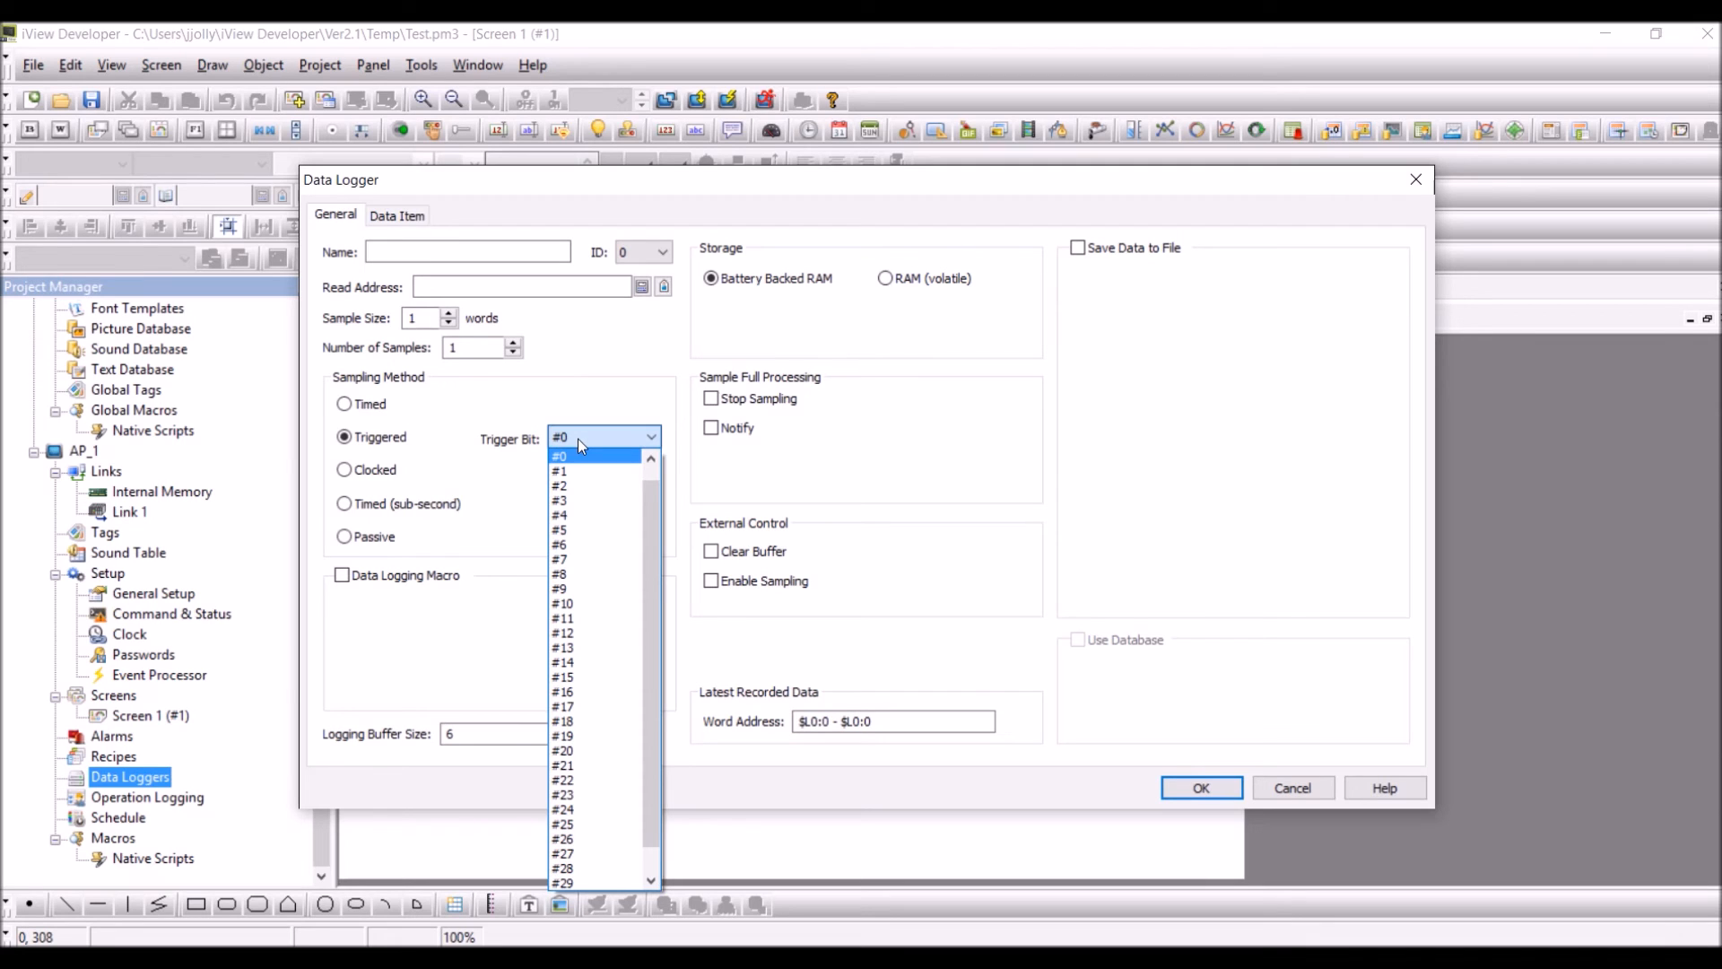
pyautogui.click(560, 455)
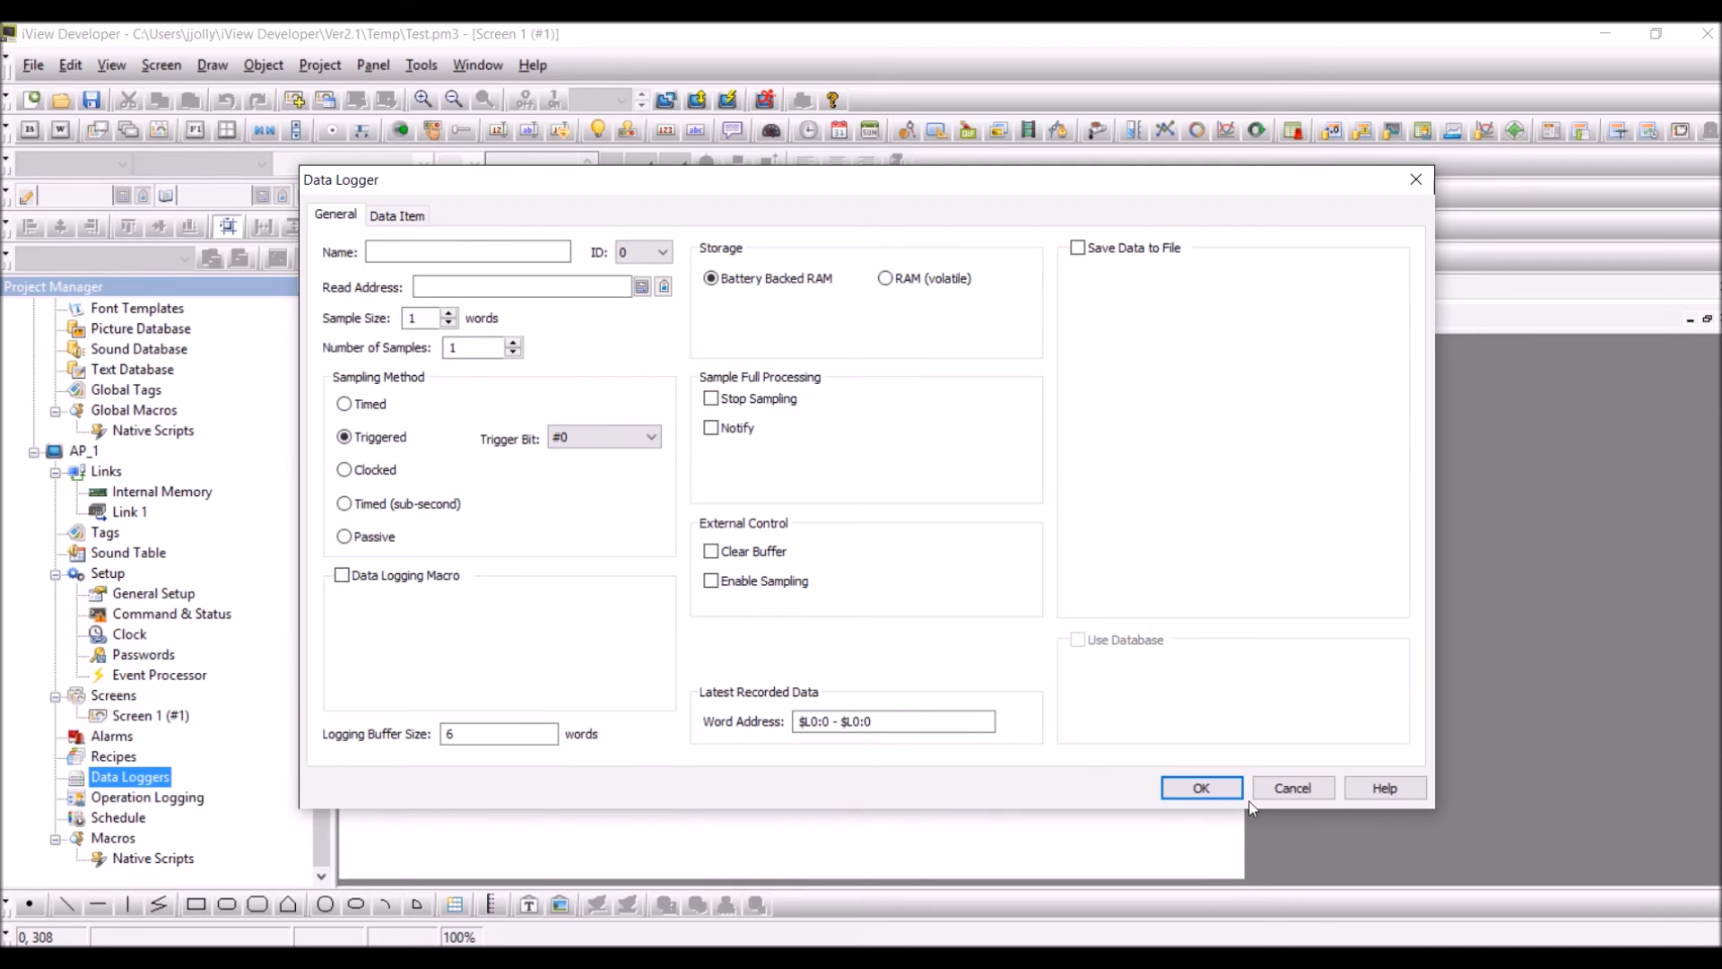
# - Save the data logger, then minimize the User Manual after reading its Low Trigger Word section
pyautogui.click(1199, 787)
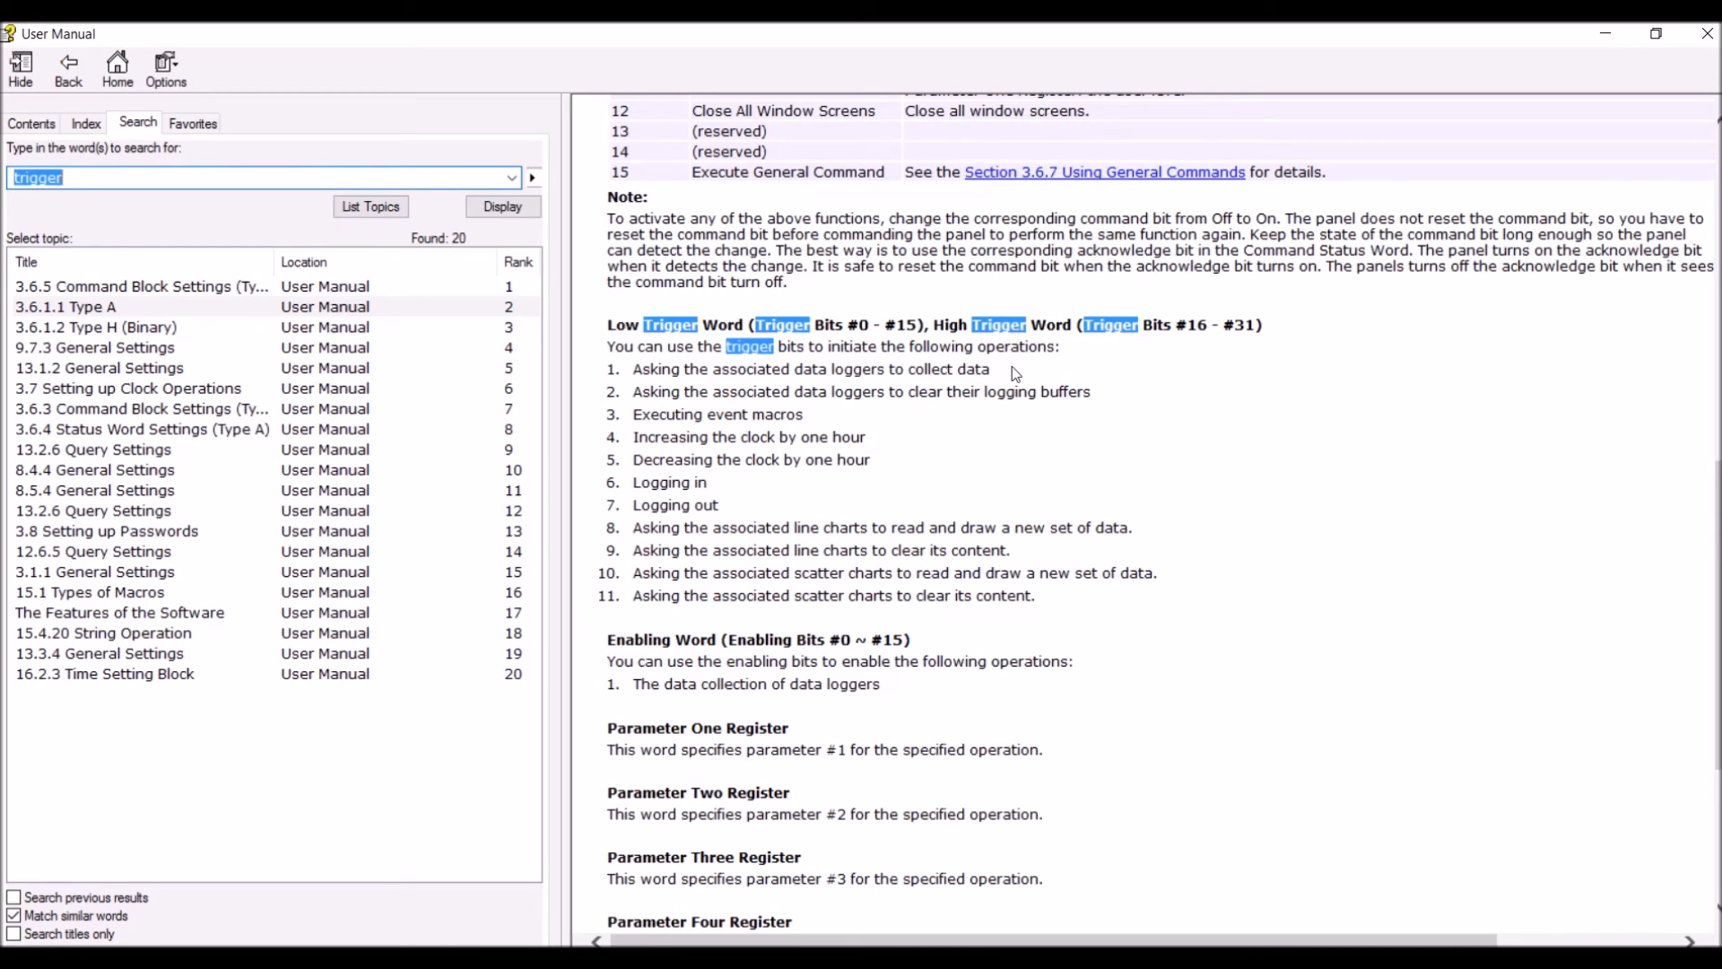
pyautogui.moveTo(949, 407)
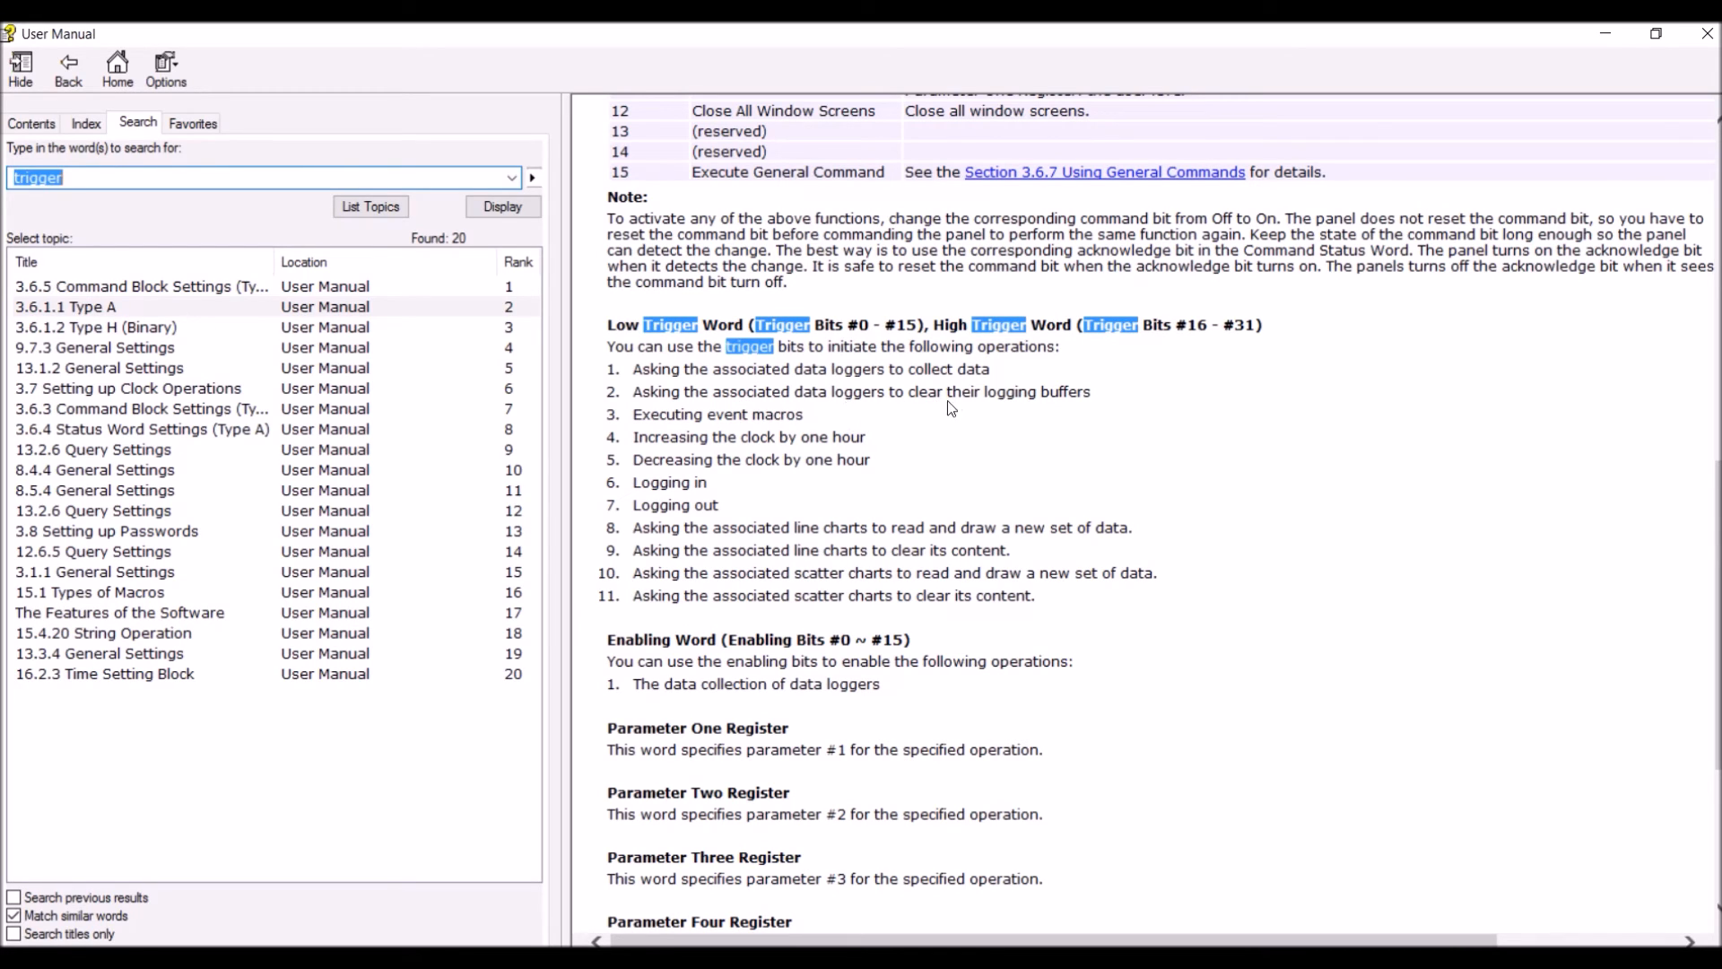
pyautogui.moveTo(675, 432)
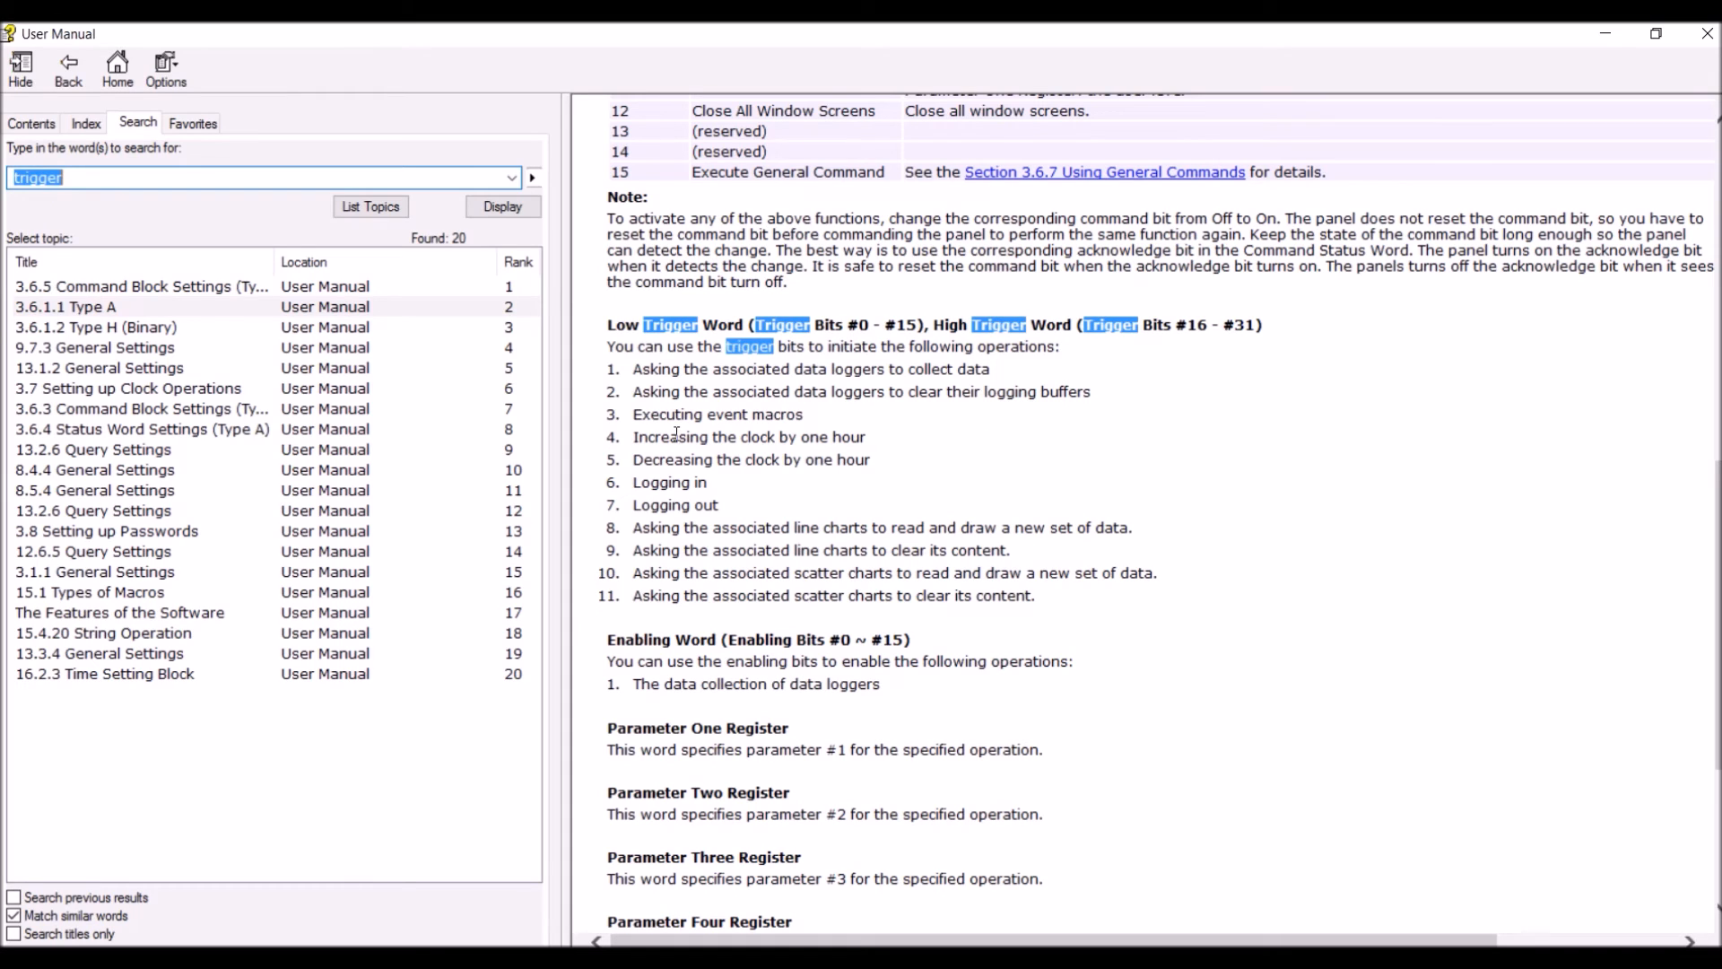
pyautogui.moveTo(617, 466)
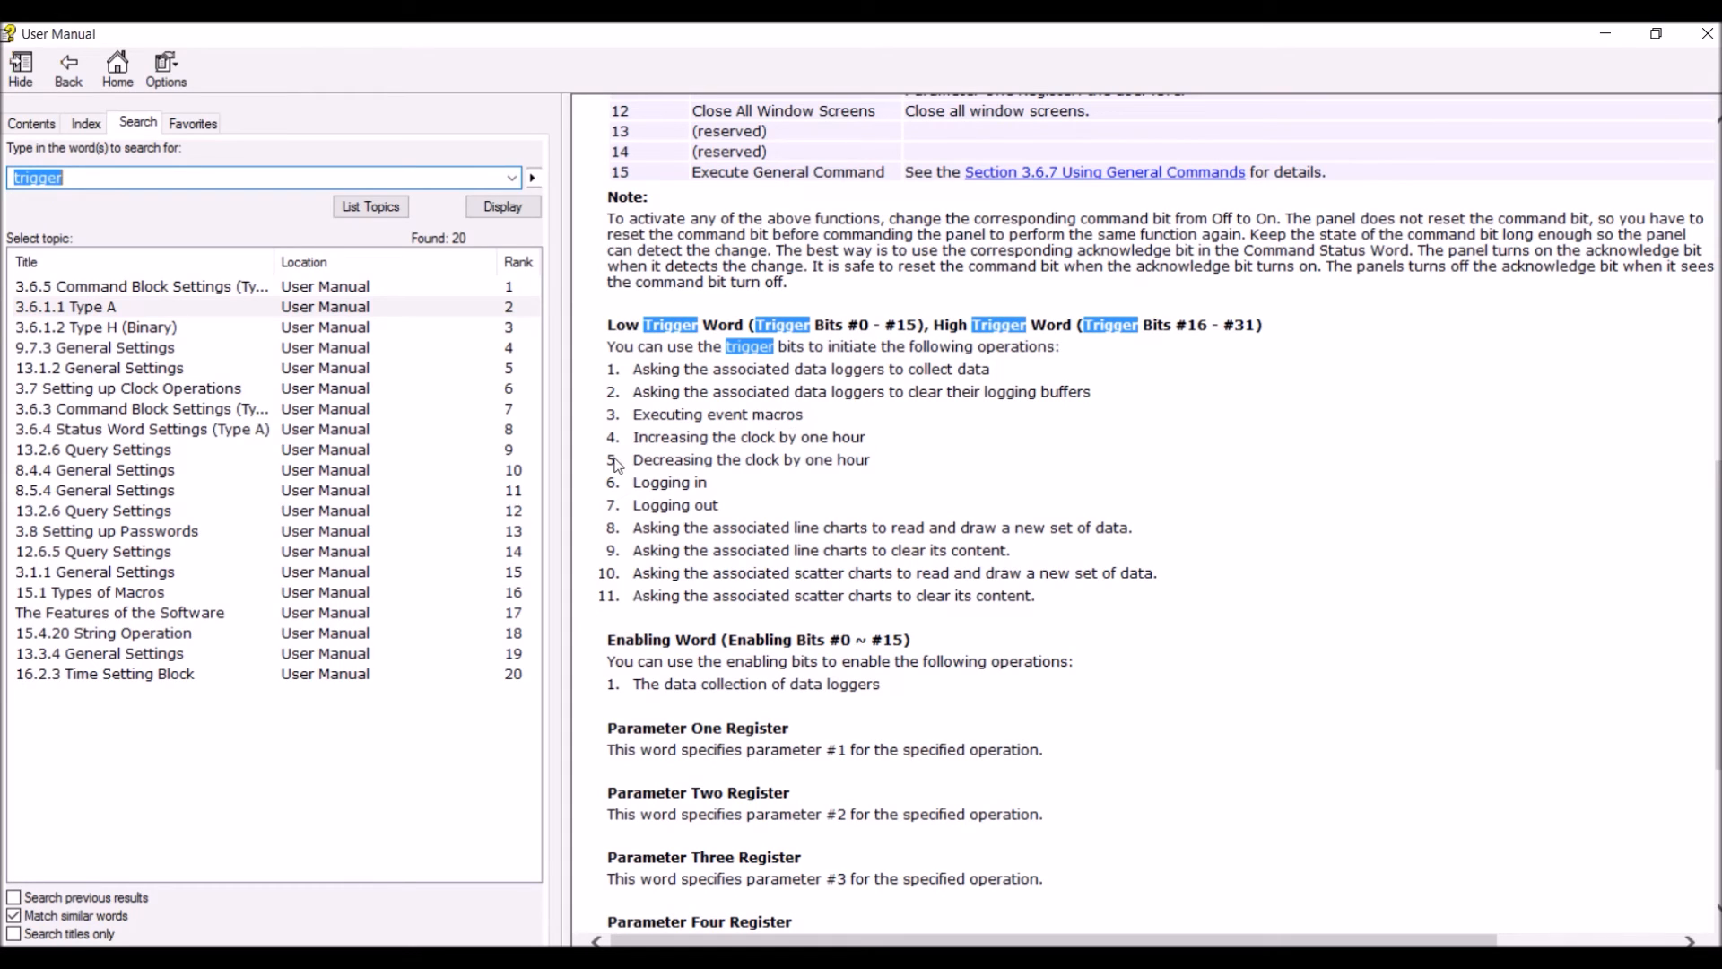
pyautogui.moveTo(879, 450)
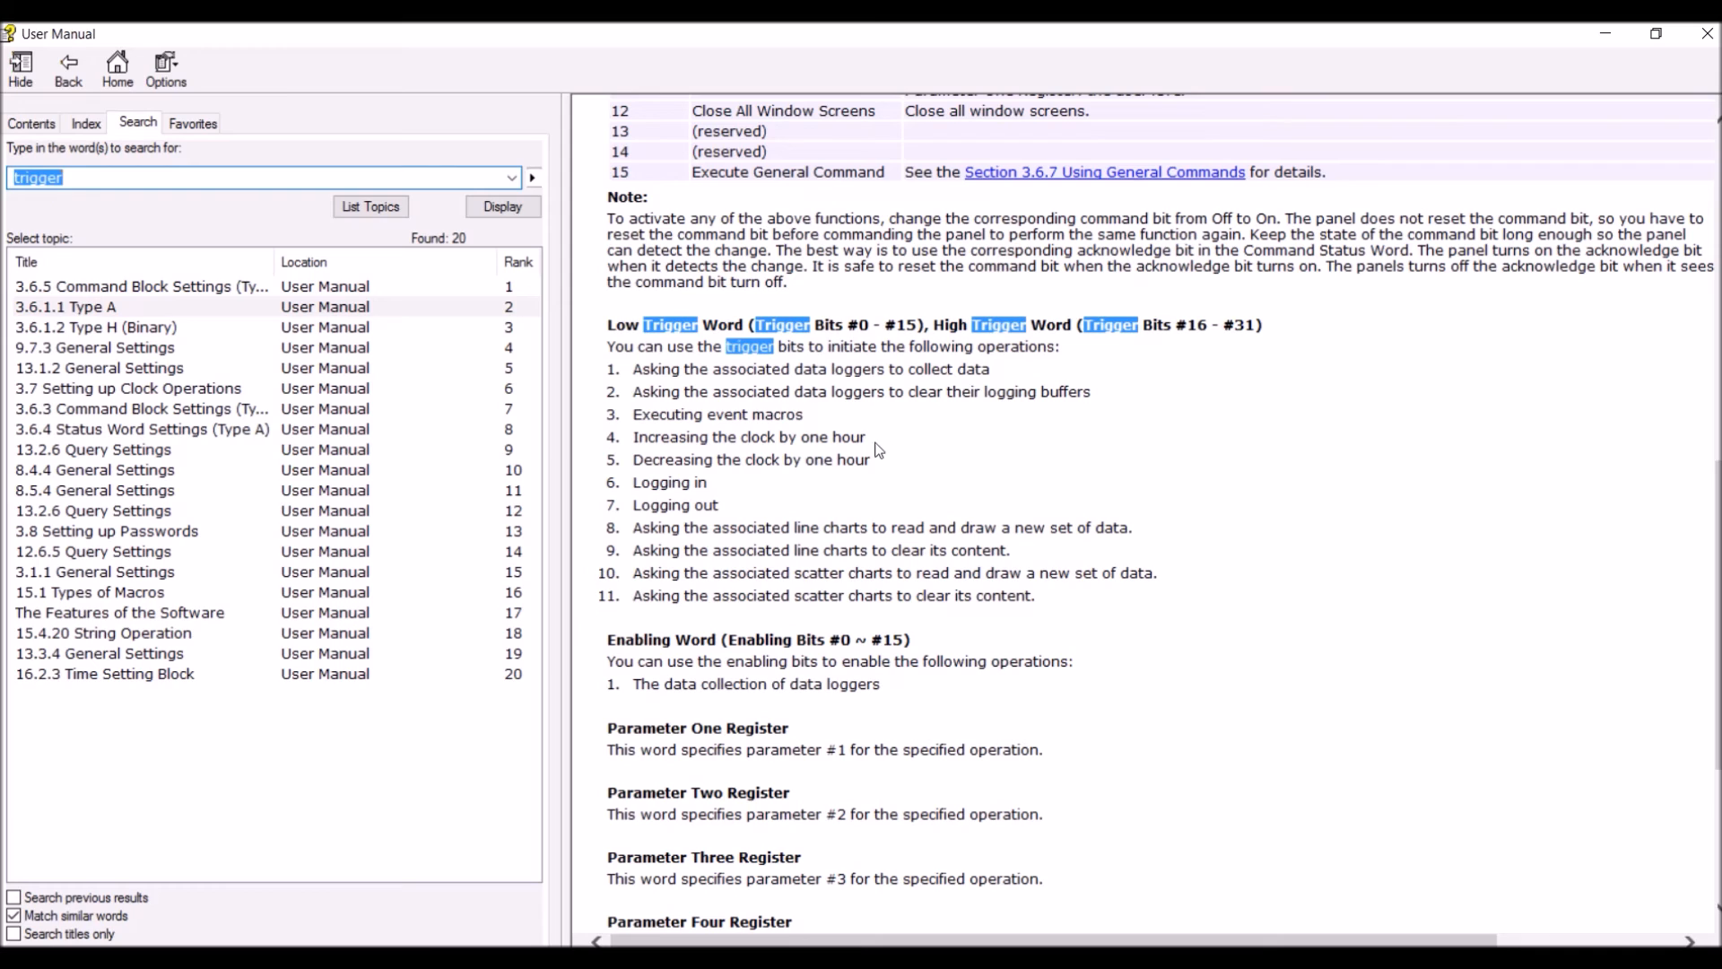
pyautogui.moveTo(747, 519)
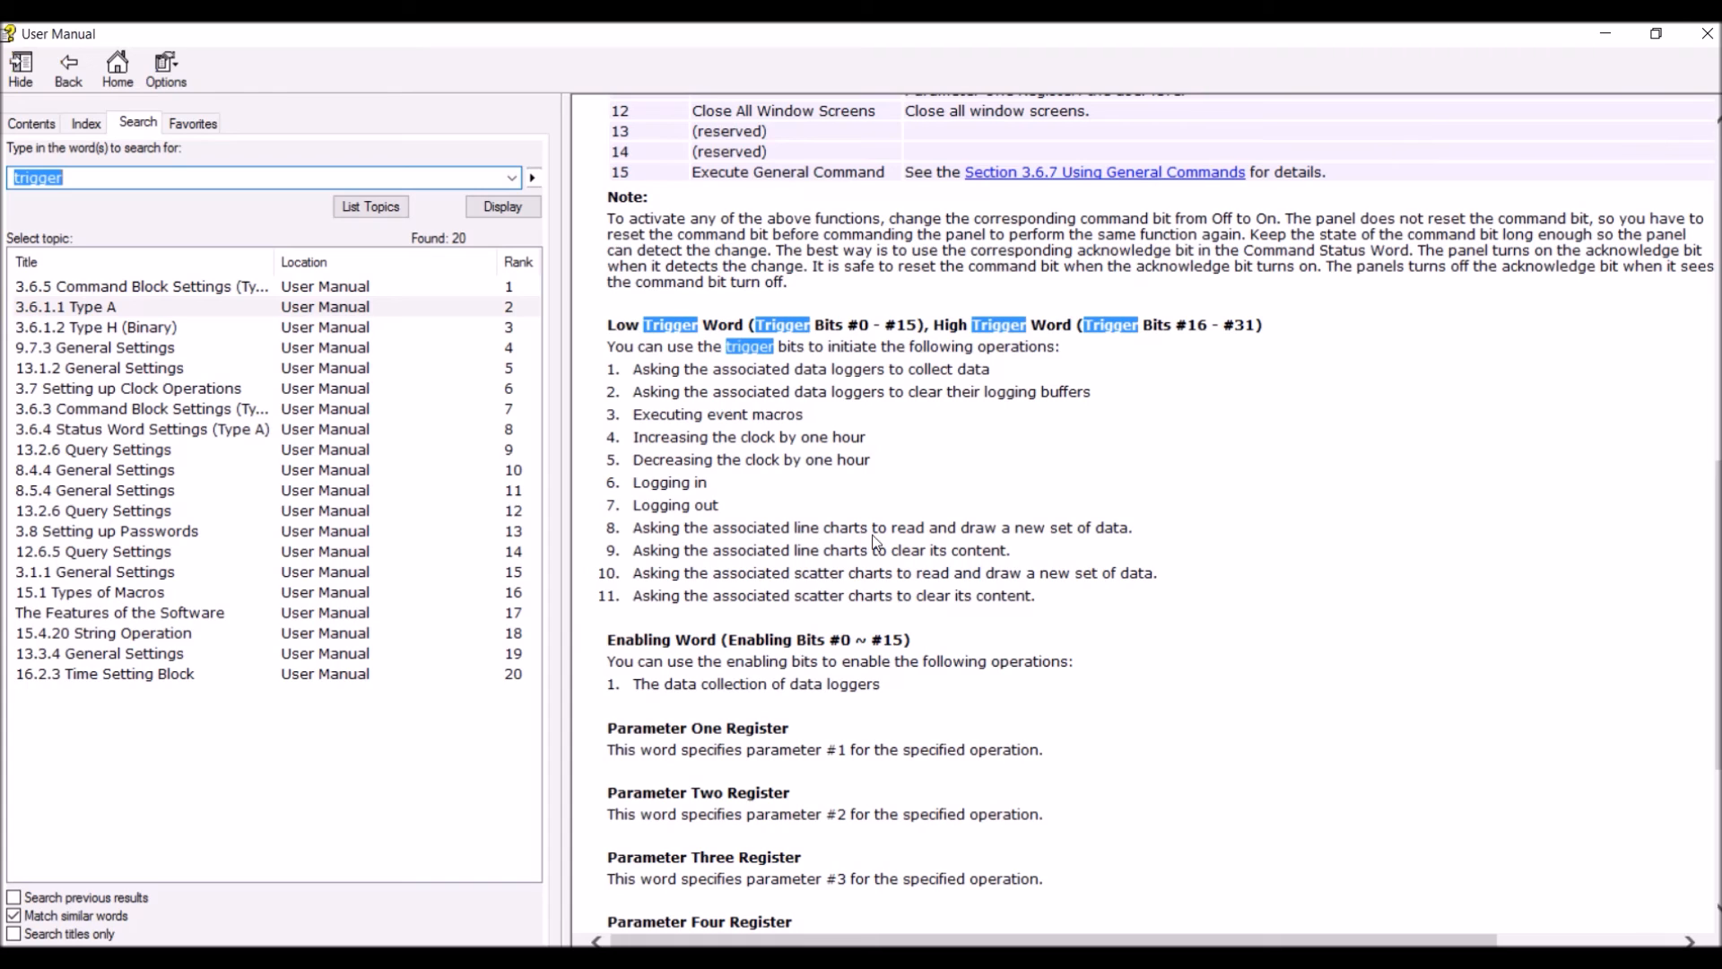
pyautogui.moveTo(1126, 532)
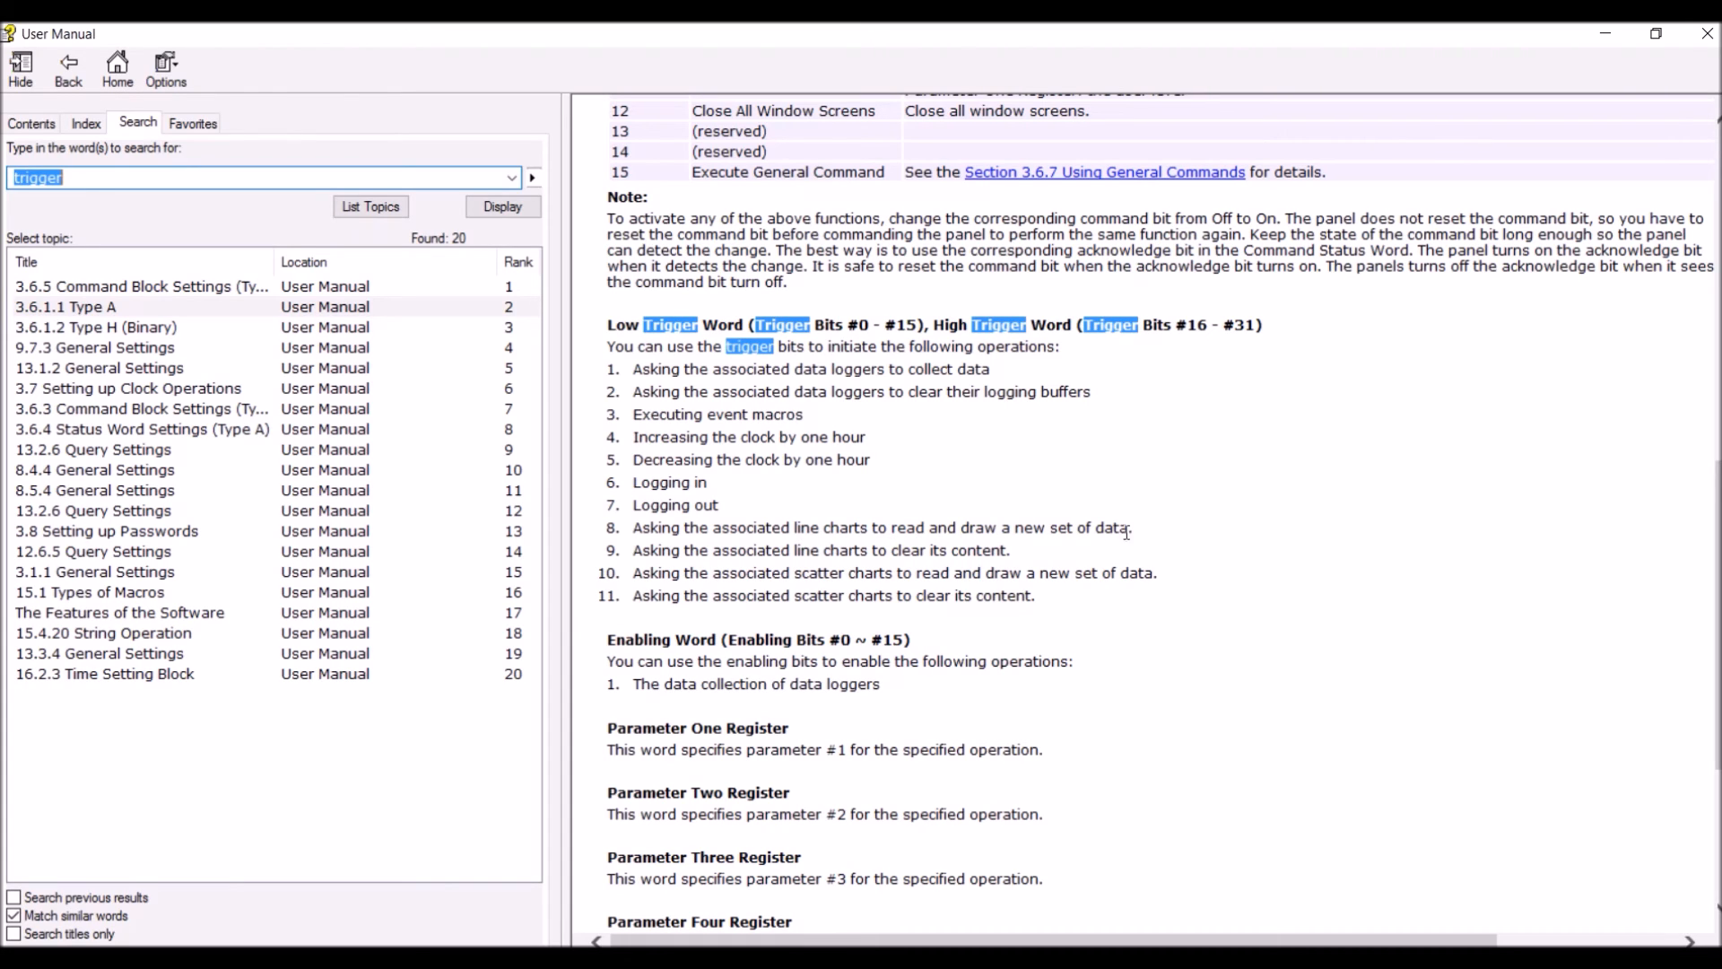
pyautogui.moveTo(871, 555)
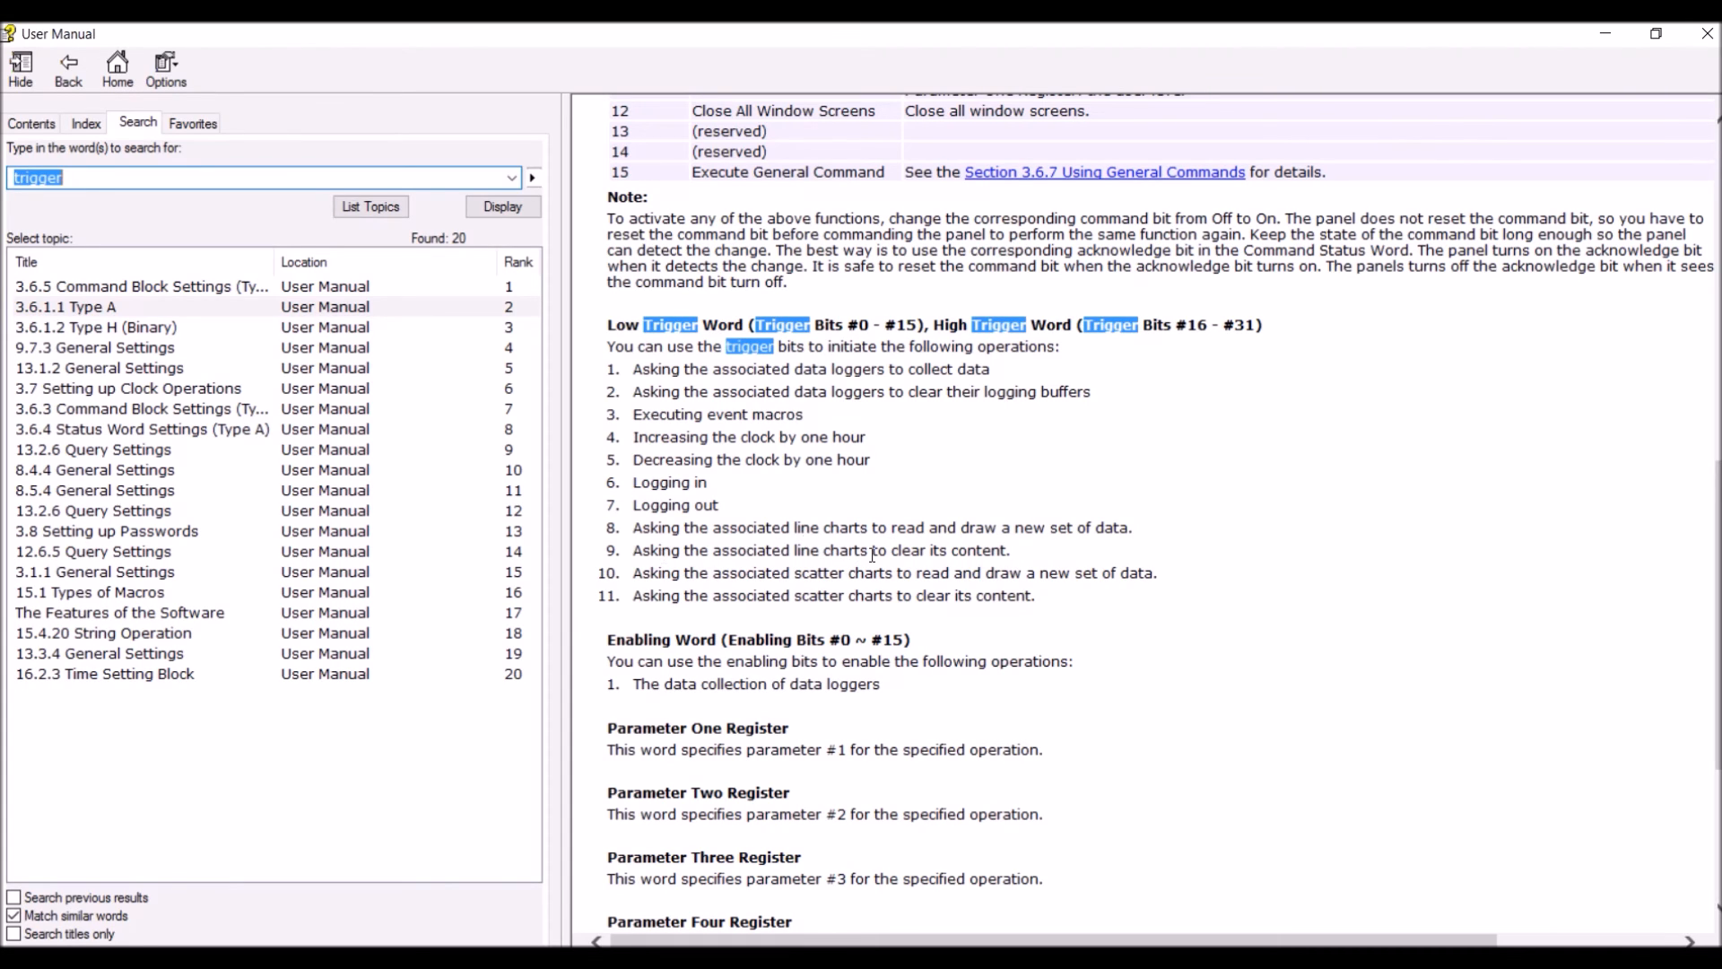
pyautogui.moveTo(977, 564)
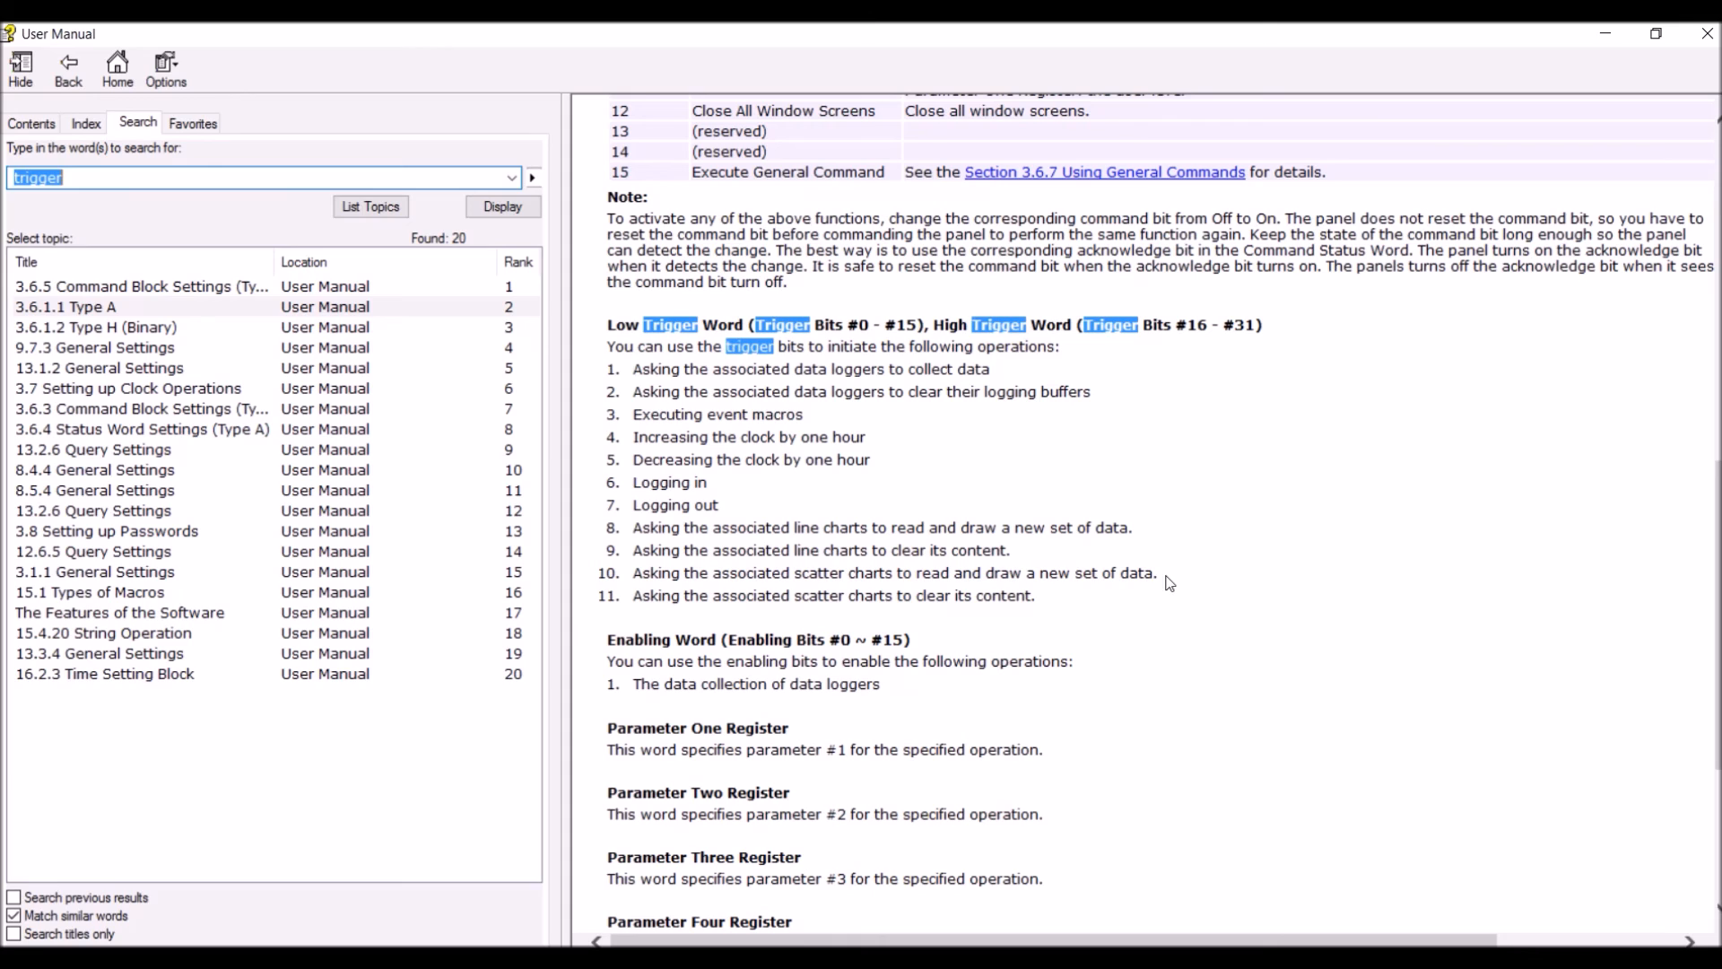
pyautogui.moveTo(856, 610)
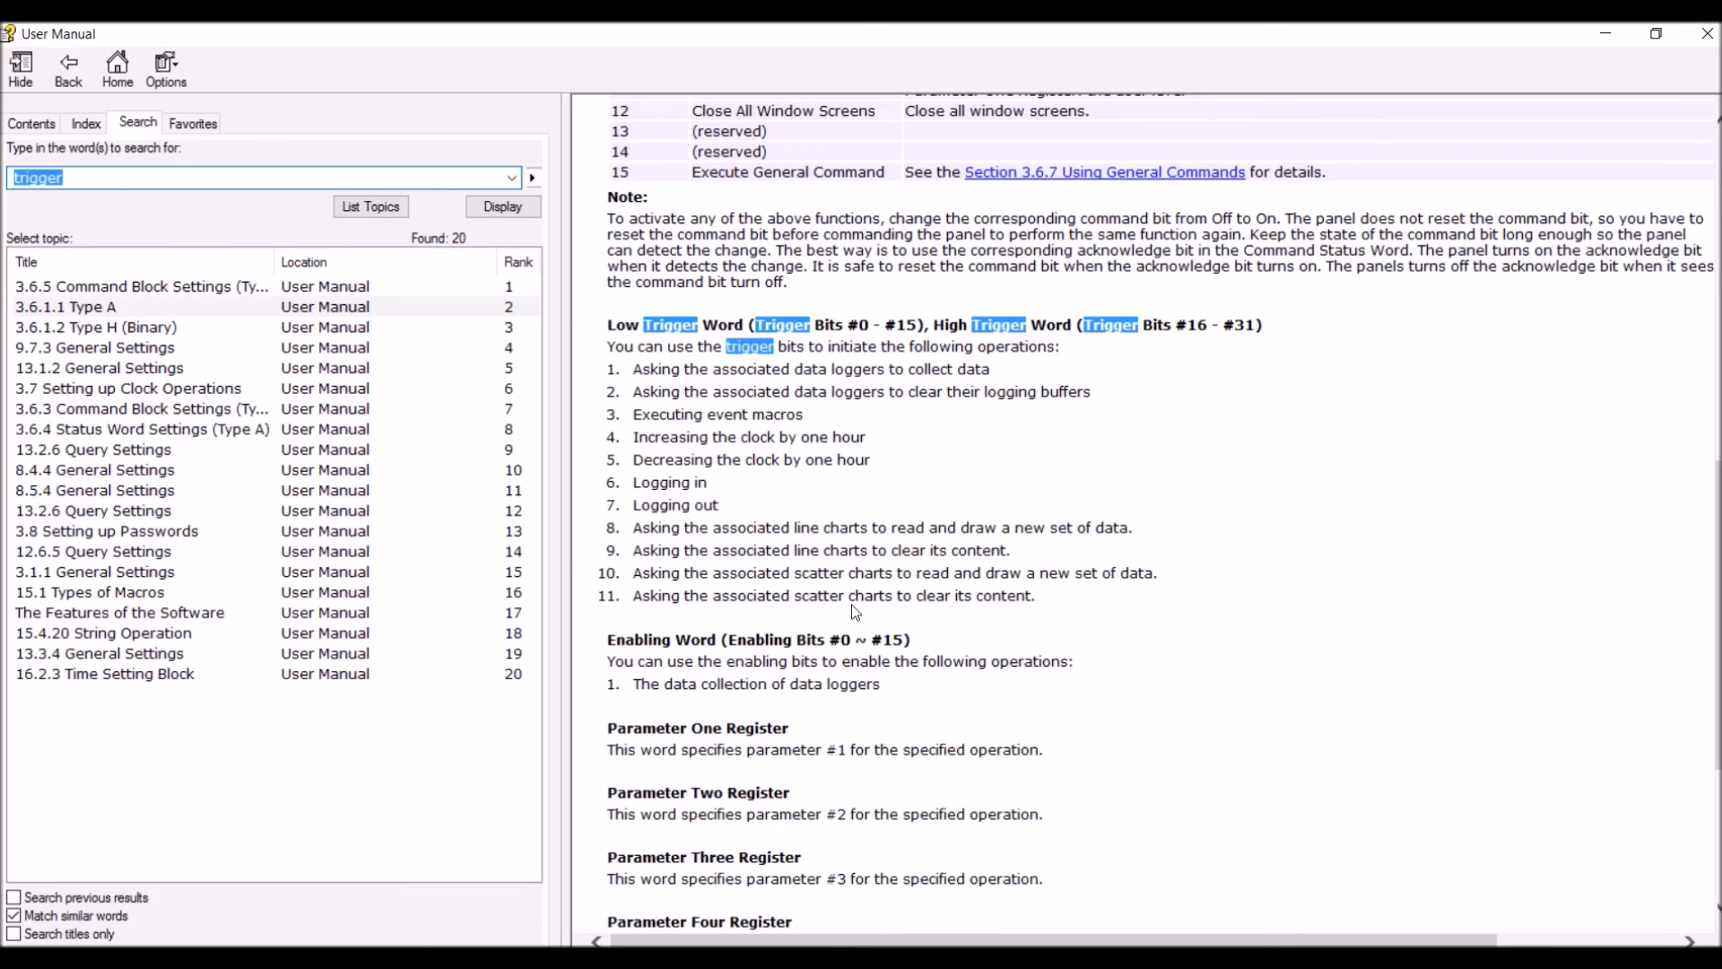
pyautogui.moveTo(1585, 33)
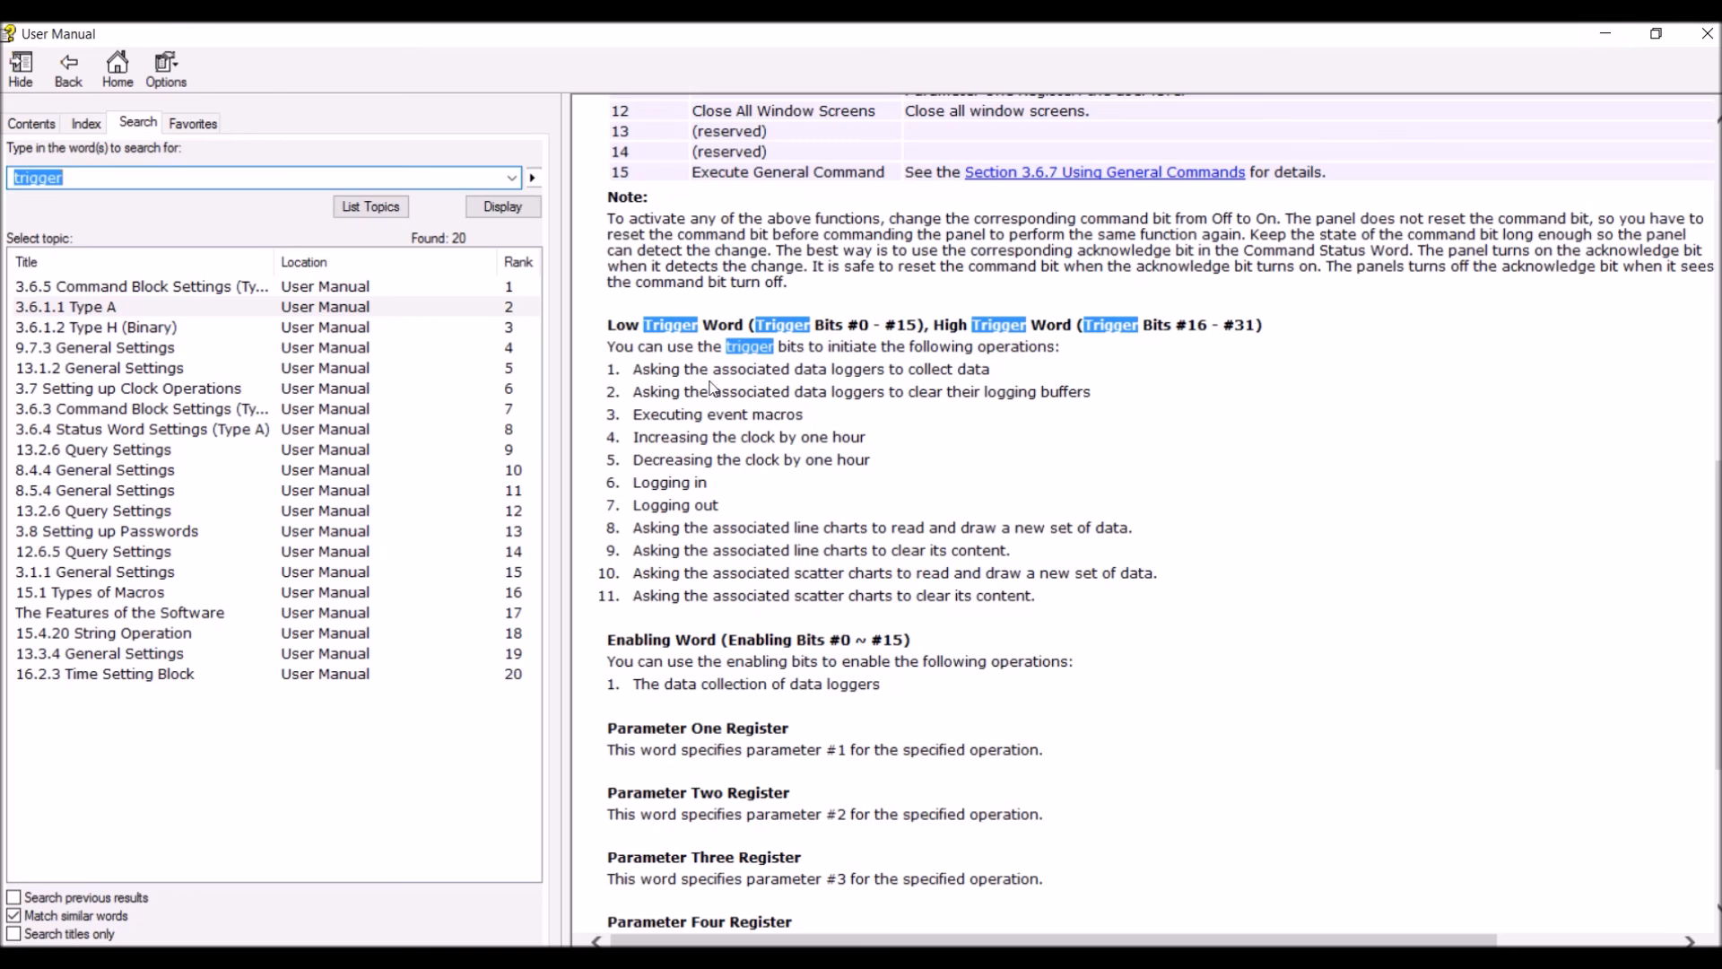
pyautogui.moveTo(1604, 34)
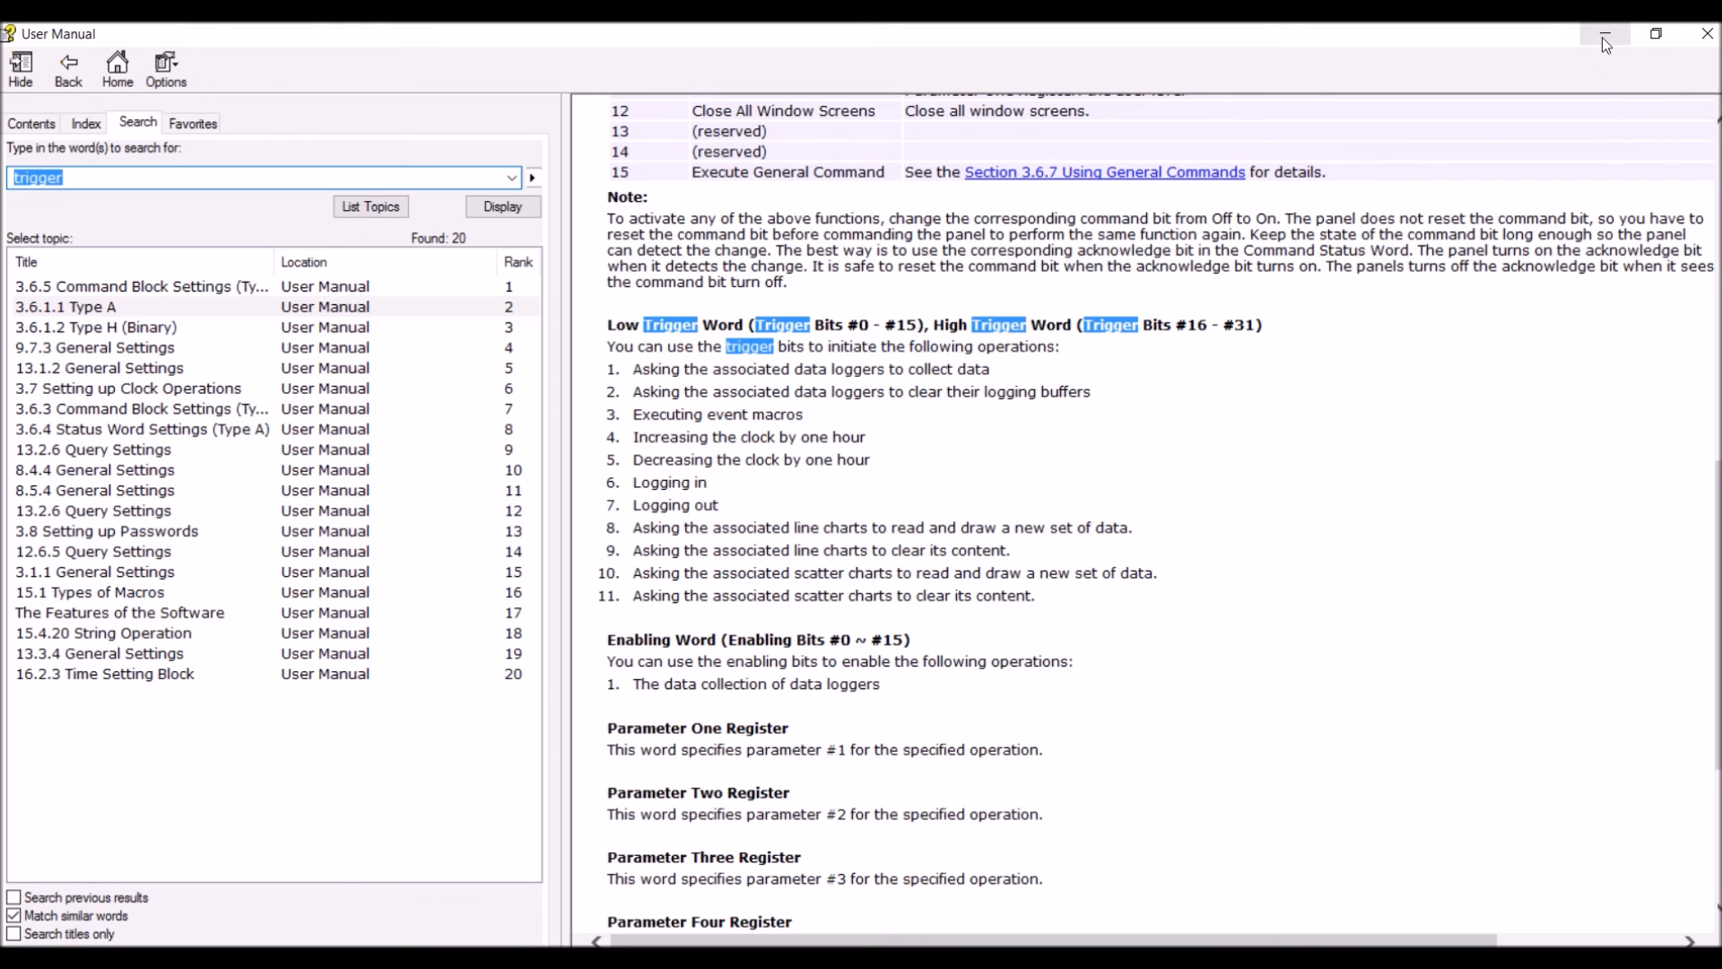
pyautogui.click(1602, 34)
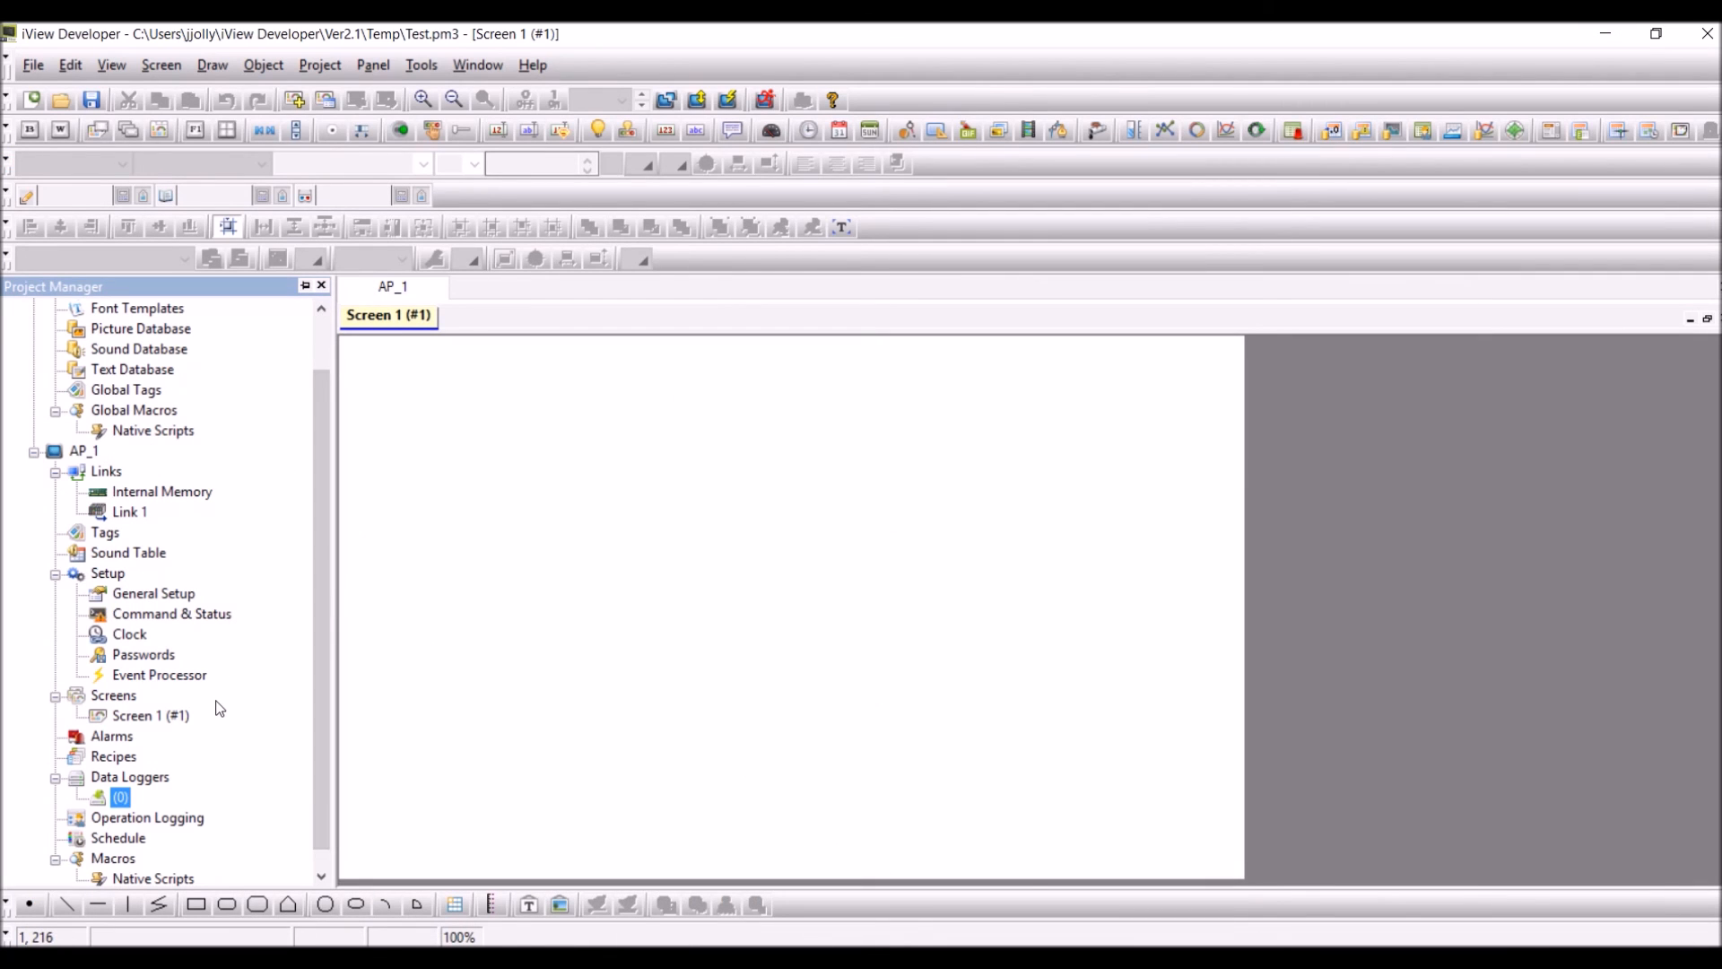
# - Reopen data logger (0), enable external Clear Buffer control and open its Trigger Bit list
pyautogui.doubleClick(118, 797)
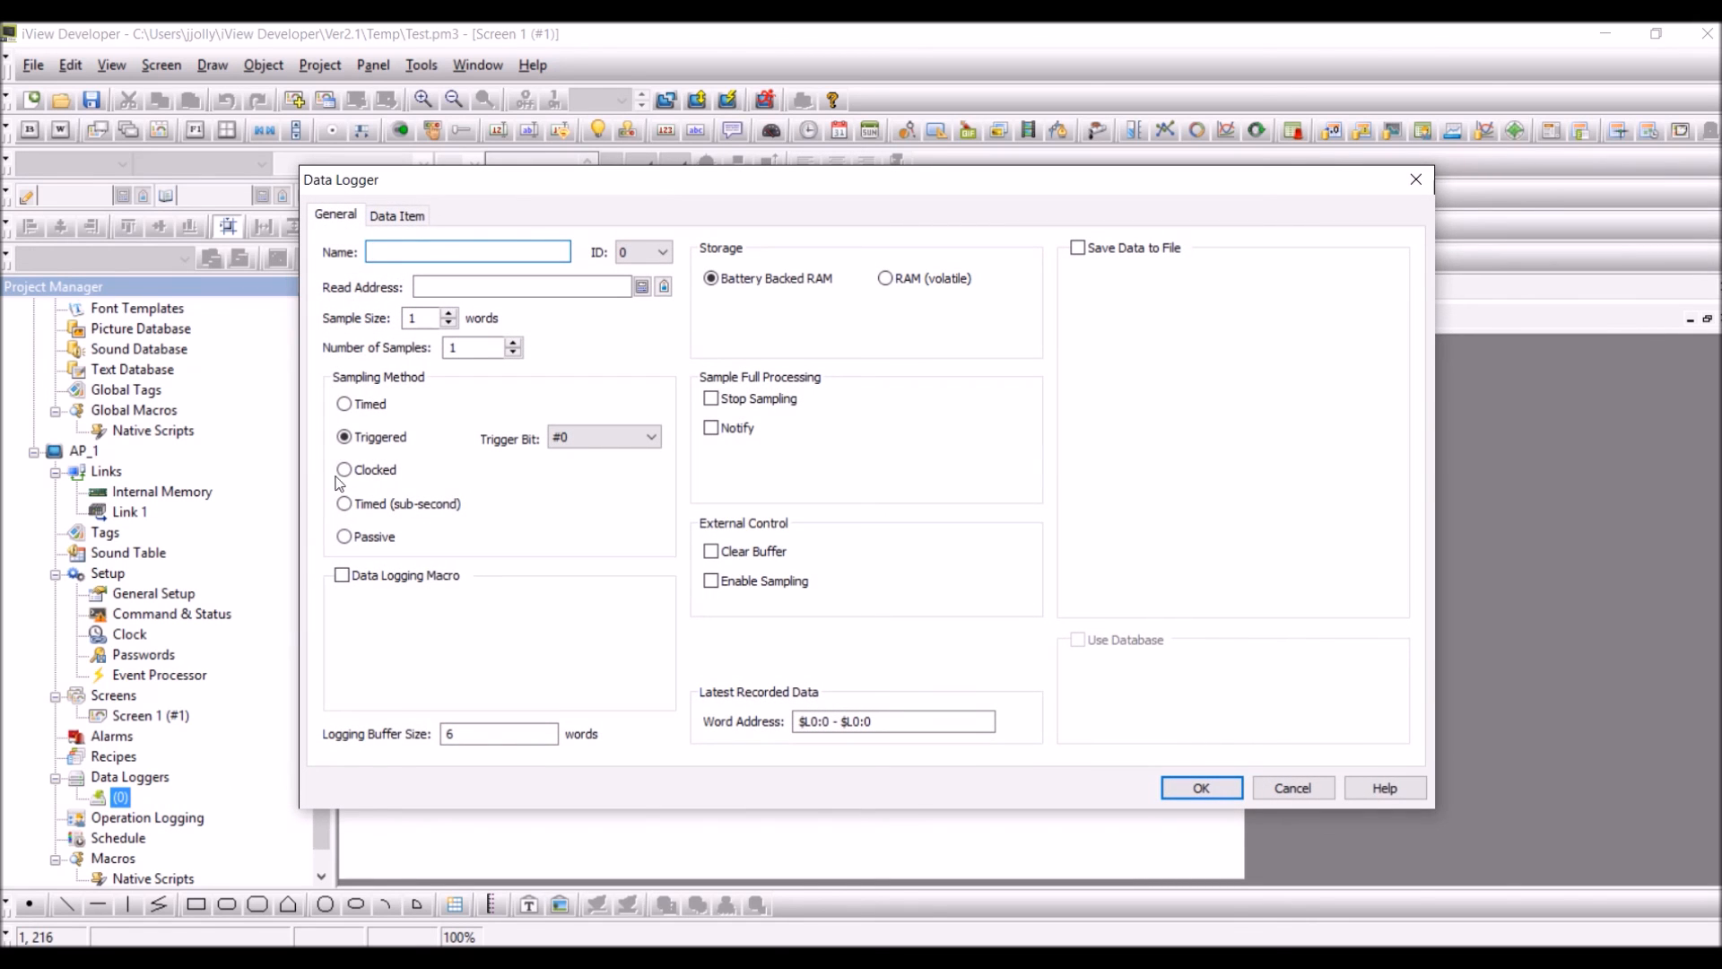
pyautogui.click(710, 552)
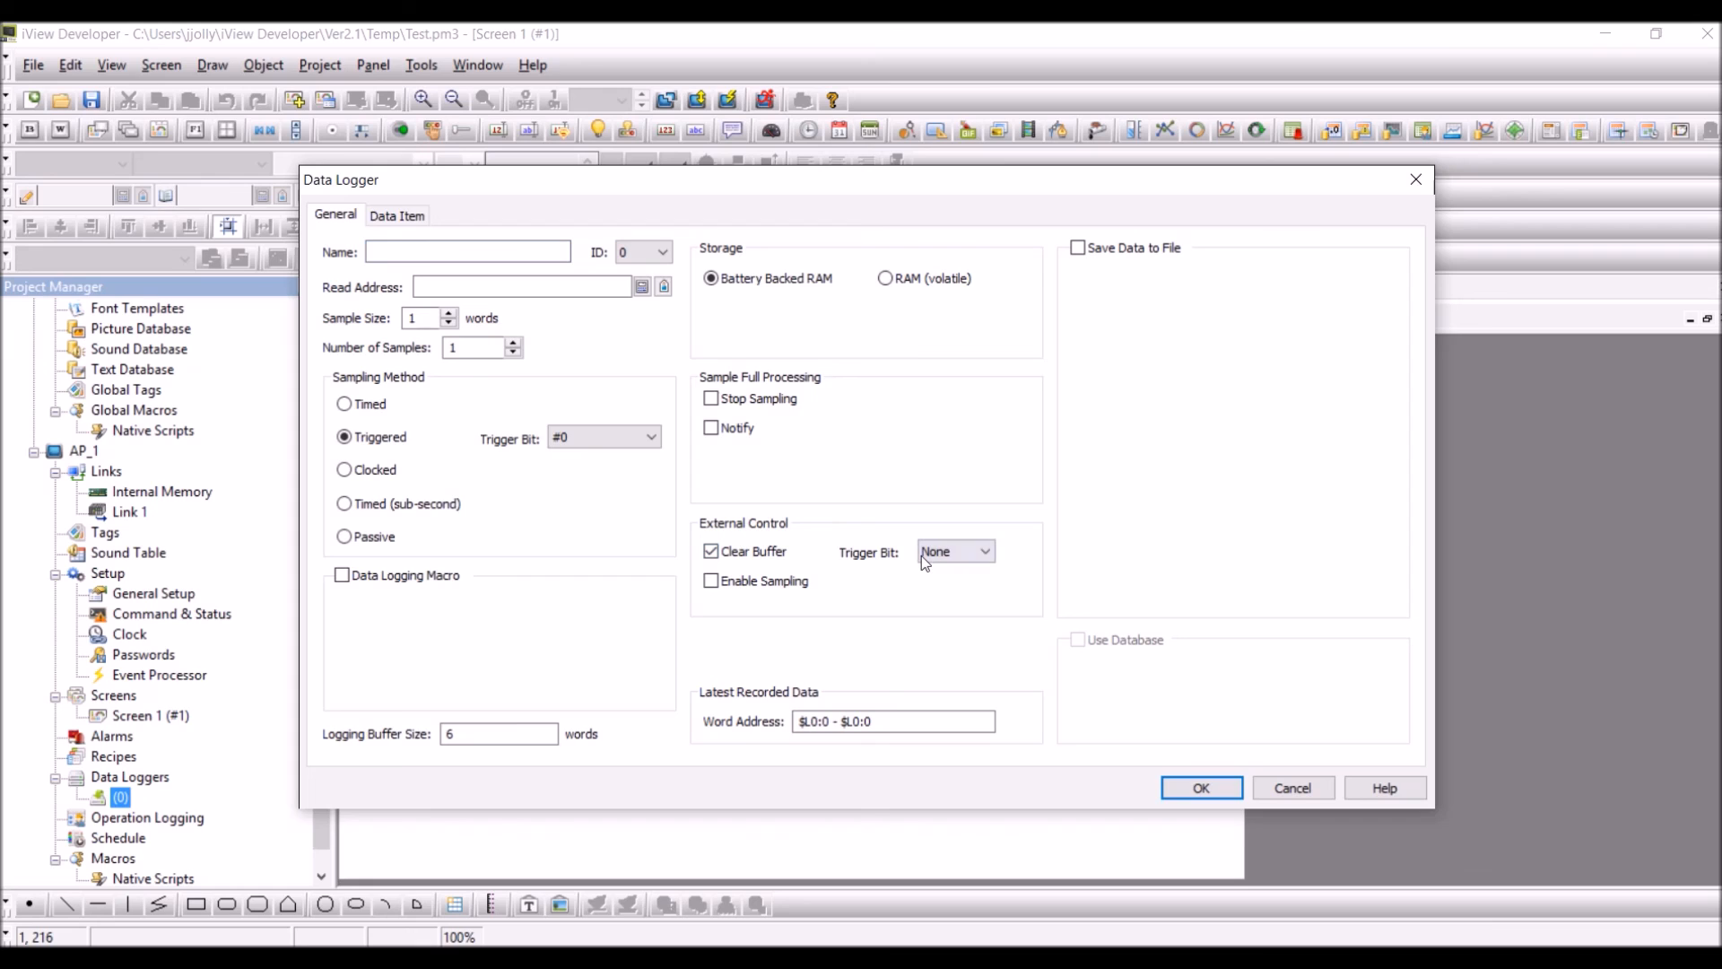
pyautogui.click(982, 552)
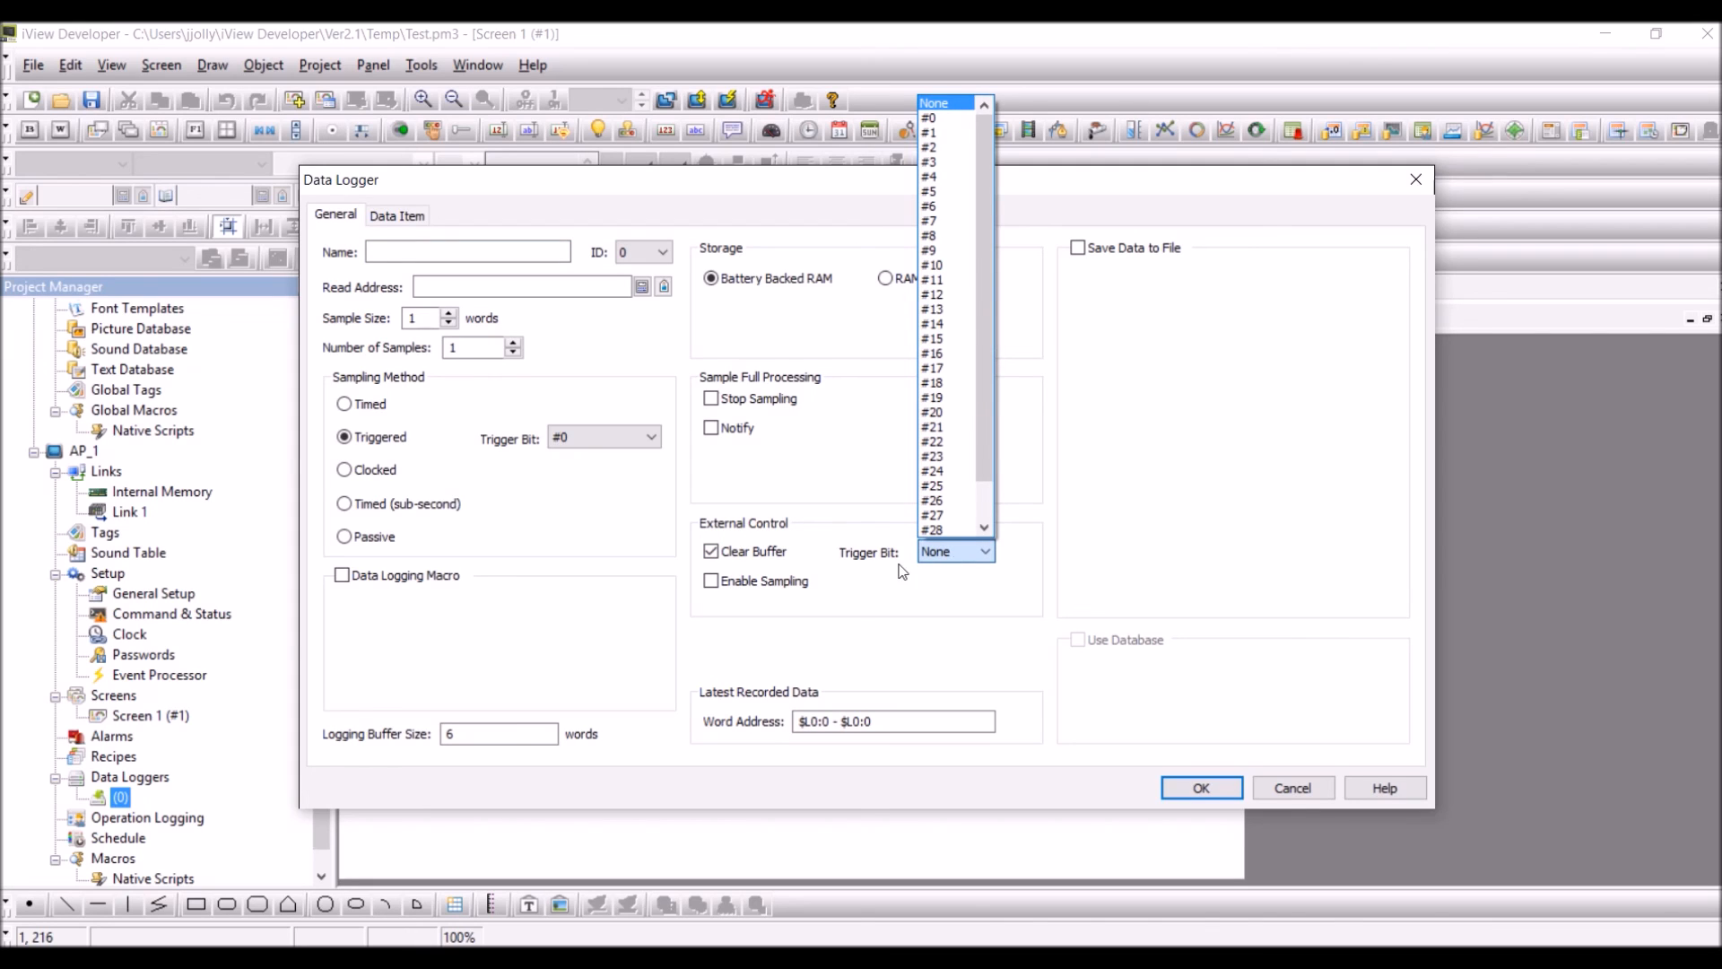